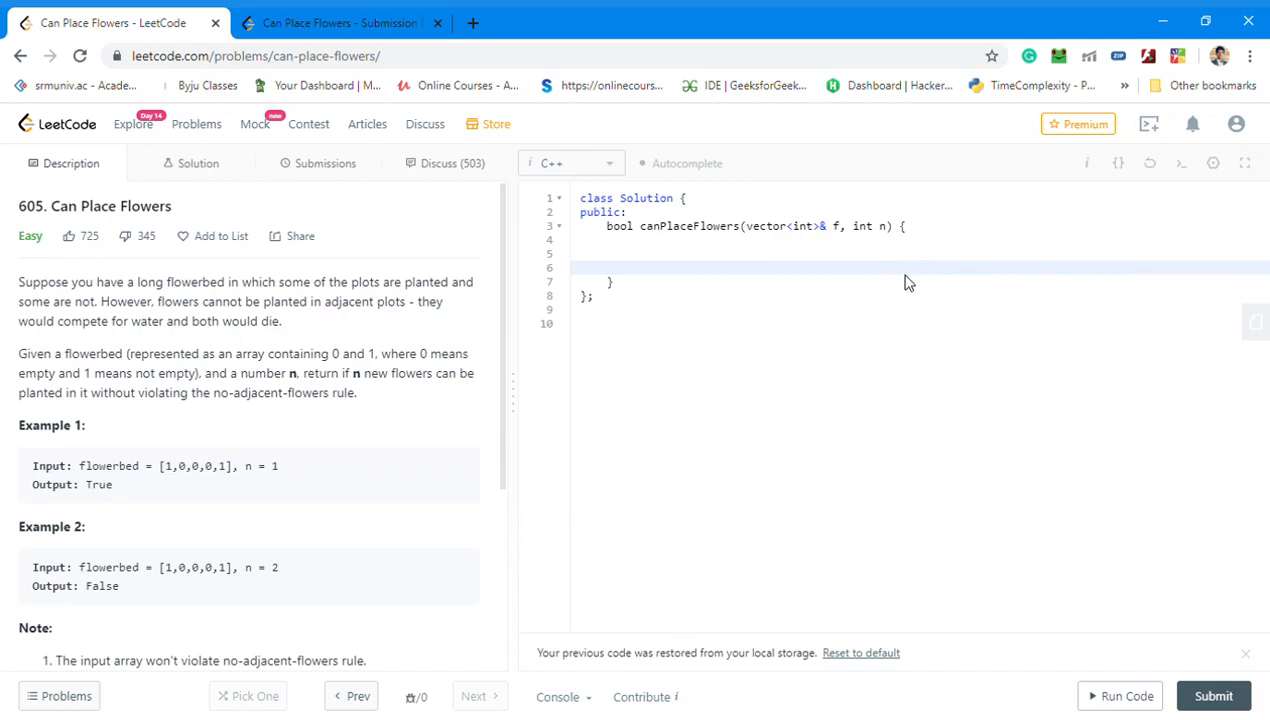
pyautogui.moveTo(651, 545)
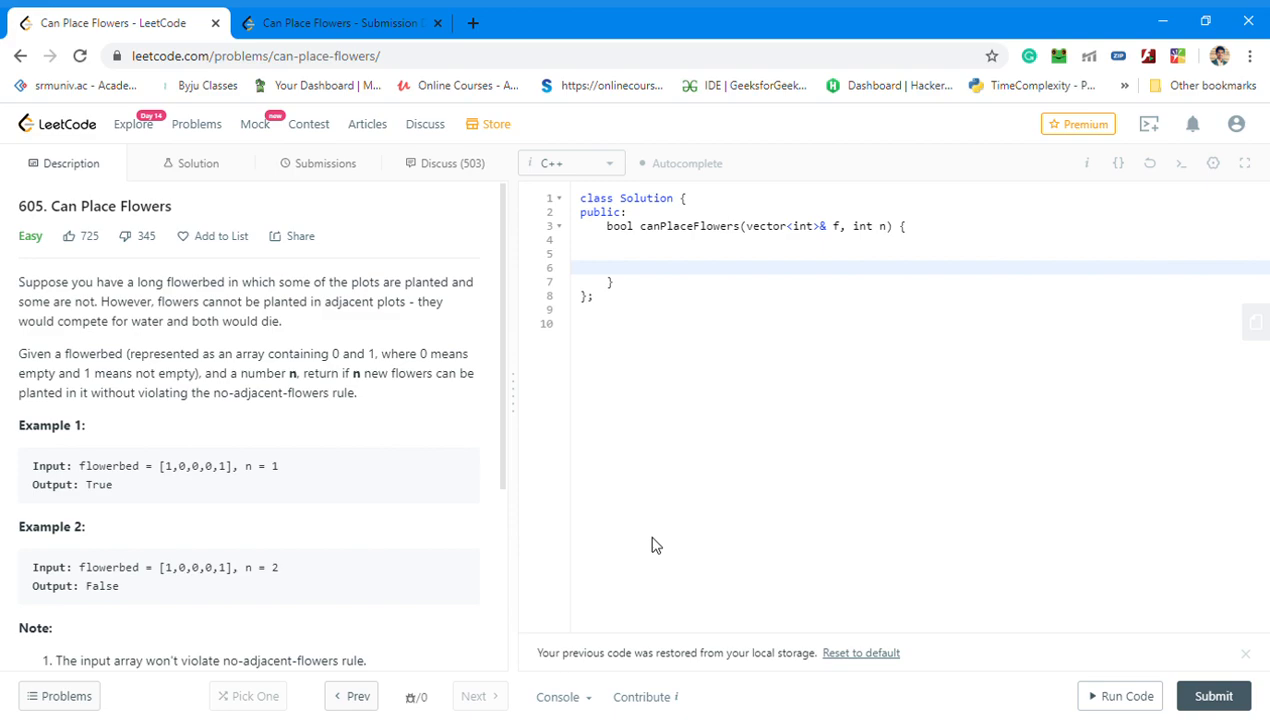
pyautogui.moveTo(608, 512)
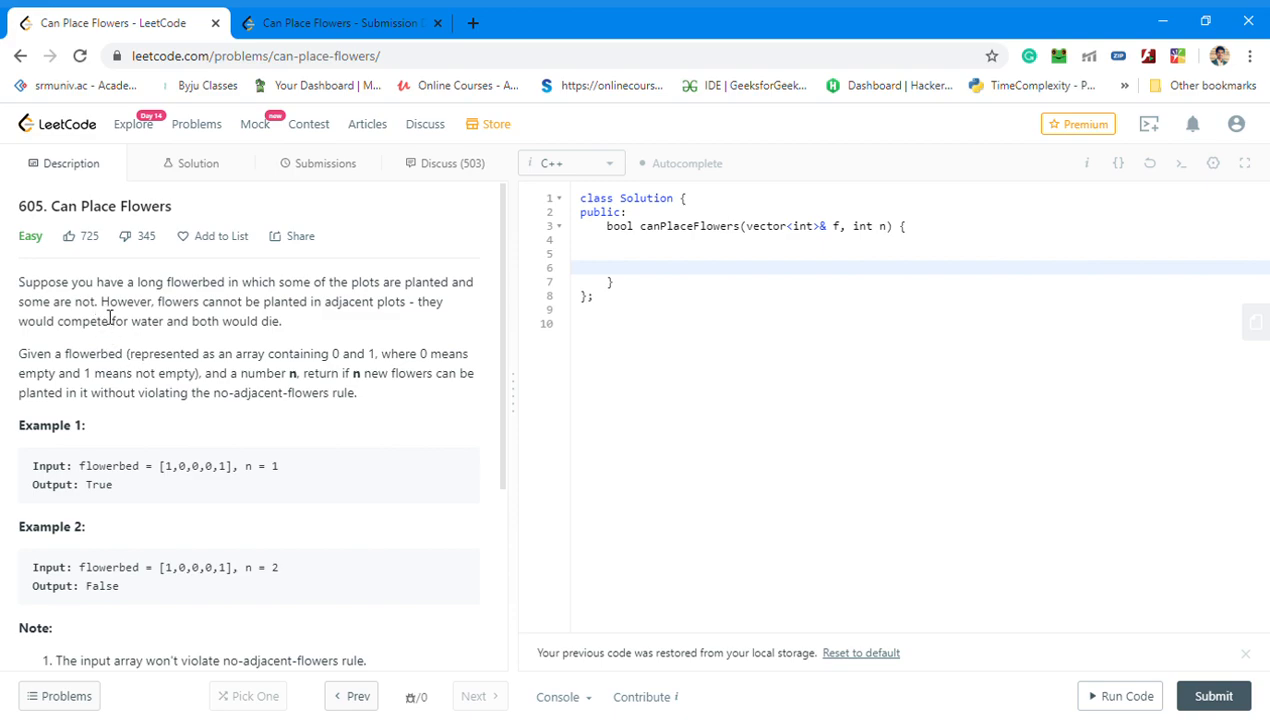
# - Highlight the statement's rule that flowers in adjacent plots would both die
pyautogui.moveTo(160, 466); pyautogui.dragTo(227, 466)
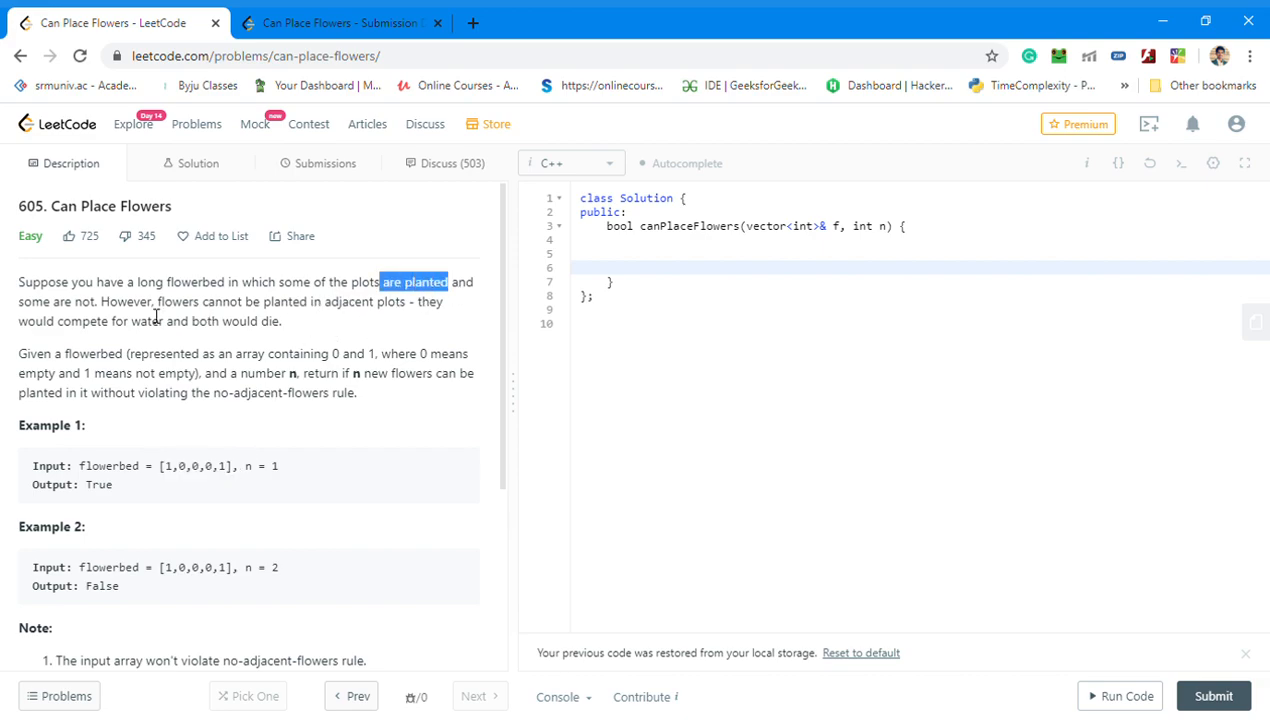
pyautogui.moveTo(150, 301); pyautogui.dragTo(282, 321)
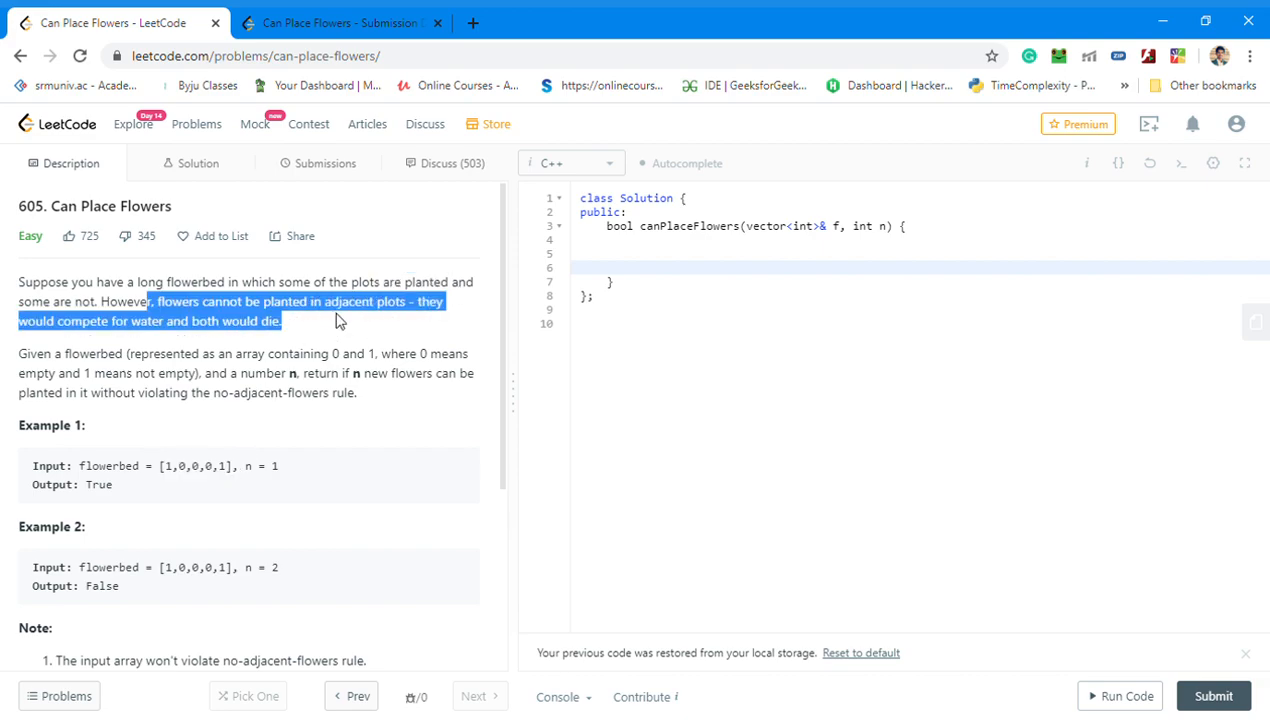
pyautogui.click(73, 337)
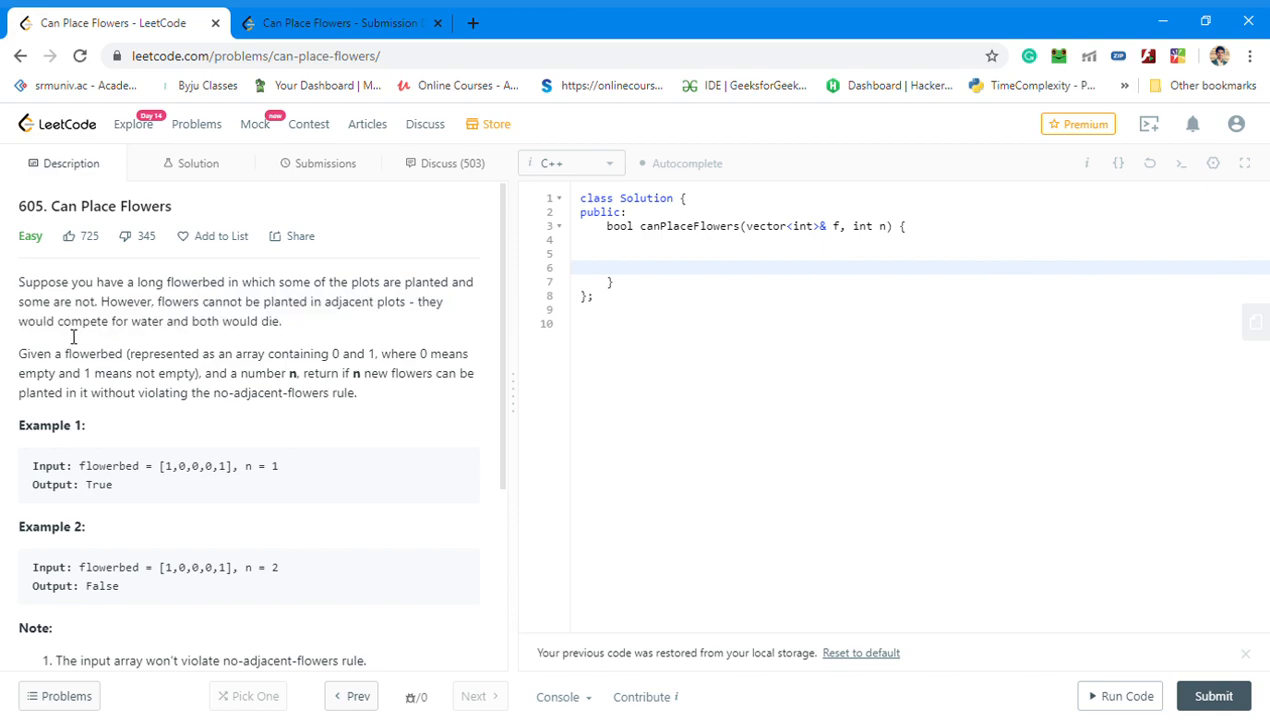
pyautogui.moveTo(62, 321); pyautogui.dragTo(280, 321)
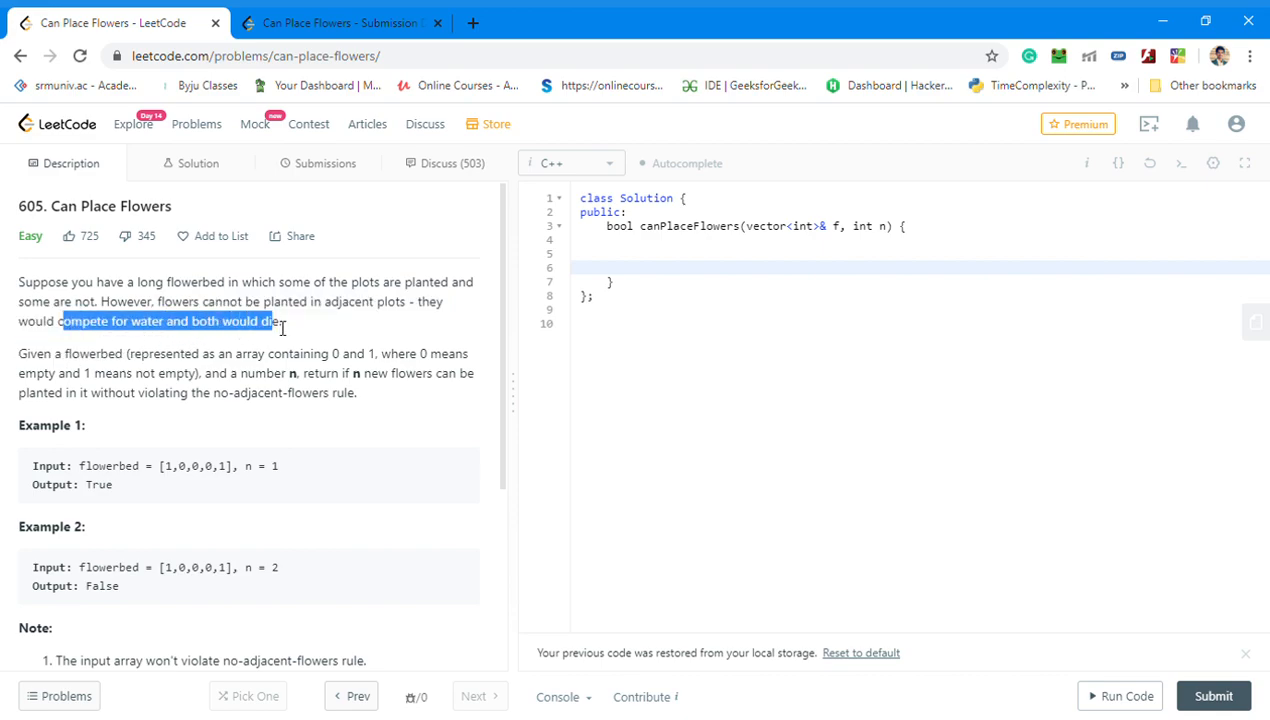
pyautogui.moveTo(285, 320); pyautogui.dragTo(283, 321)
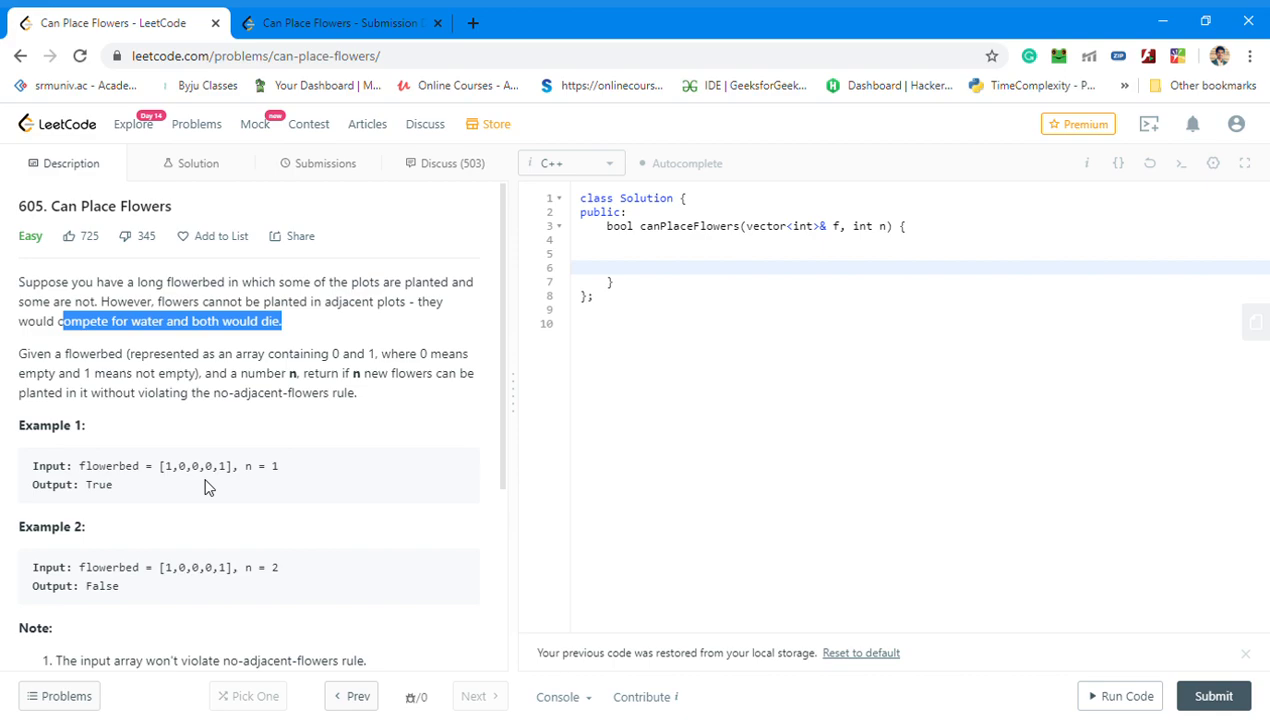
pyautogui.moveTo(244, 362)
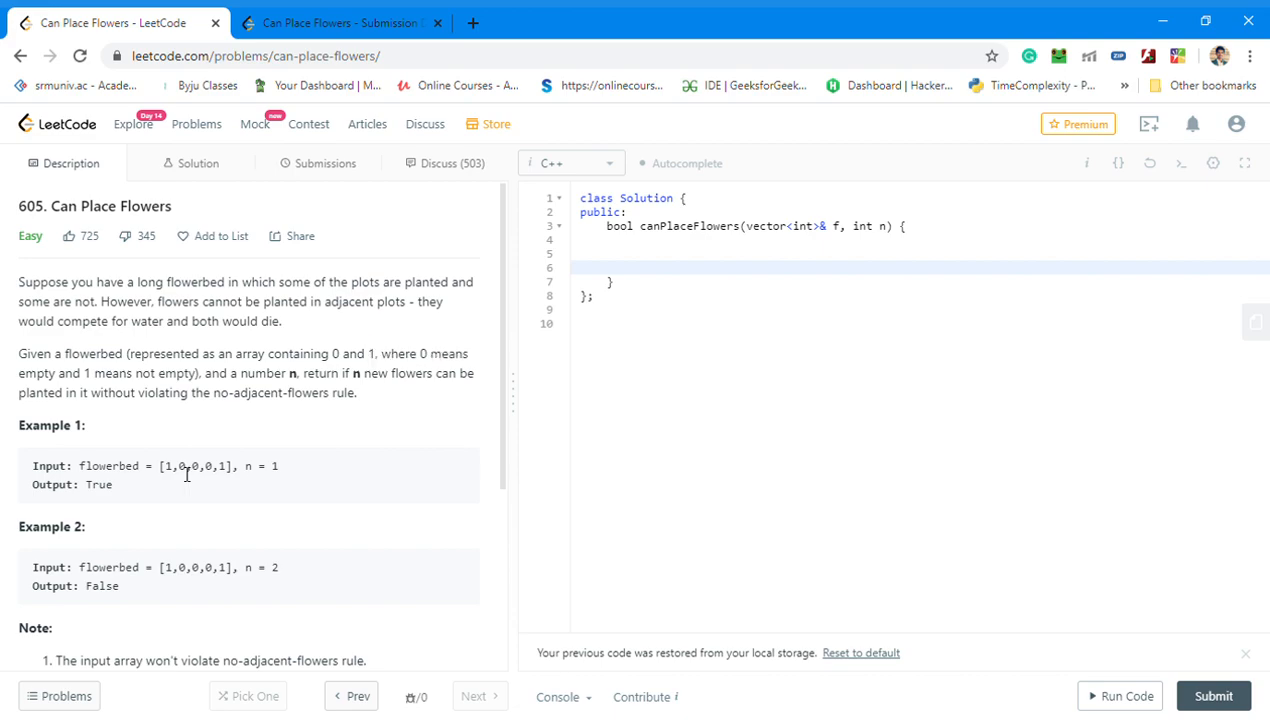
# - Mark plots in Example 1's flowerbed and its True output
pyautogui.doubleClick(180, 466)
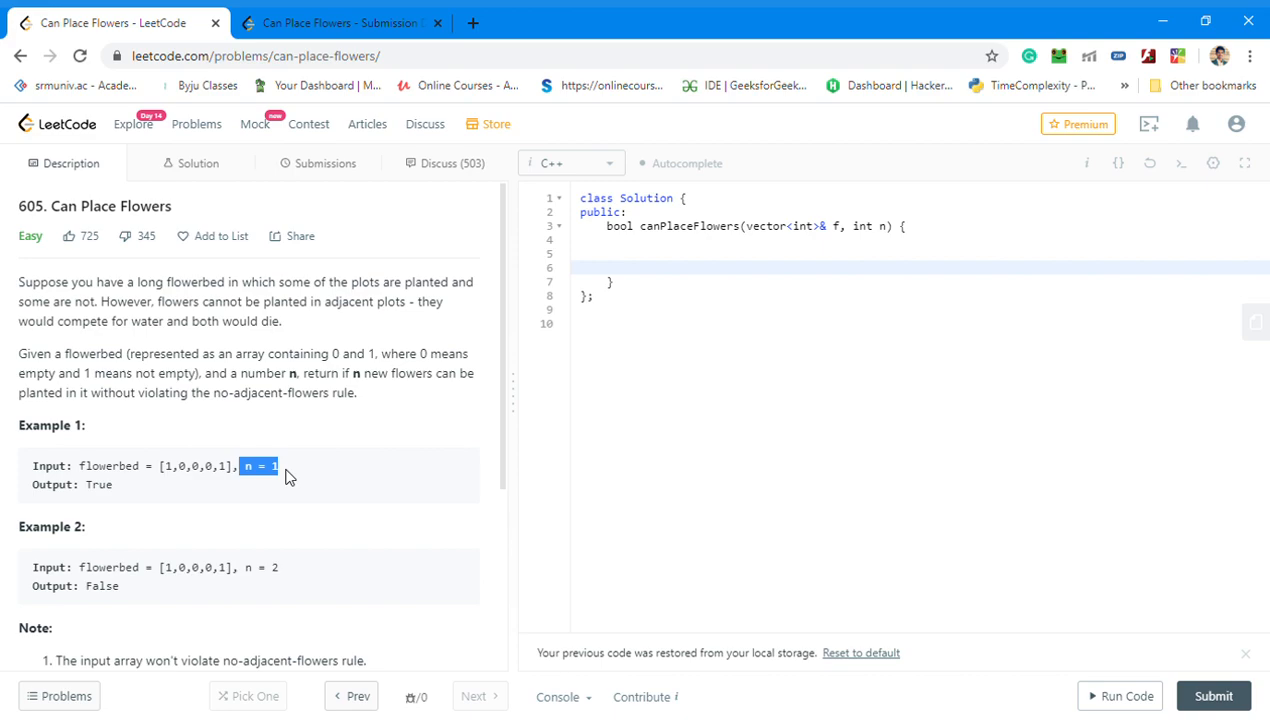
pyautogui.moveTo(315, 530)
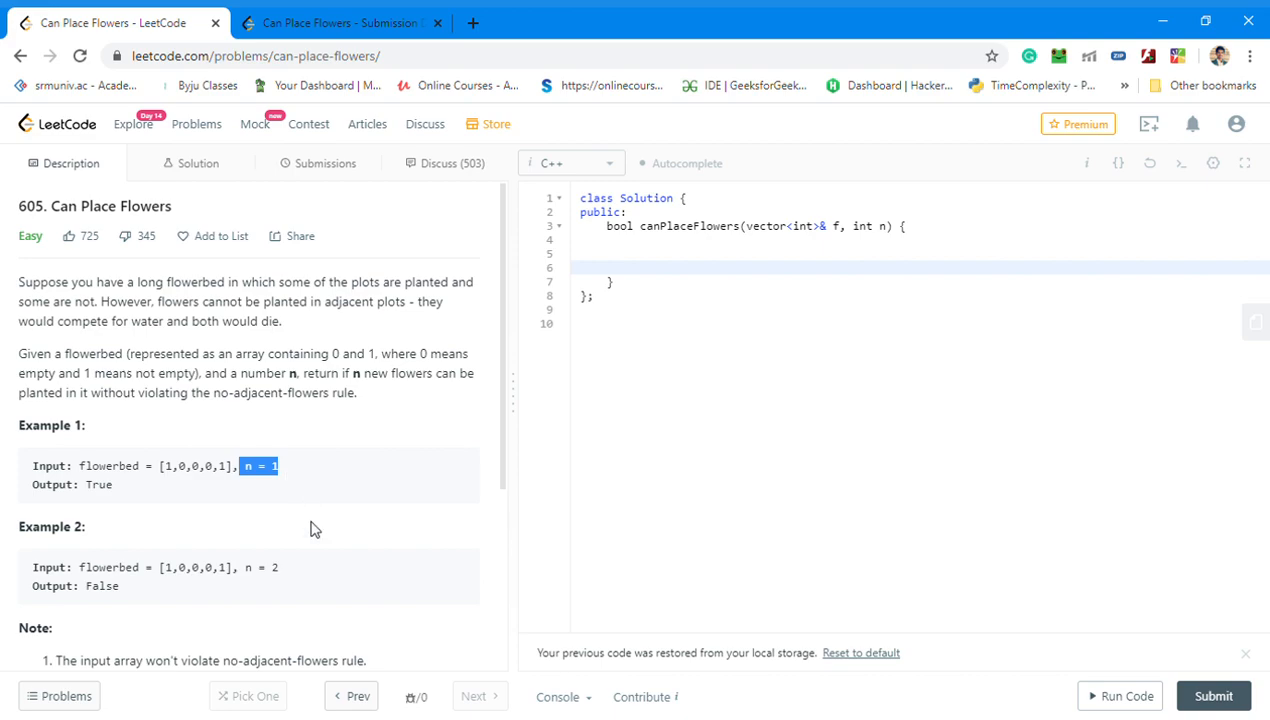
pyautogui.click(217, 466)
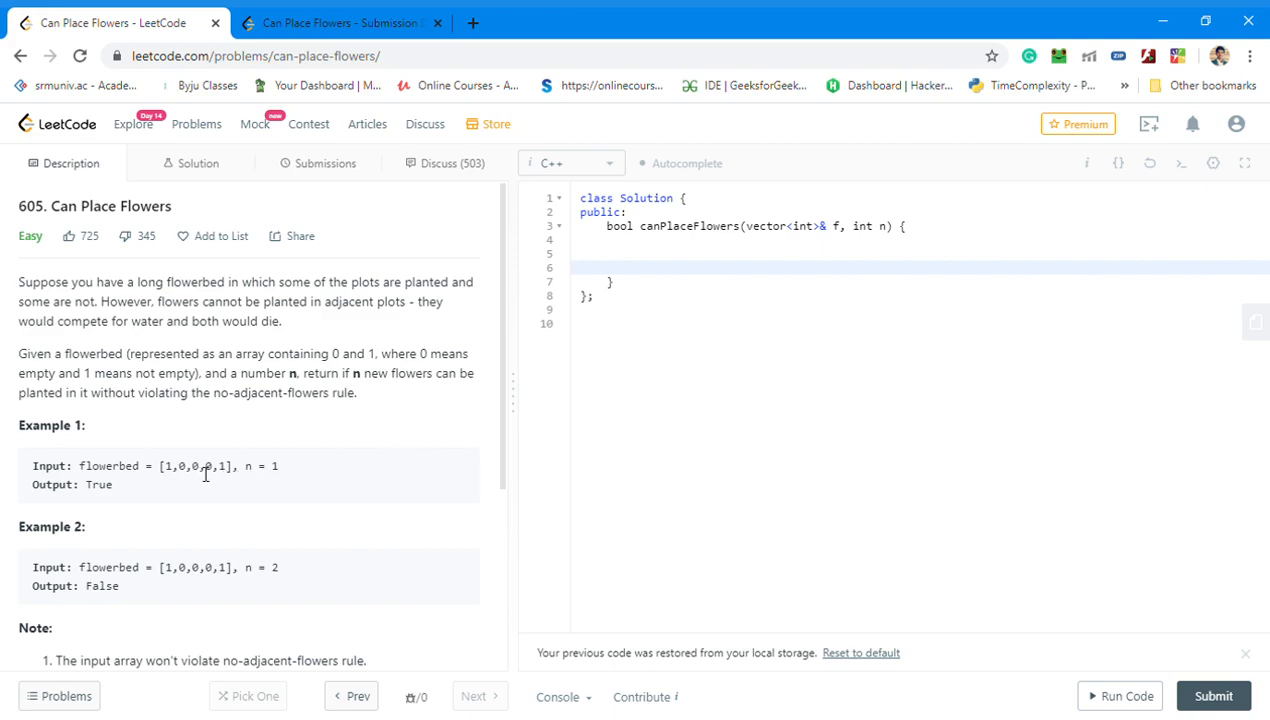
pyautogui.doubleClick(195, 466)
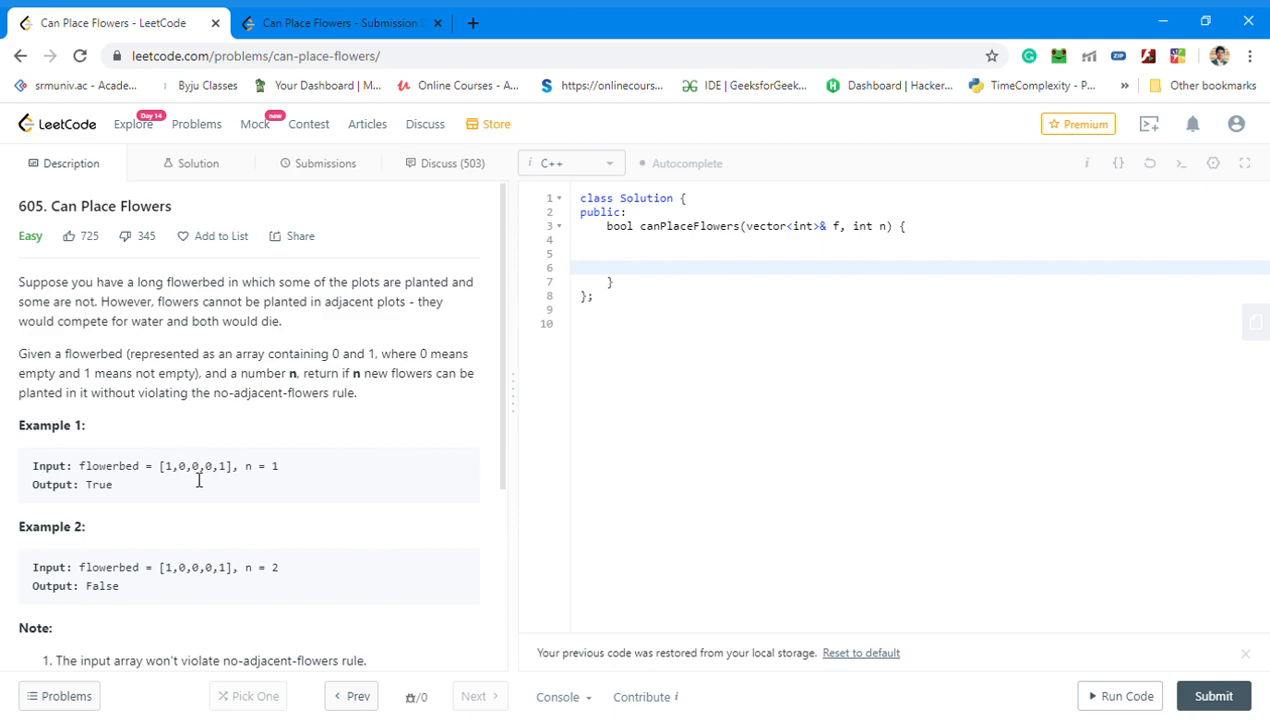
pyautogui.doubleClick(96, 484)
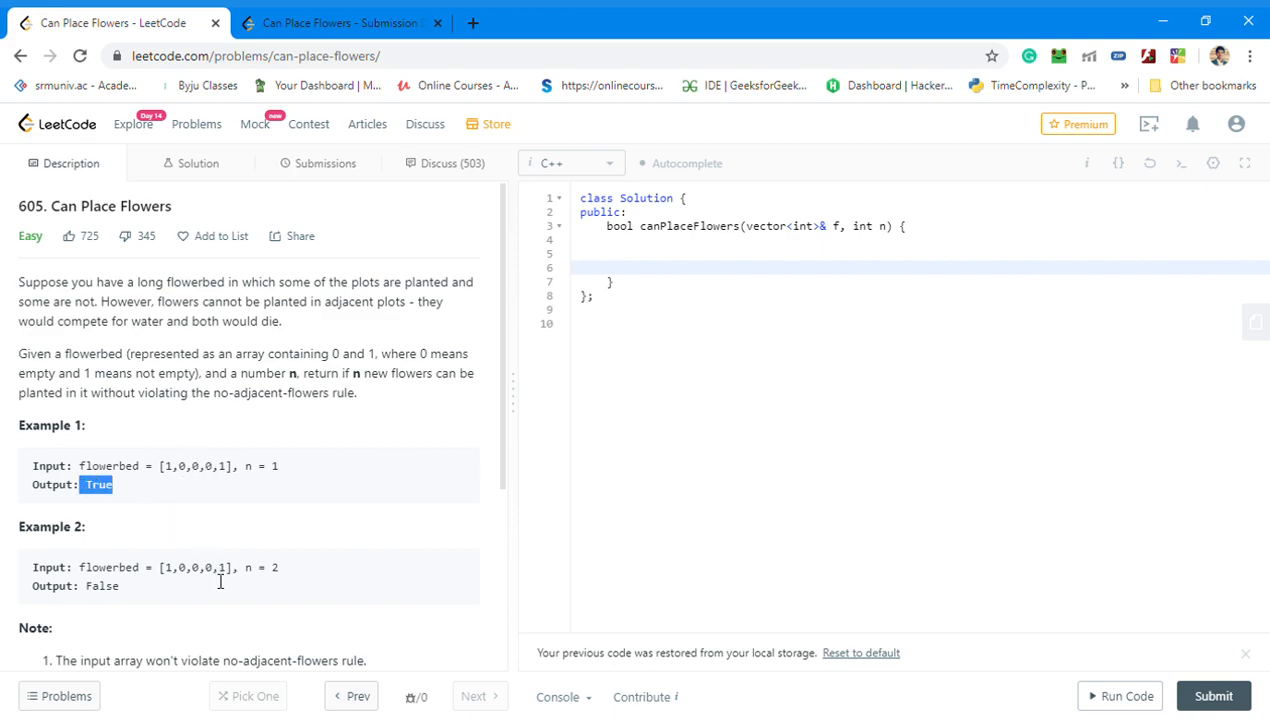
pyautogui.click(200, 567)
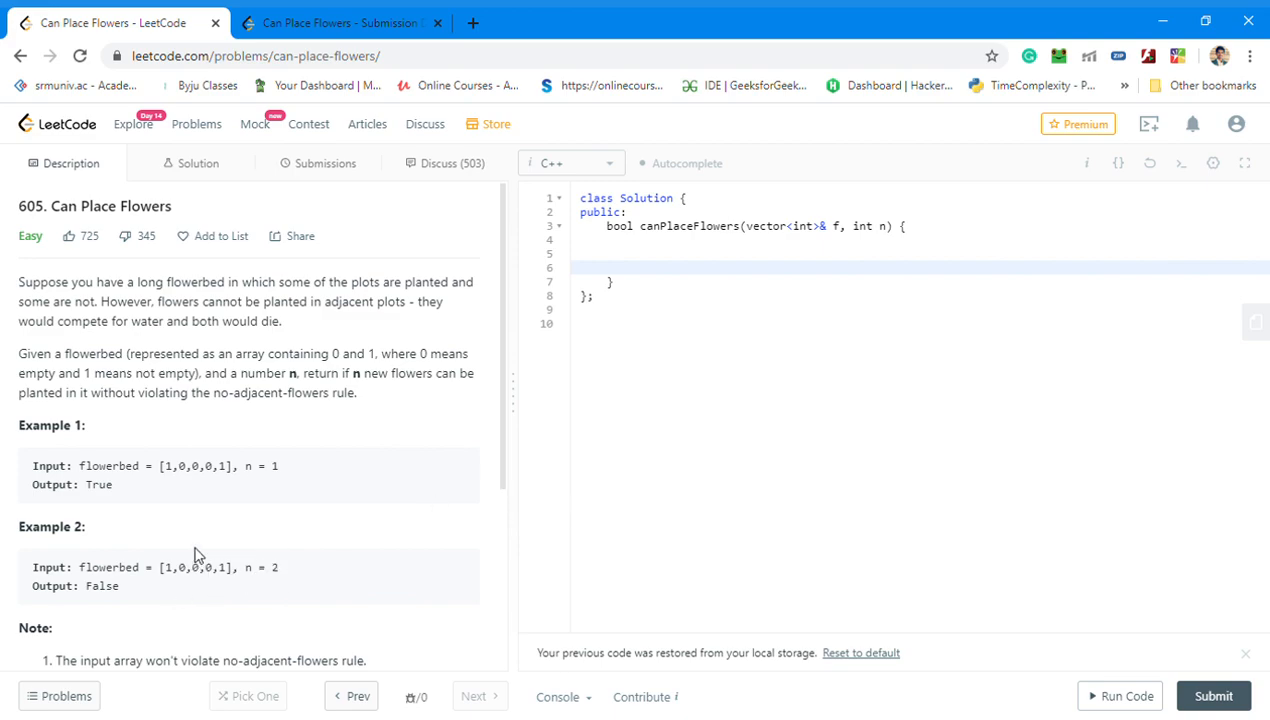
pyautogui.moveTo(130, 392); pyautogui.dragTo(356, 392)
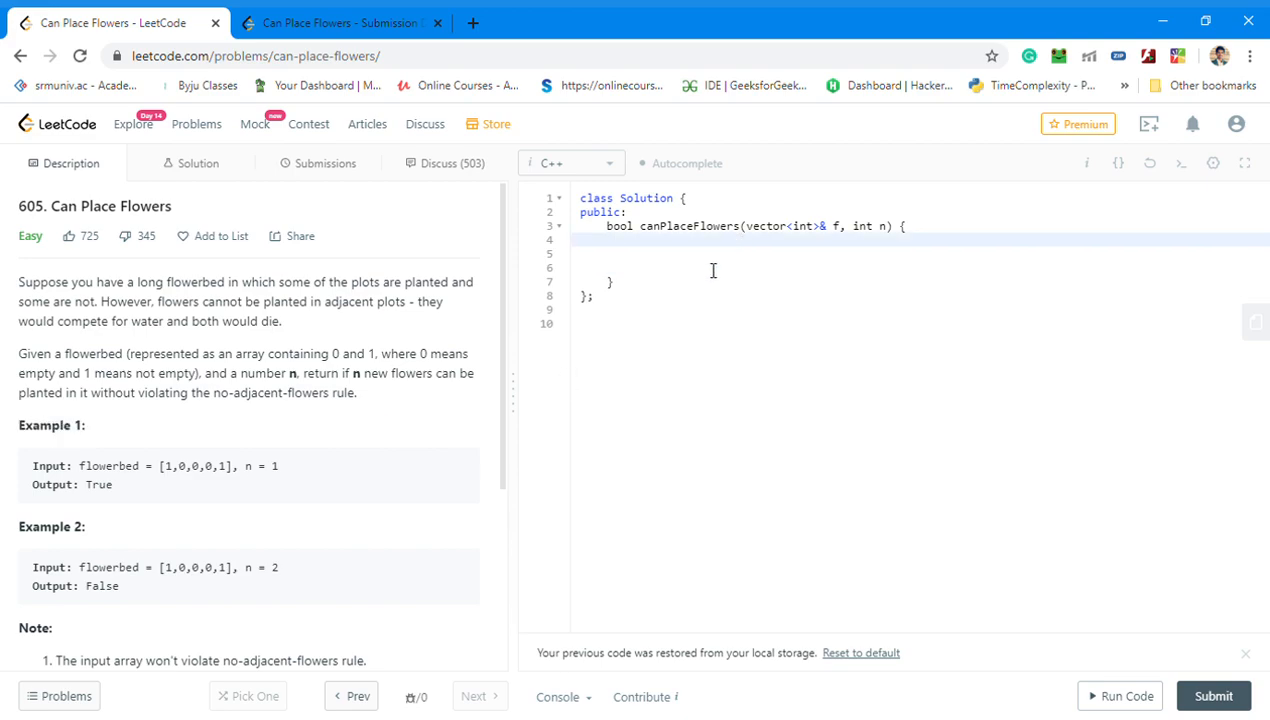
pyautogui.moveTo(386, 276)
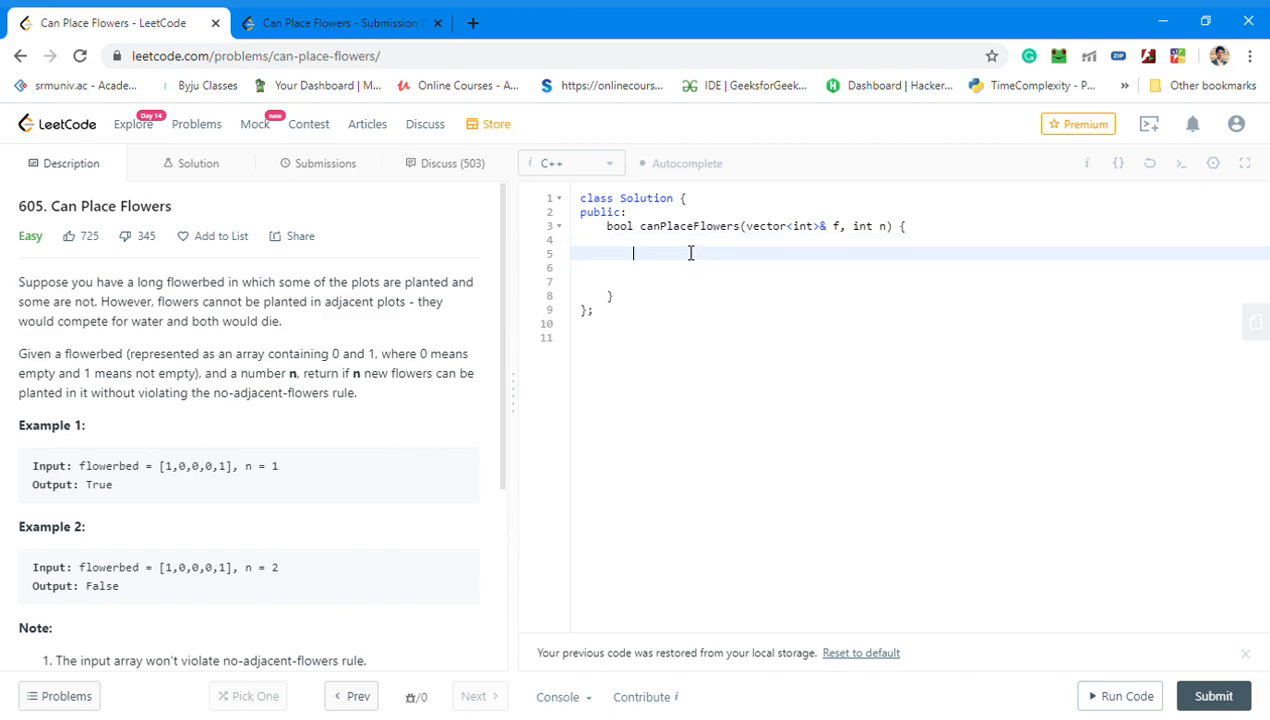
# - Start the for loop header with int i=0 and a nums.size() bound
pyautogui.write('for(i')
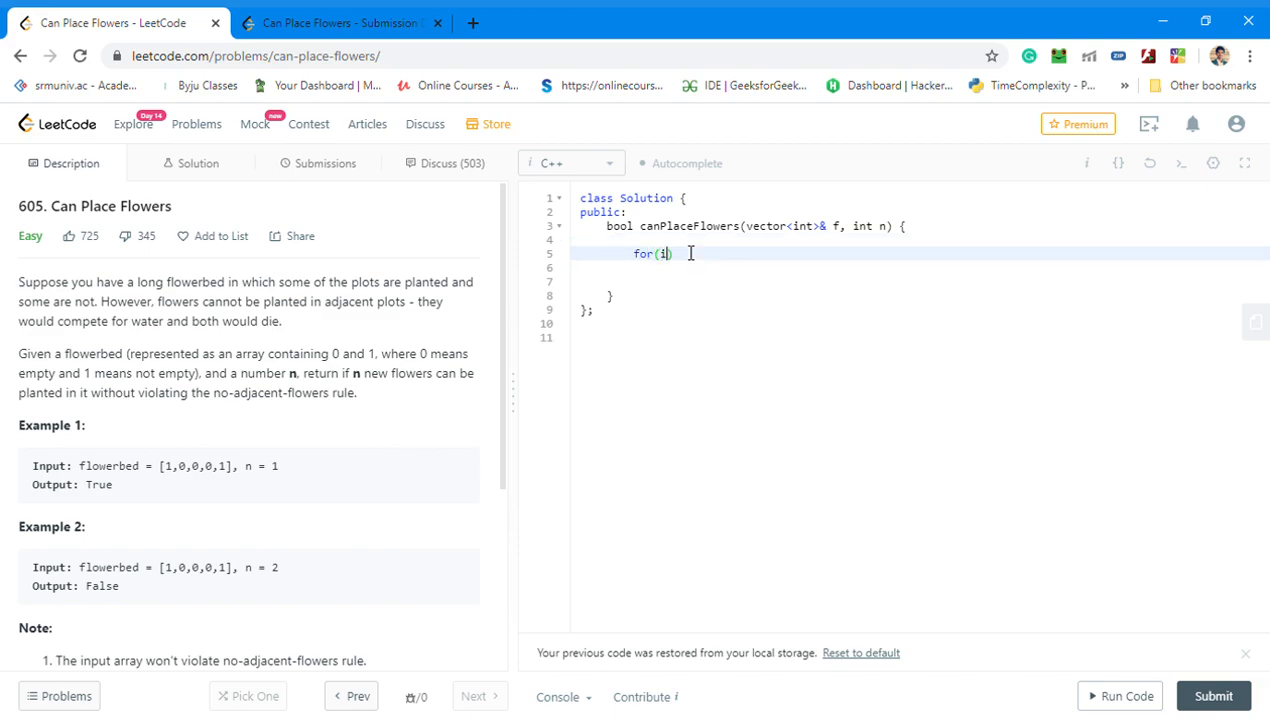
pyautogui.write('t')
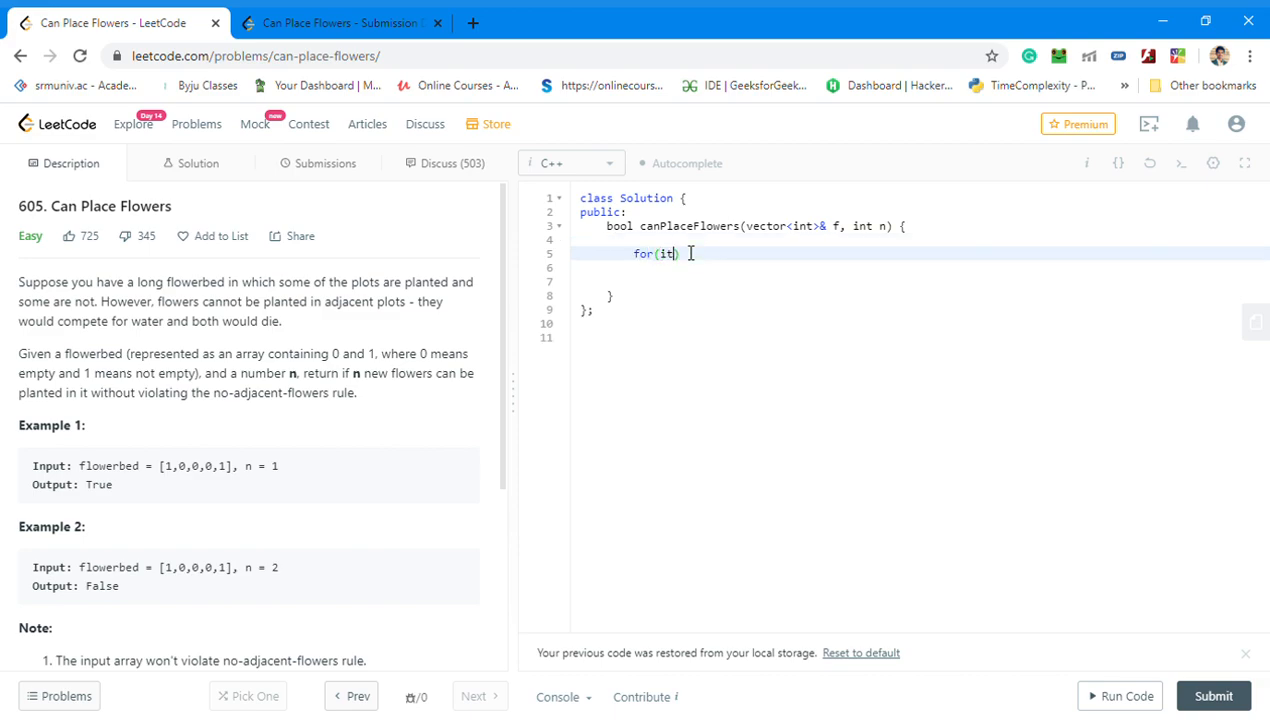
pyautogui.write('nt i')
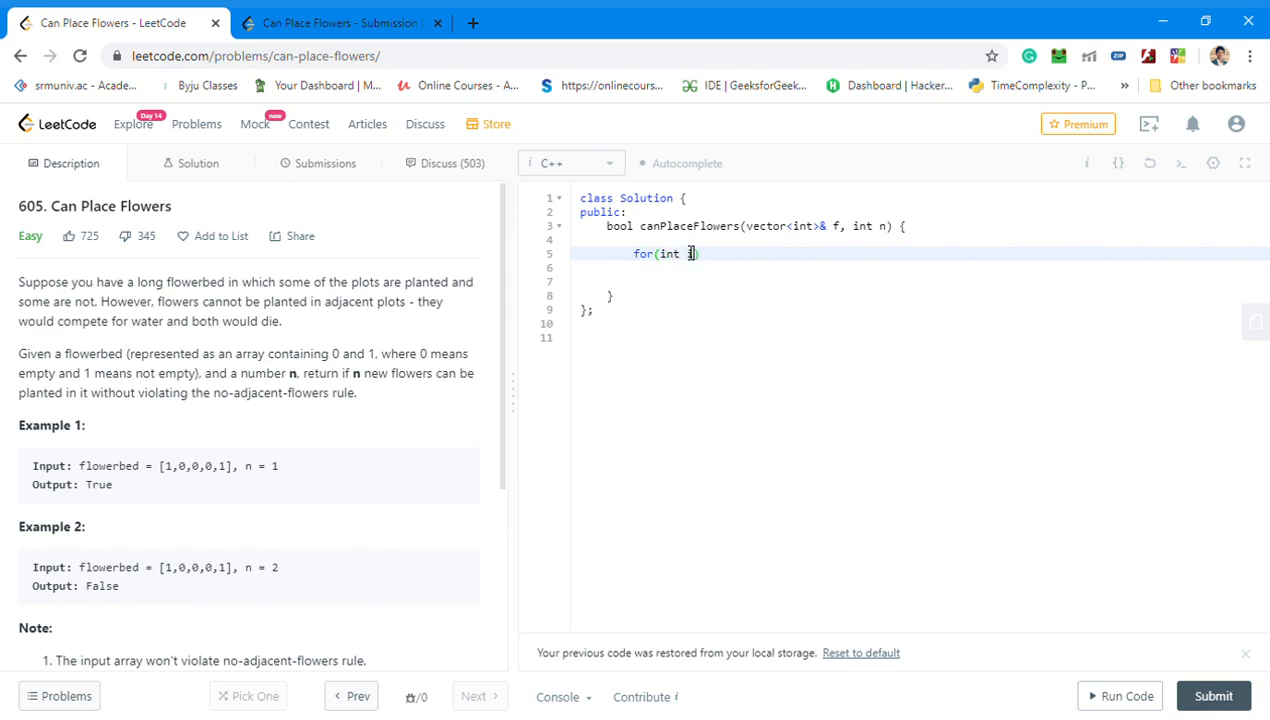
pyautogui.write('=0;i<')
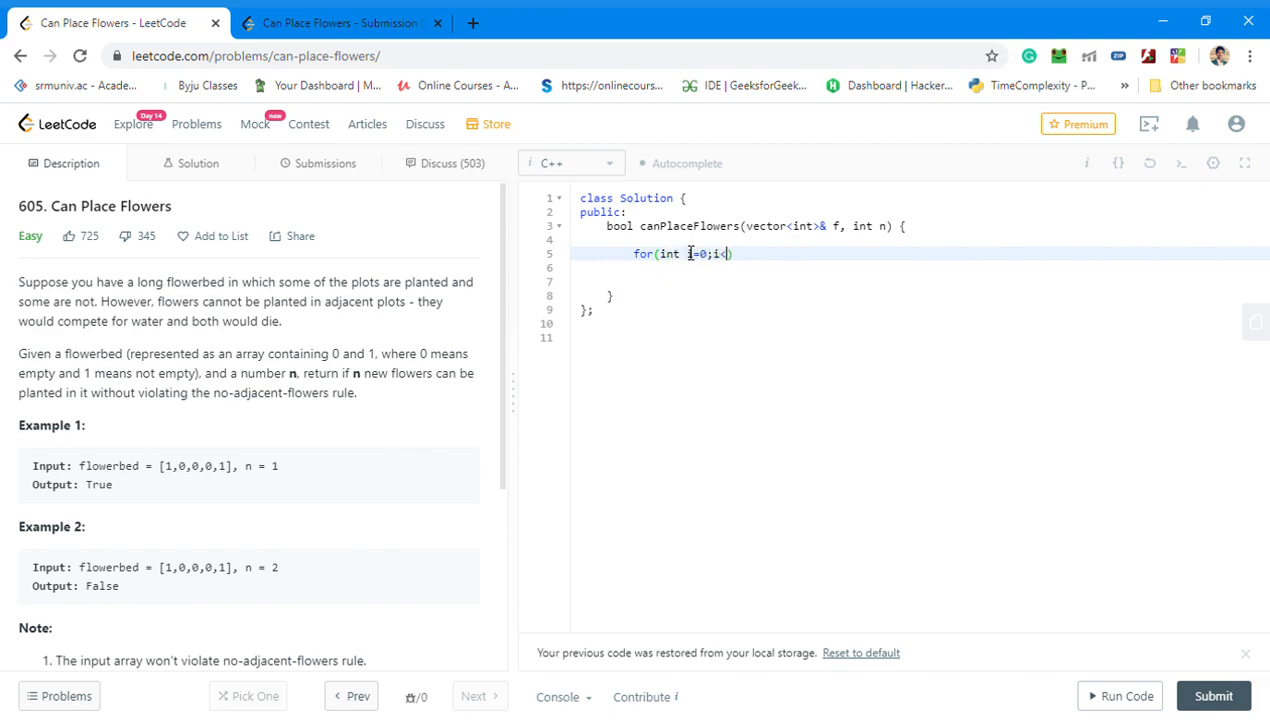
pyautogui.write('nums')
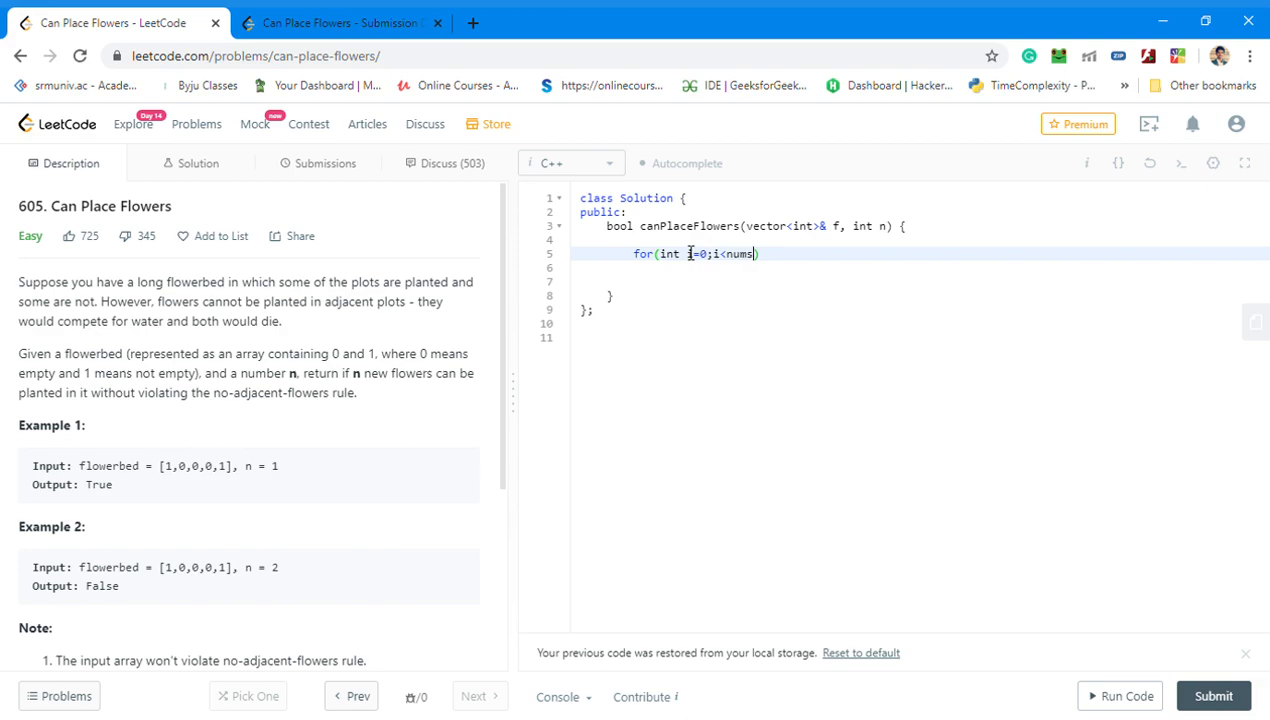
pyautogui.write('.size()')
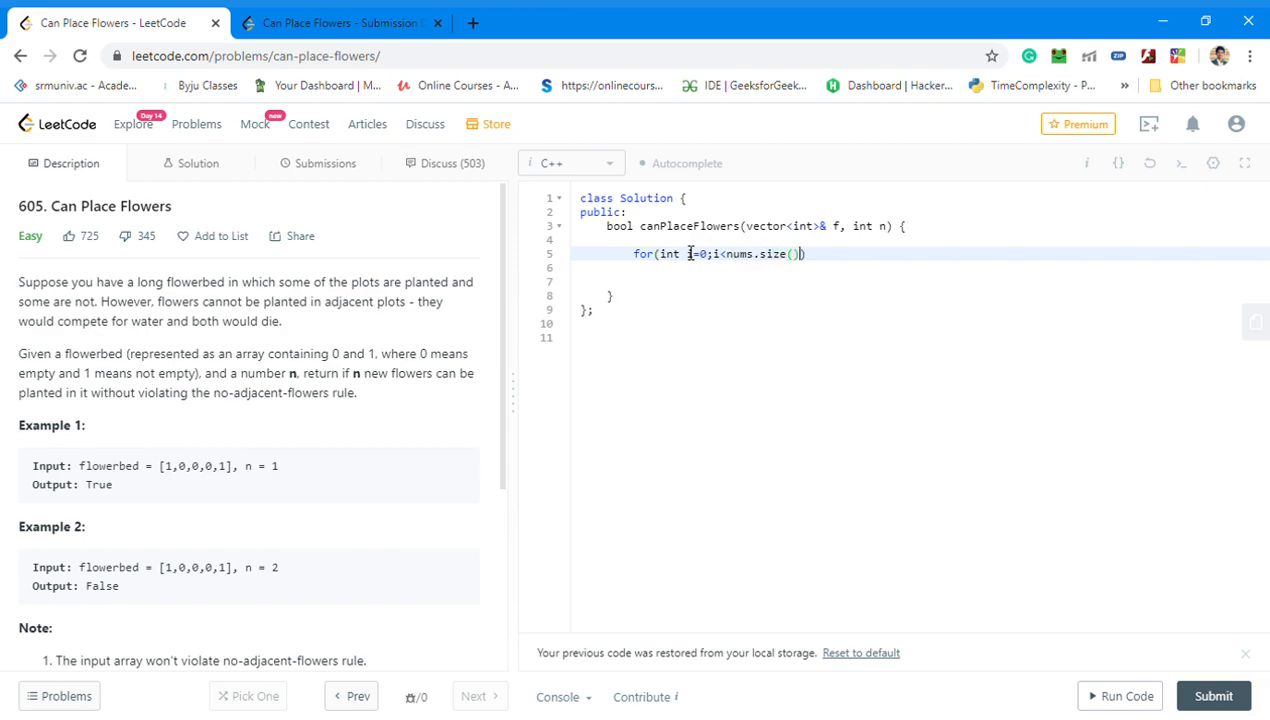
# - Change the loop bound to f.size(), add i++, and open a braced body starting with if
pyautogui.press('Backspace')
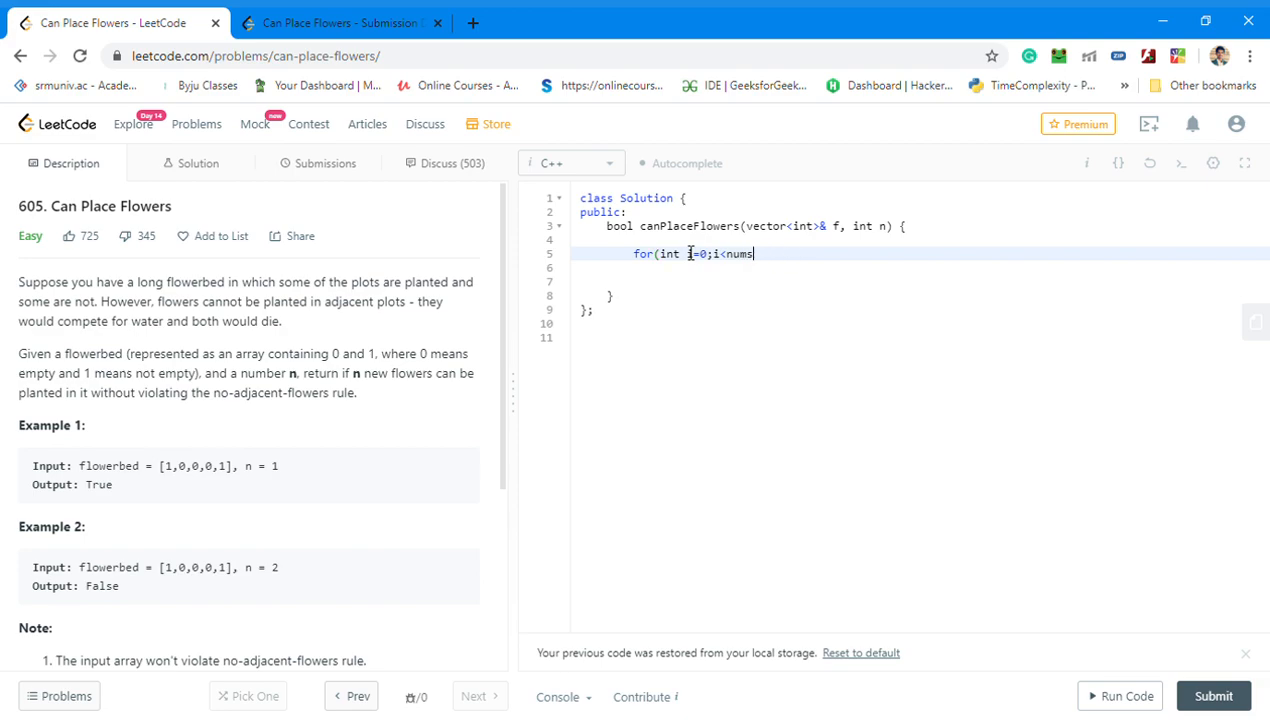
pyautogui.write('f.soz')
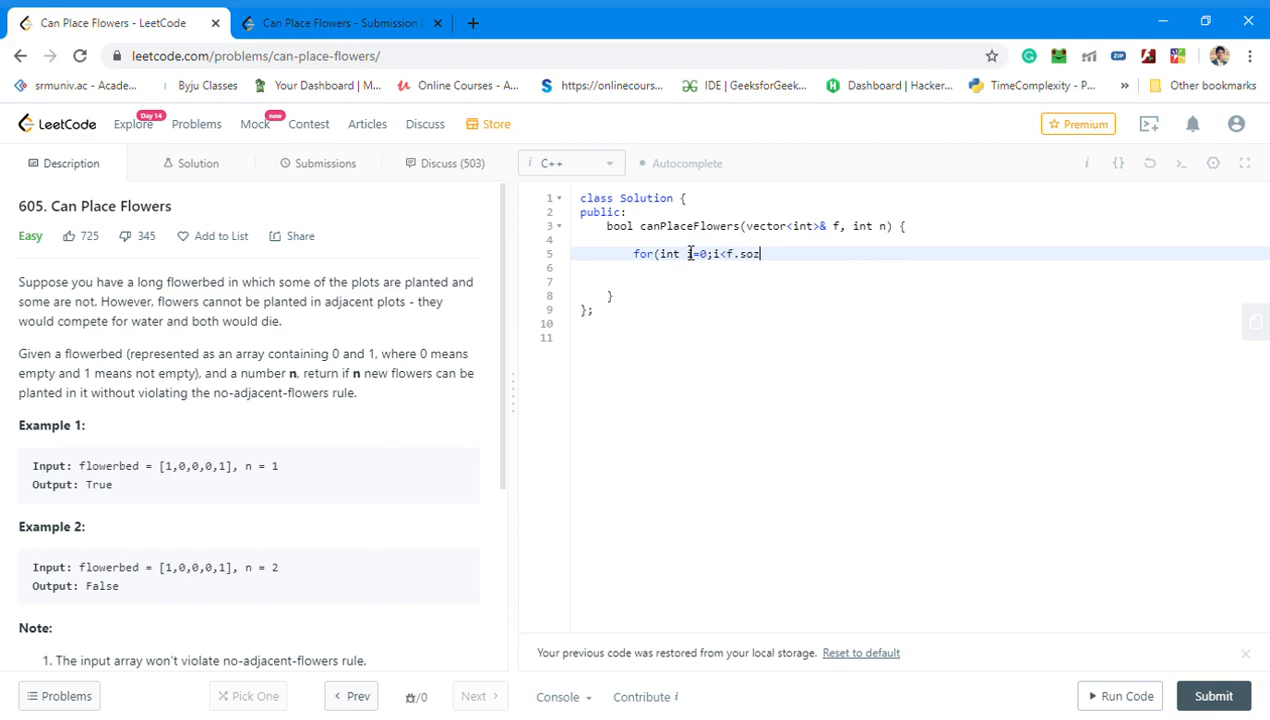
pyautogui.write('ize(')
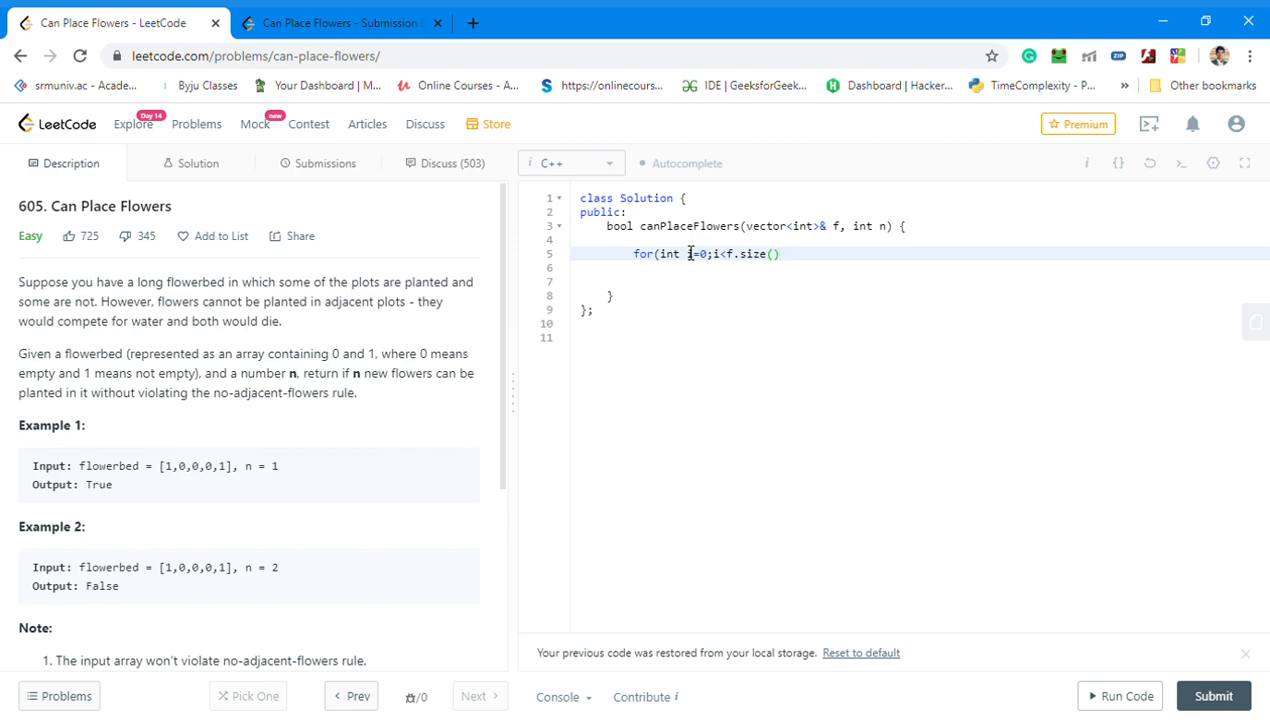
pyautogui.write(';i++)')
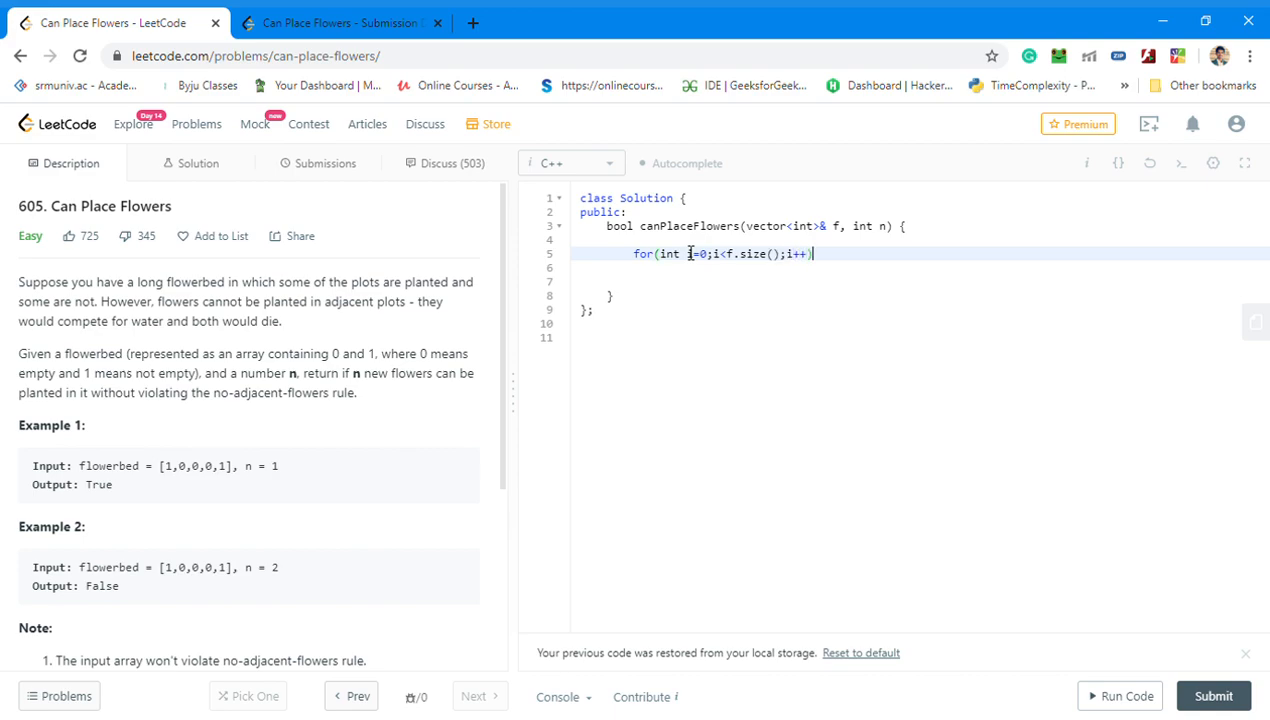
pyautogui.moveTo(1001, 263)
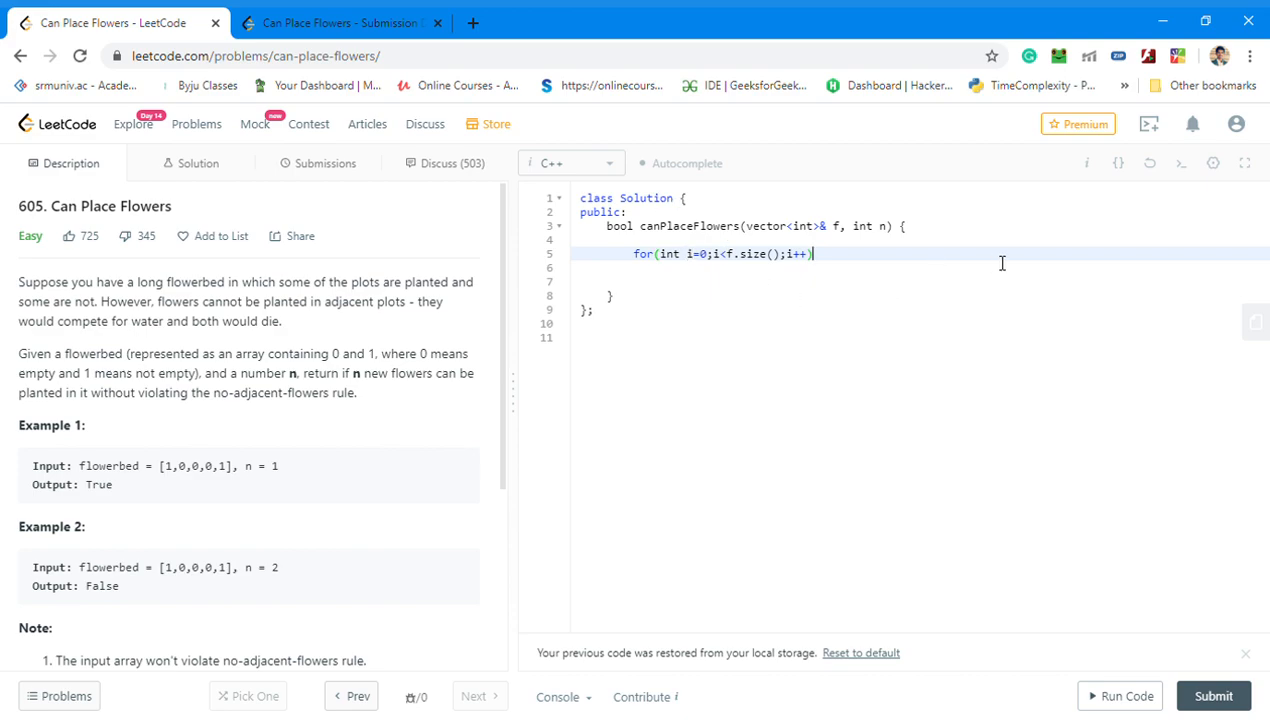
pyautogui.write('{')
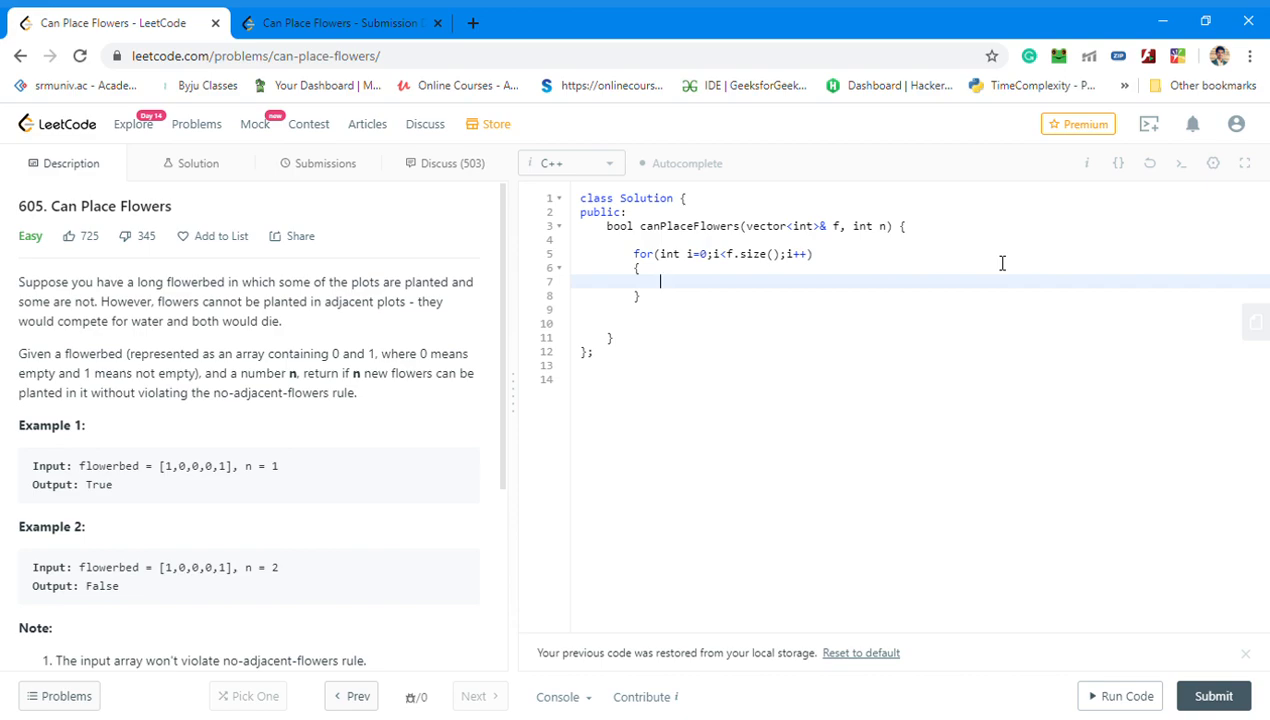
pyautogui.write('if')
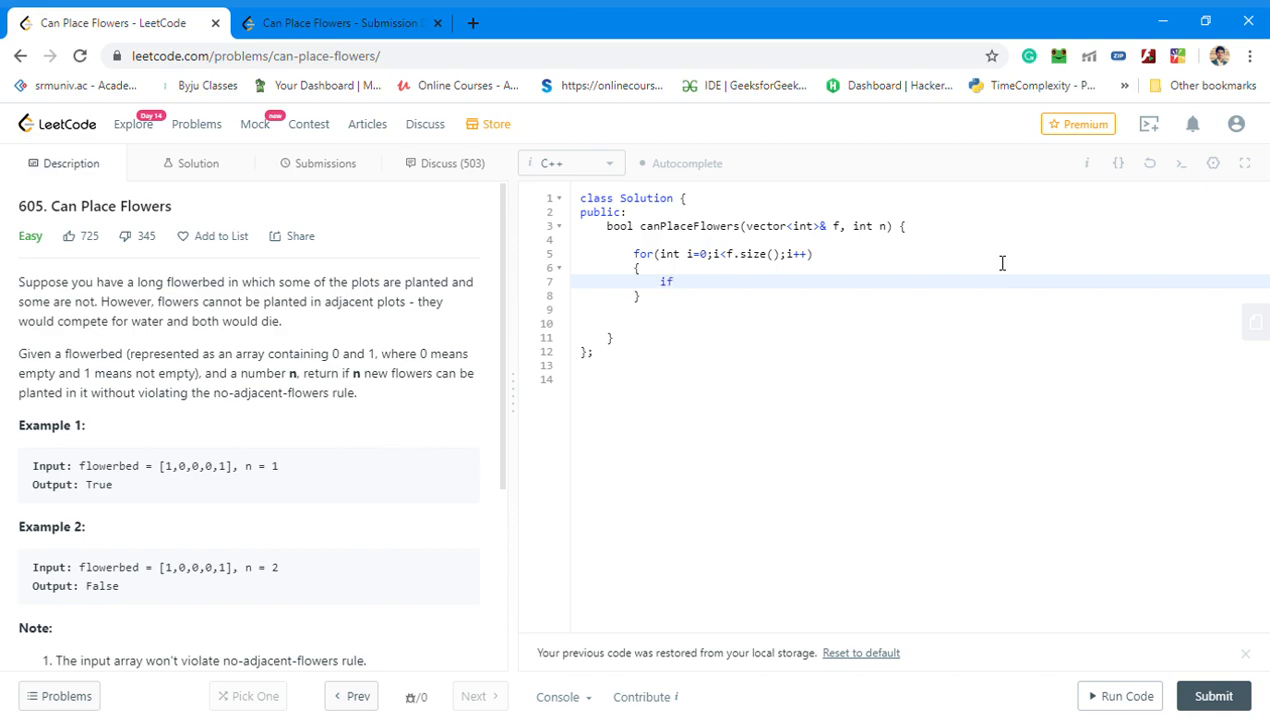
pyautogui.moveTo(190, 478)
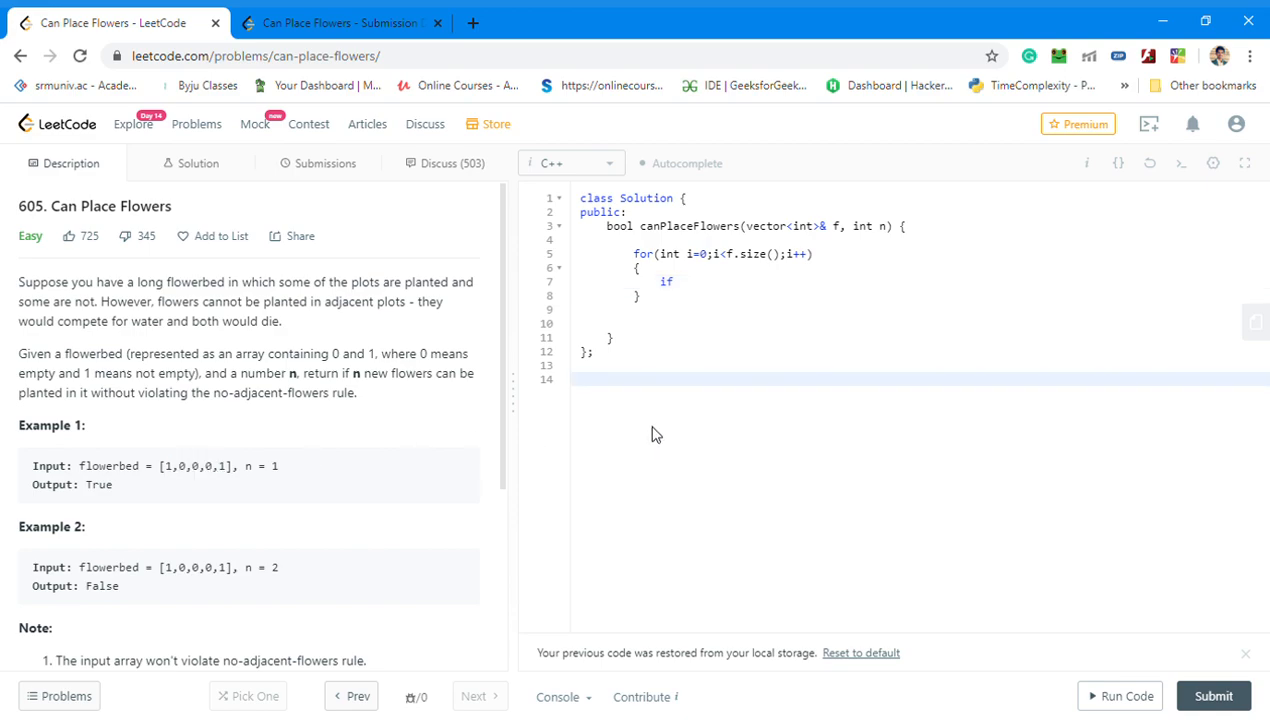
# - Type the sample flowerbed row 0 0 0 1 1 1 0 1 below the class
pyautogui.write('1 0')
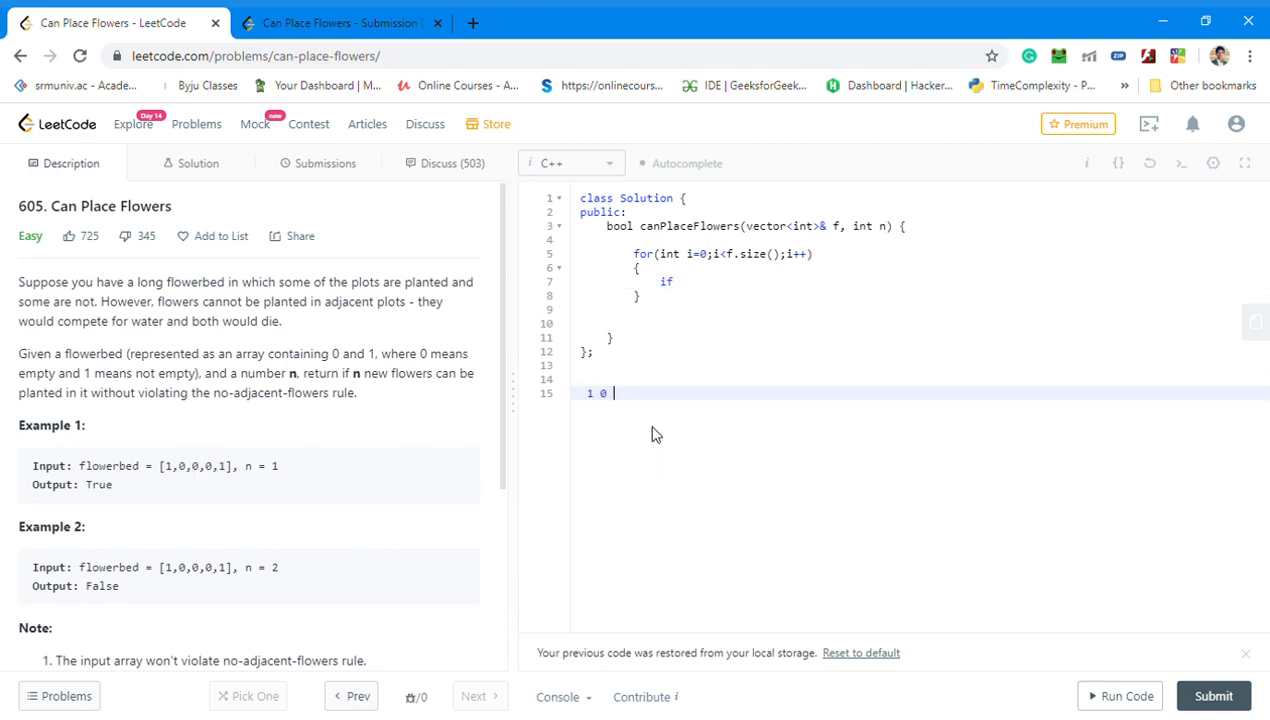
pyautogui.write('0 0 0 1')
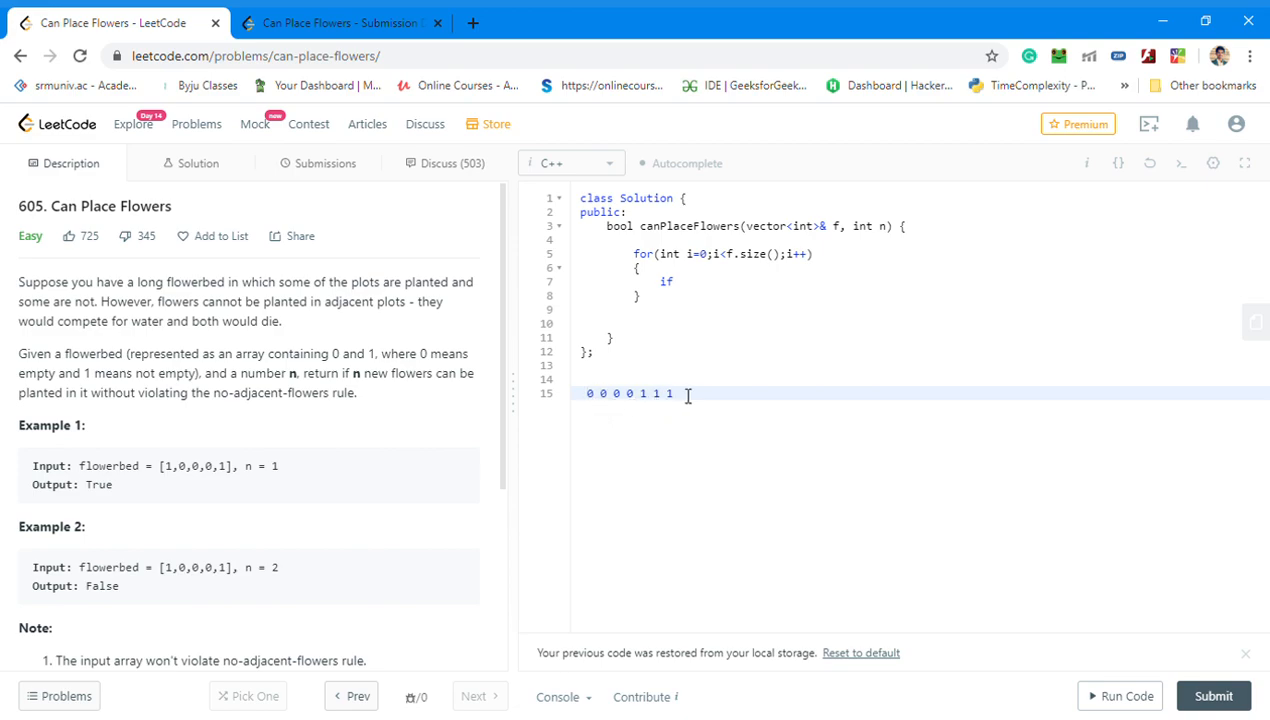
pyautogui.write('0 1')
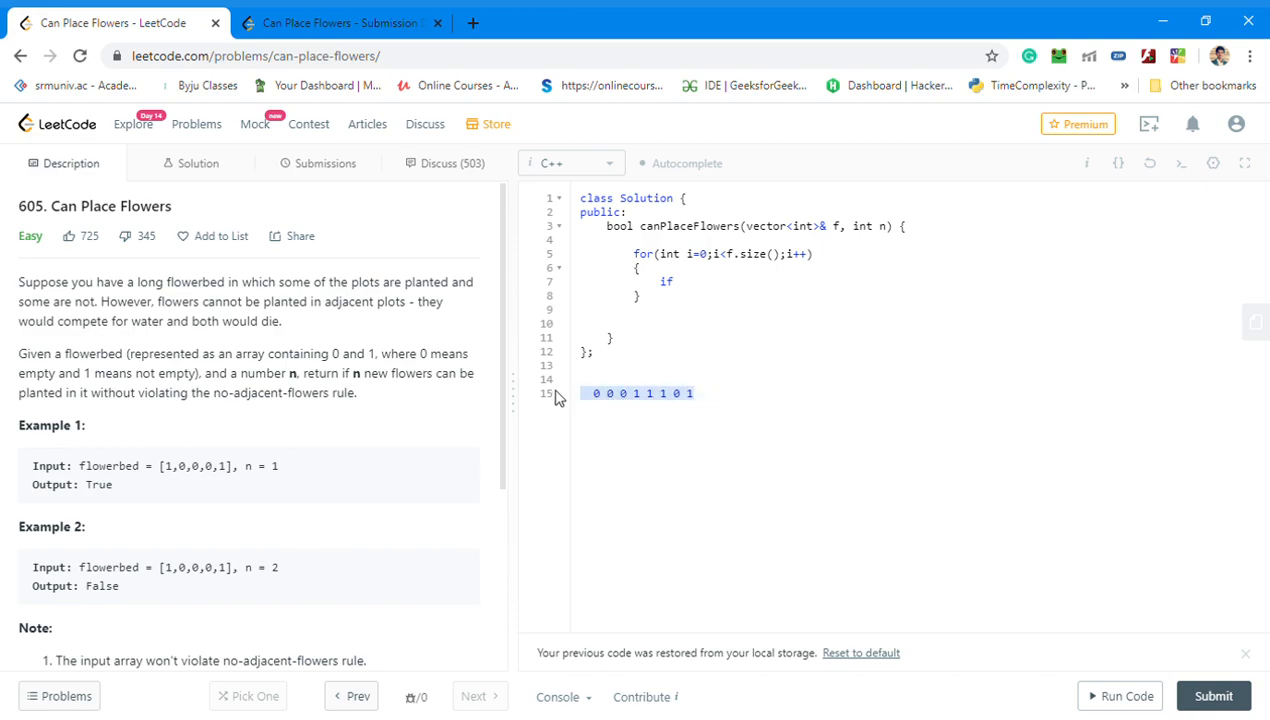
# - Type the if condition skeleton (() and () and ()) and clear the scratch line
pyautogui.click(672, 281)
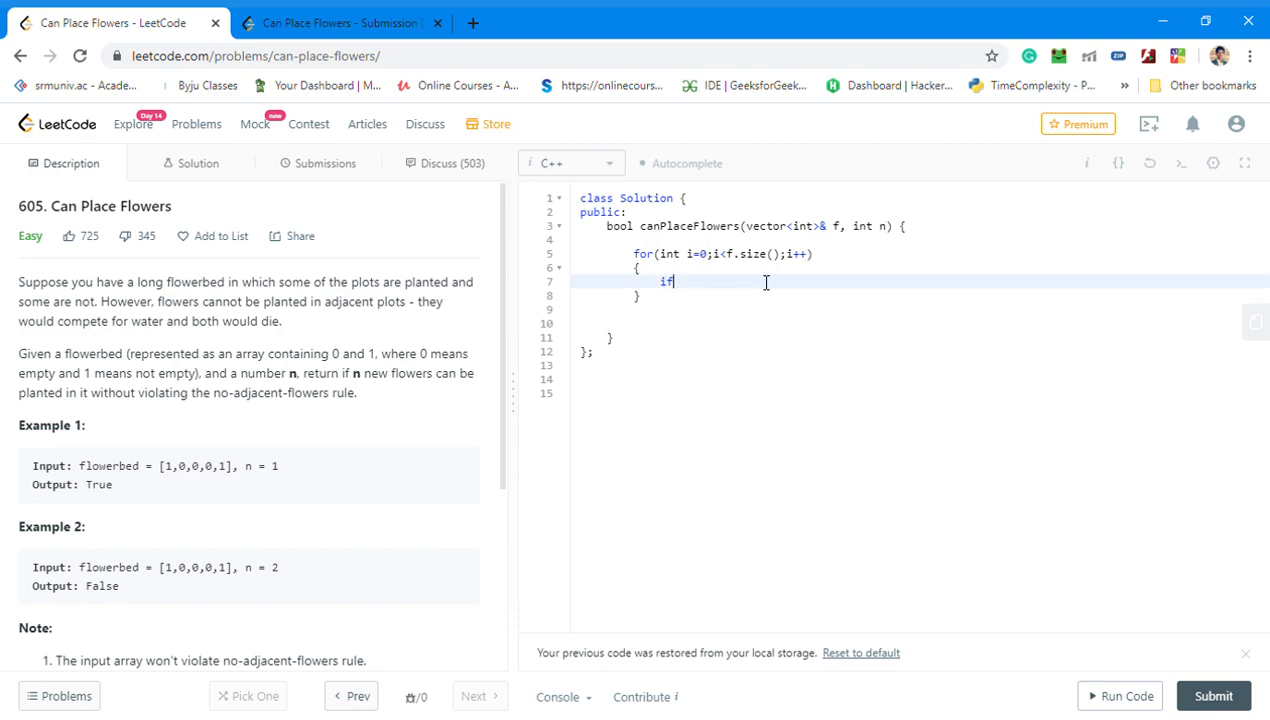
pyautogui.write('(')
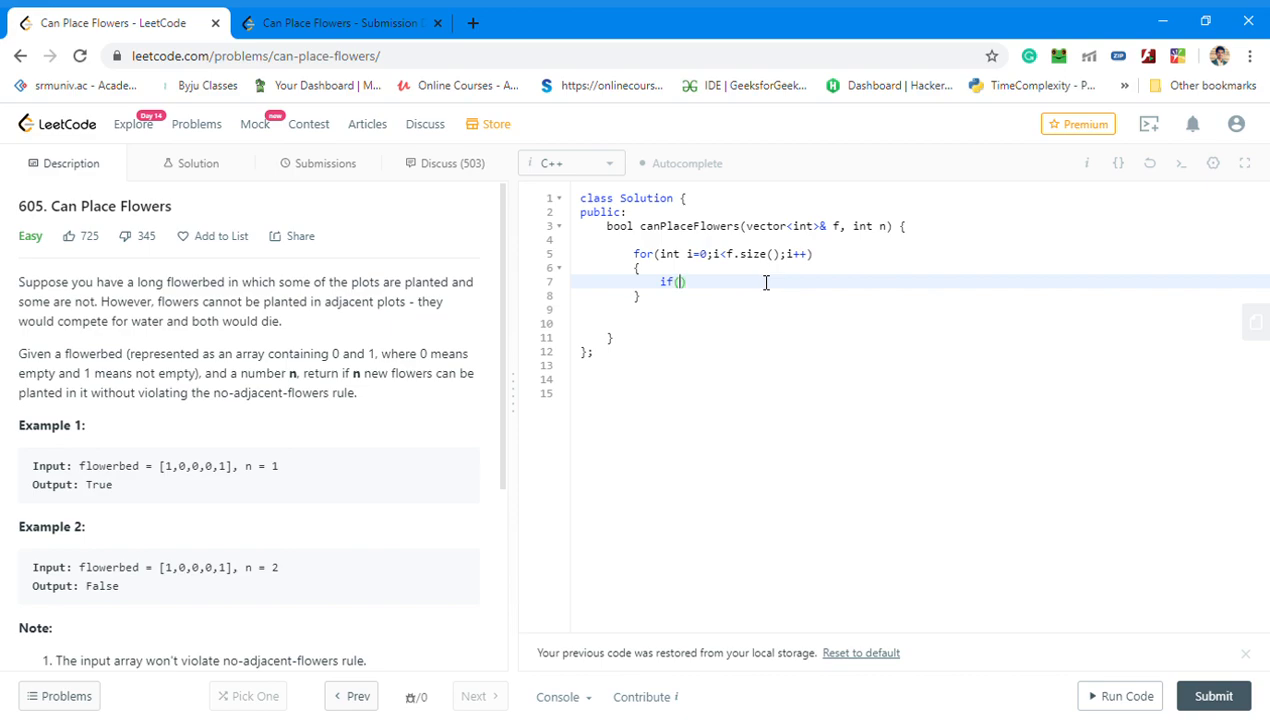
pyautogui.write(')')
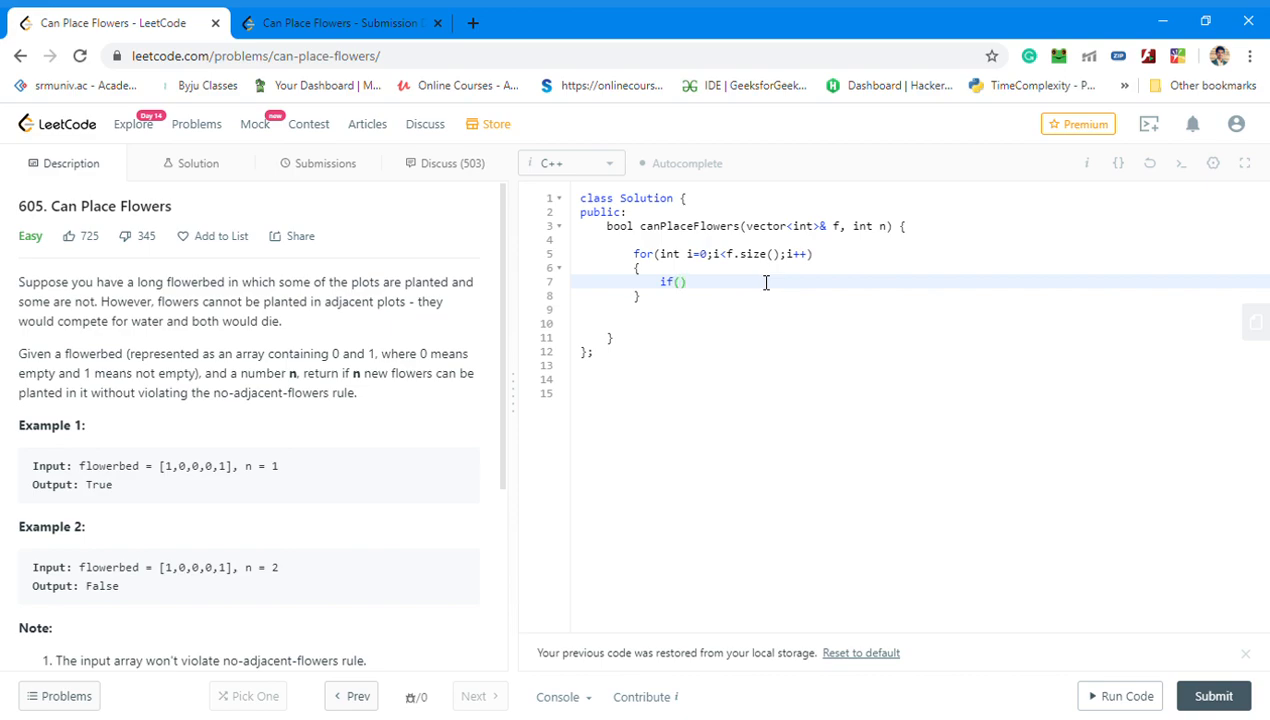
pyautogui.write('()')
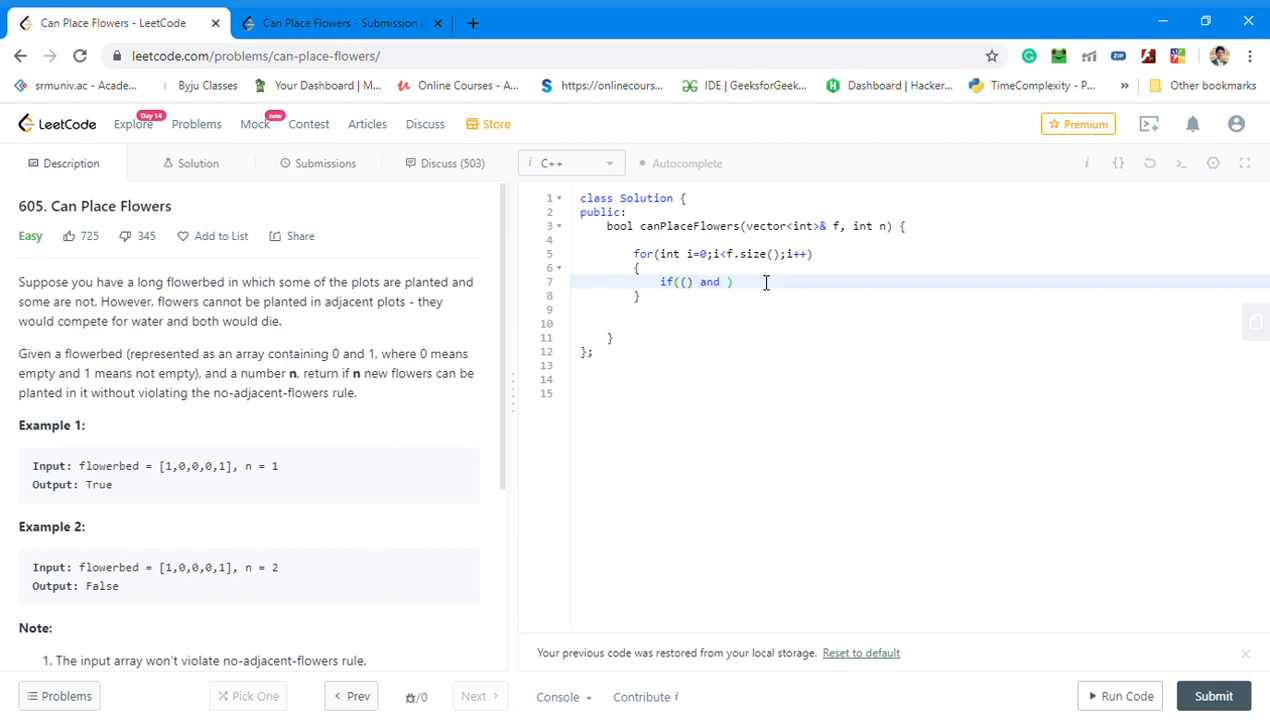
pyautogui.write('()')
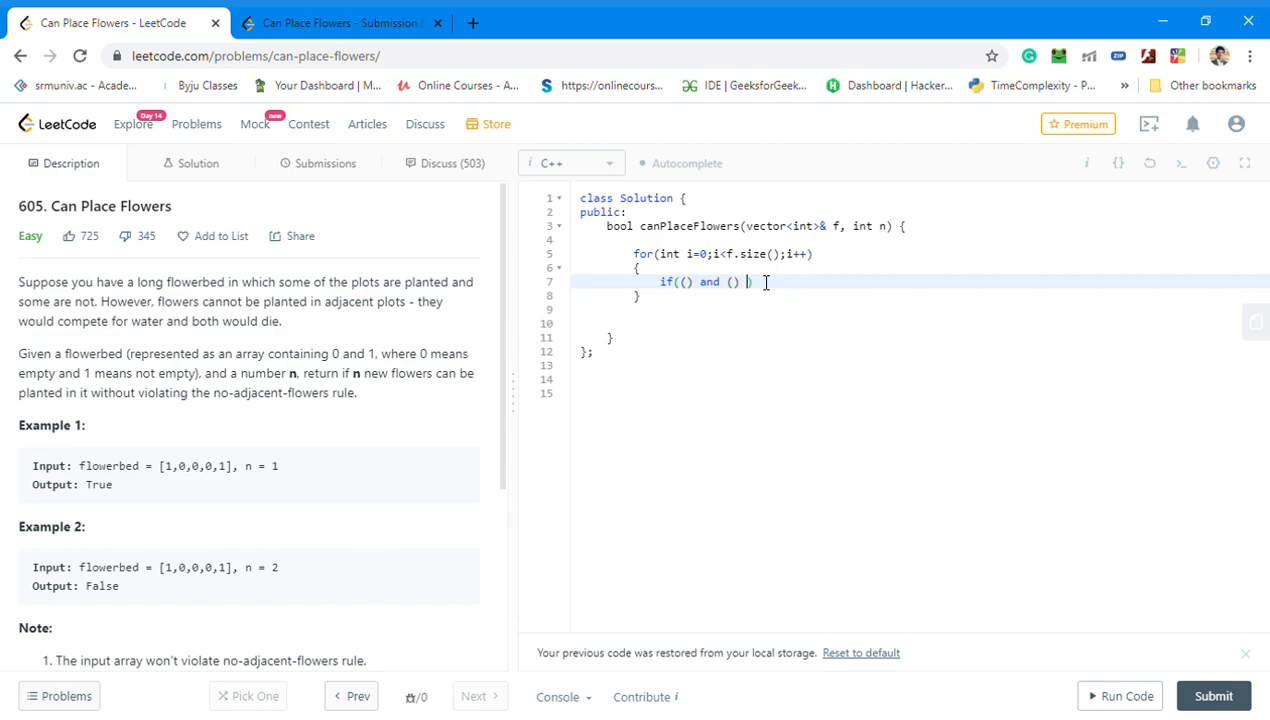
pyautogui.write('and')
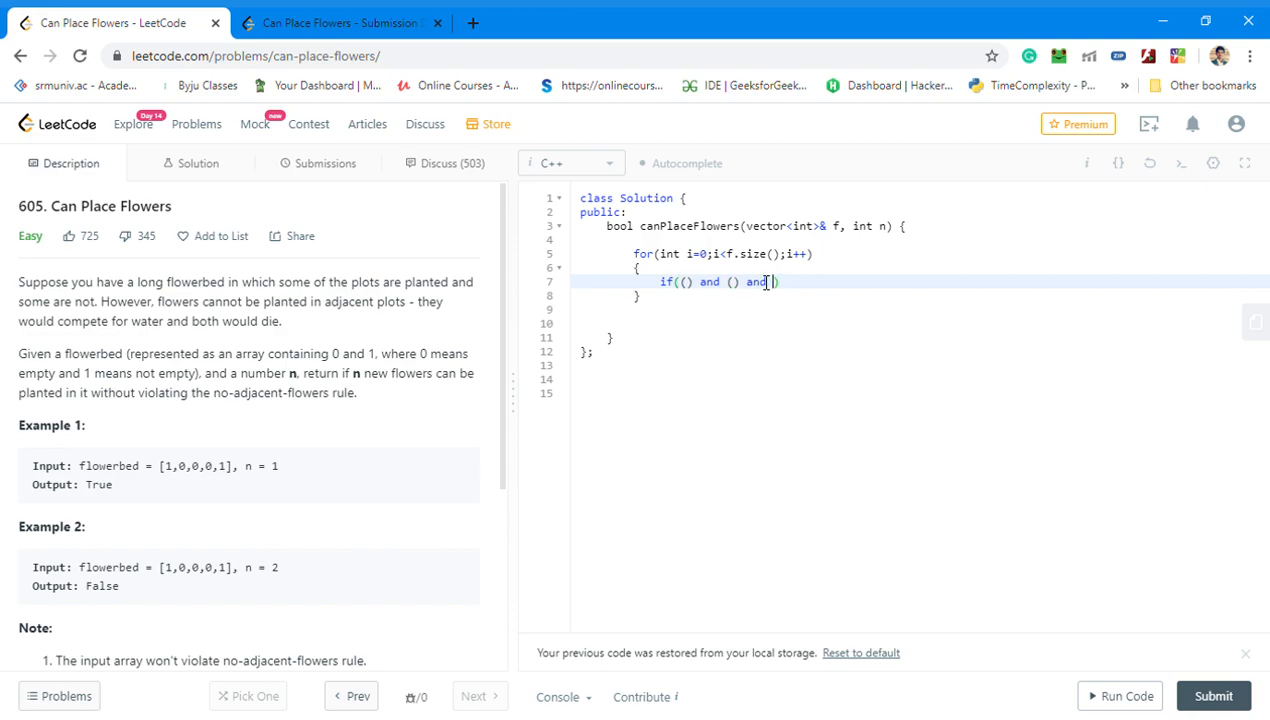
pyautogui.write('()')
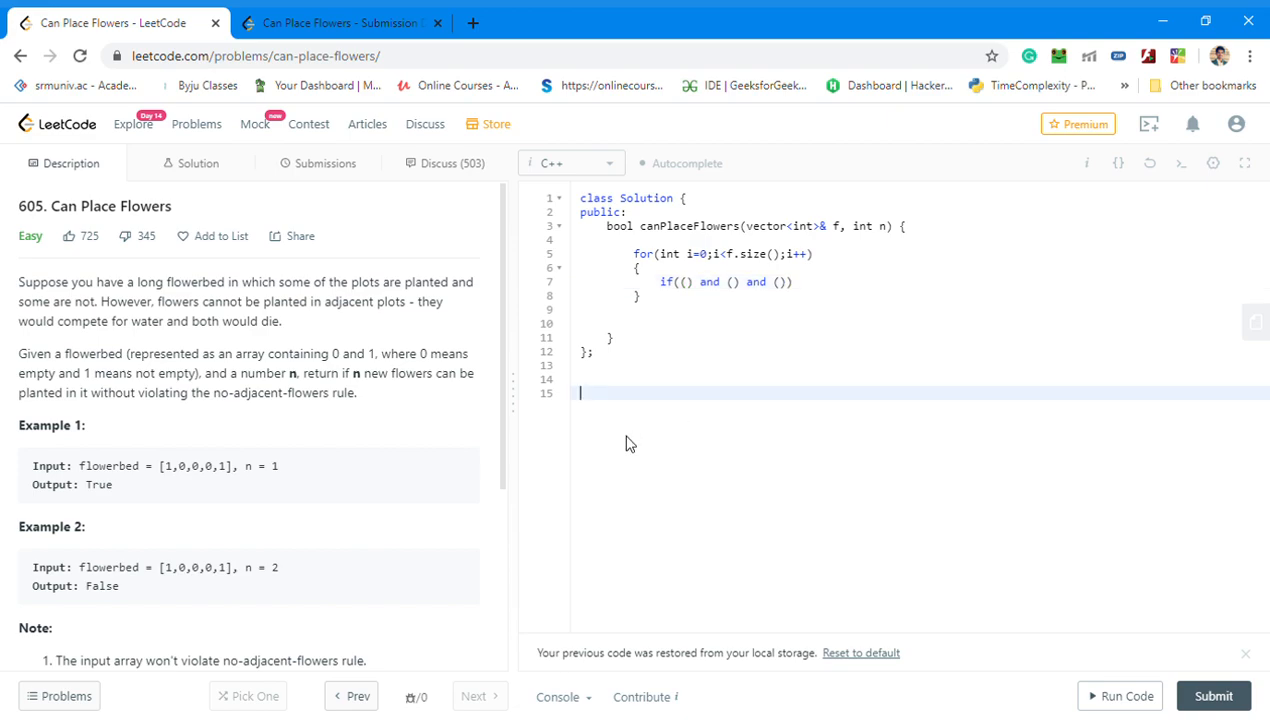
pyautogui.write('0')
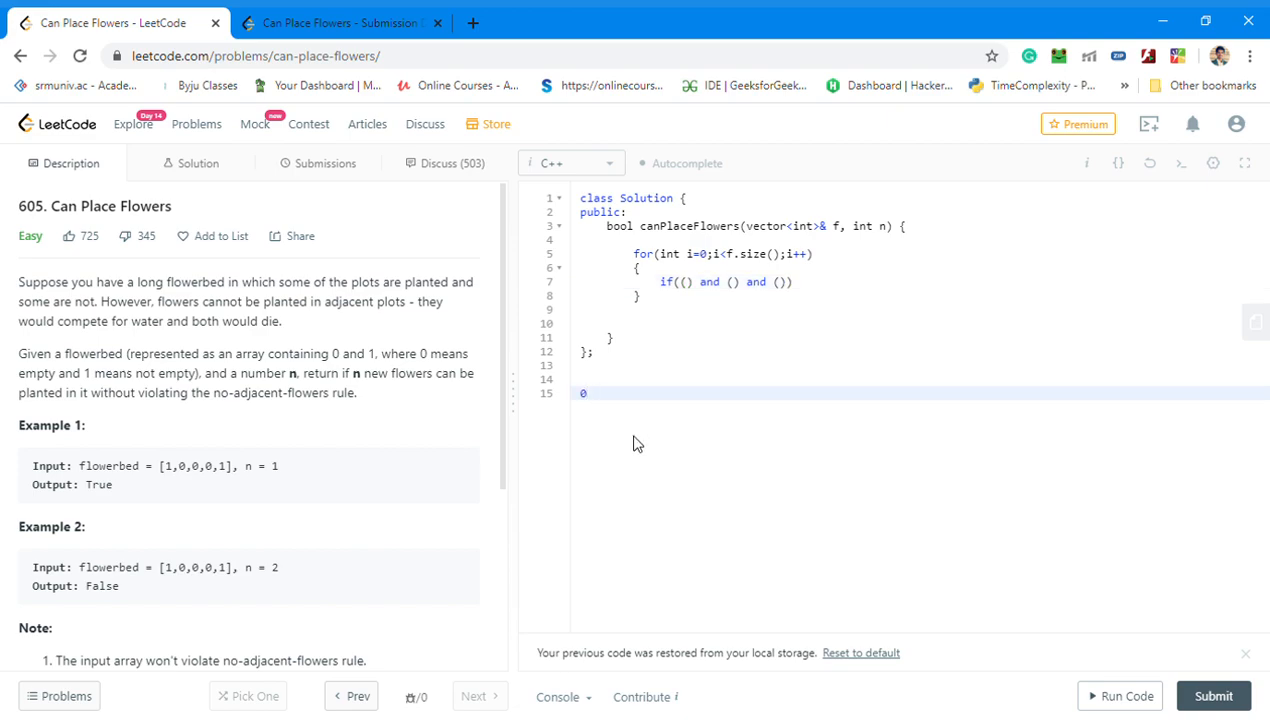
pyautogui.write('t')
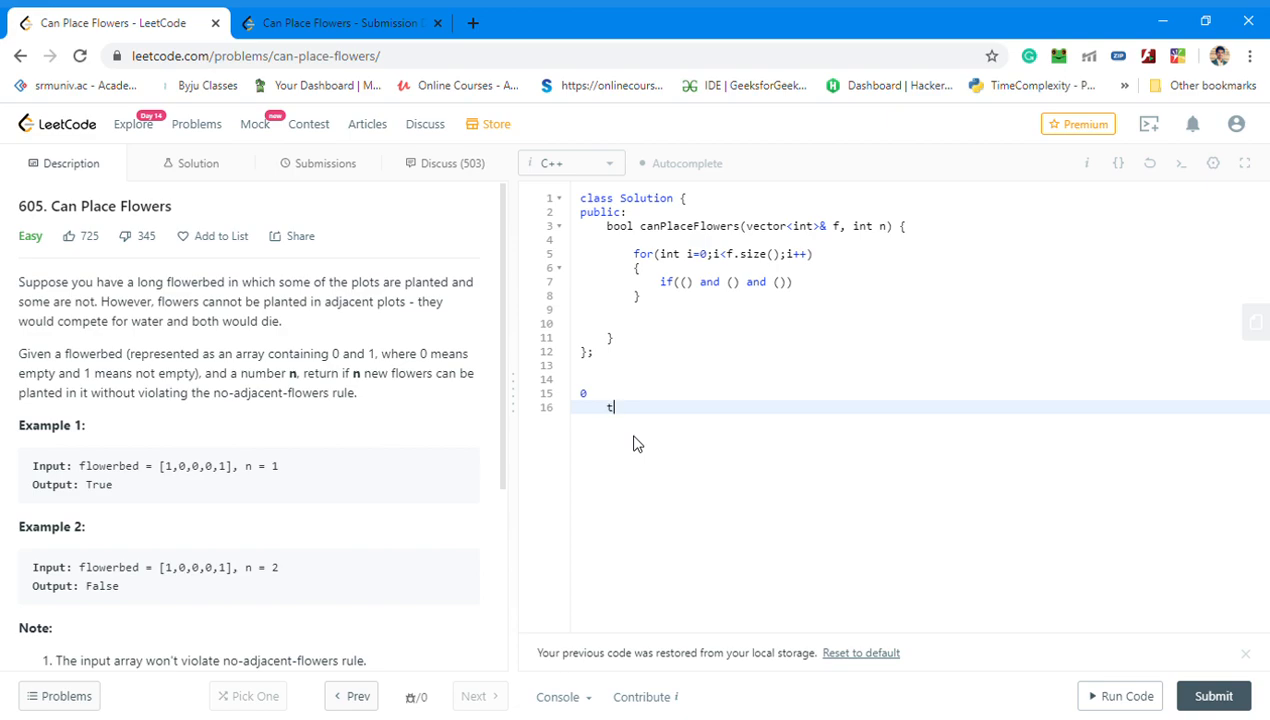
pyautogui.press('Backspace')
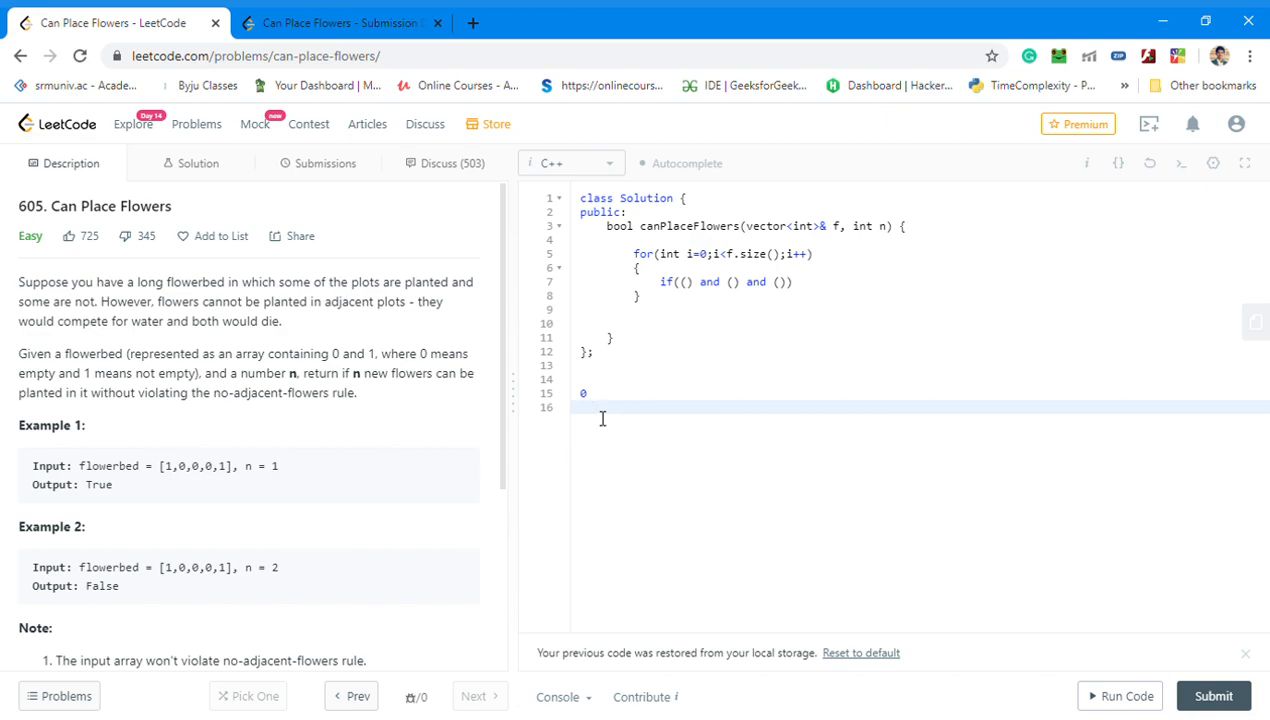
pyautogui.click(585, 393)
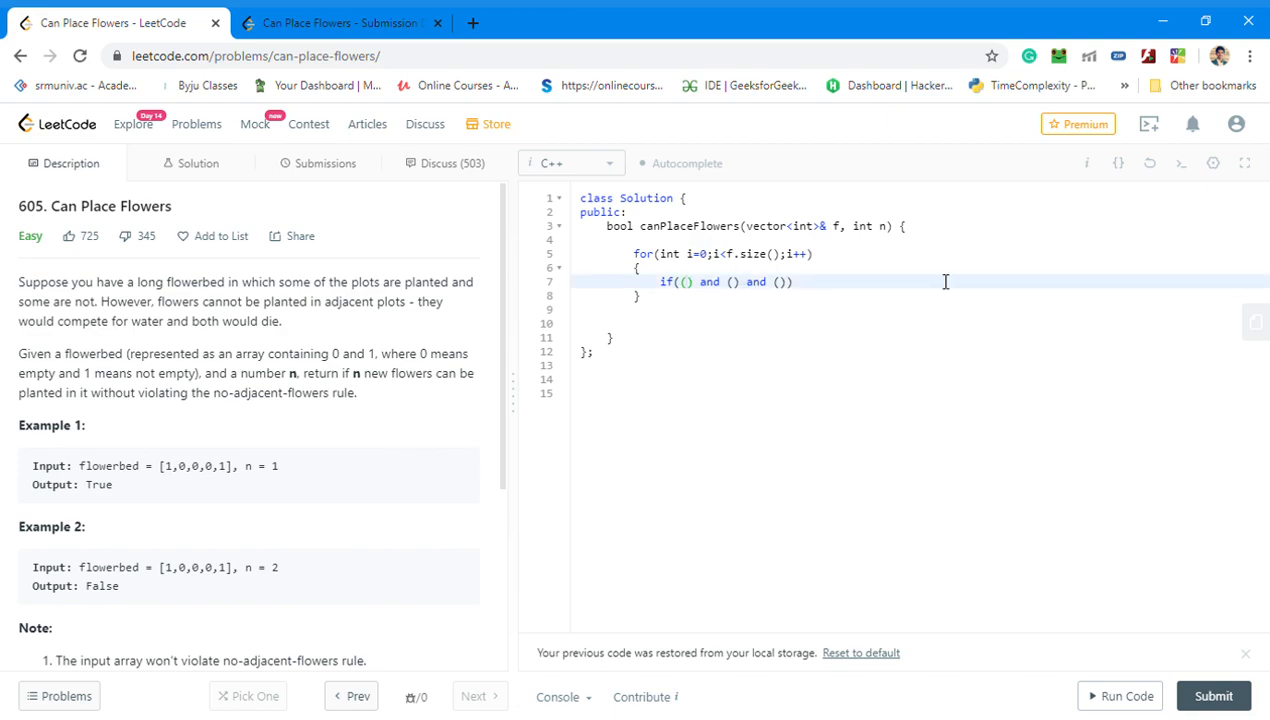
# - Fill in the current-plot and left-neighbour ==0 checks in the condition
pyautogui.write('i==')
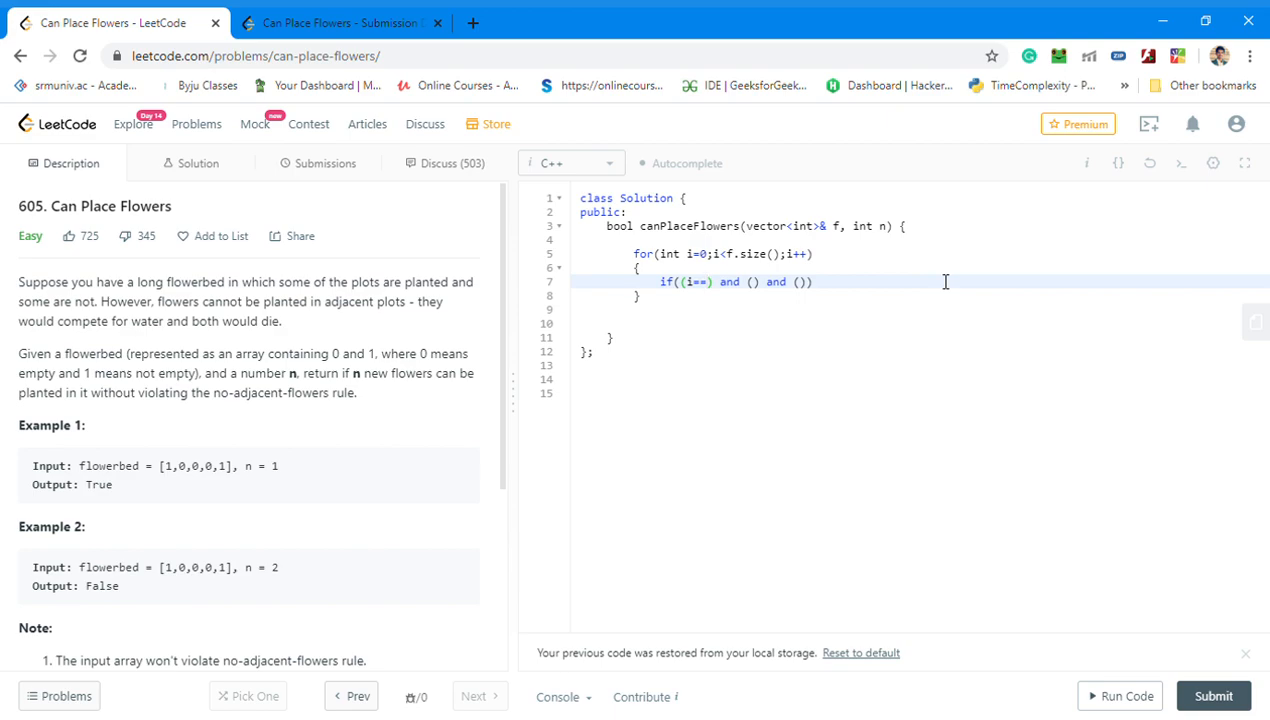
pyautogui.write('0 or f[')
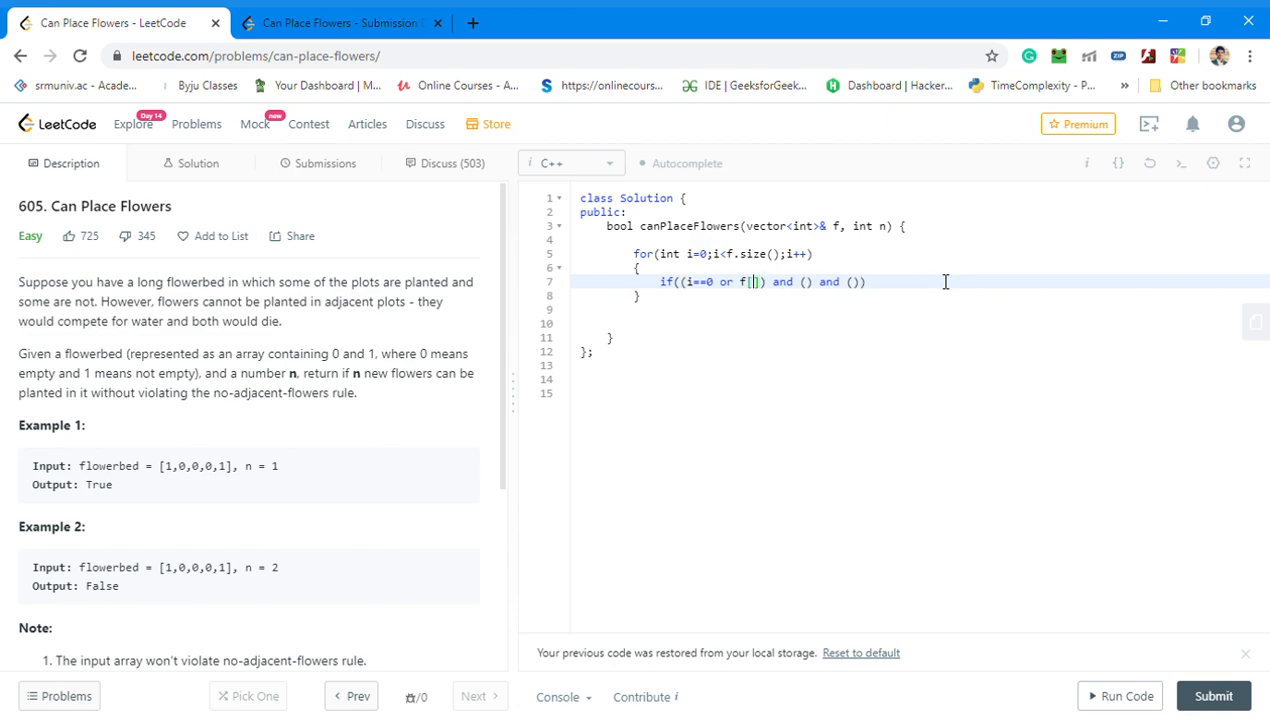
pyautogui.write('i-1')
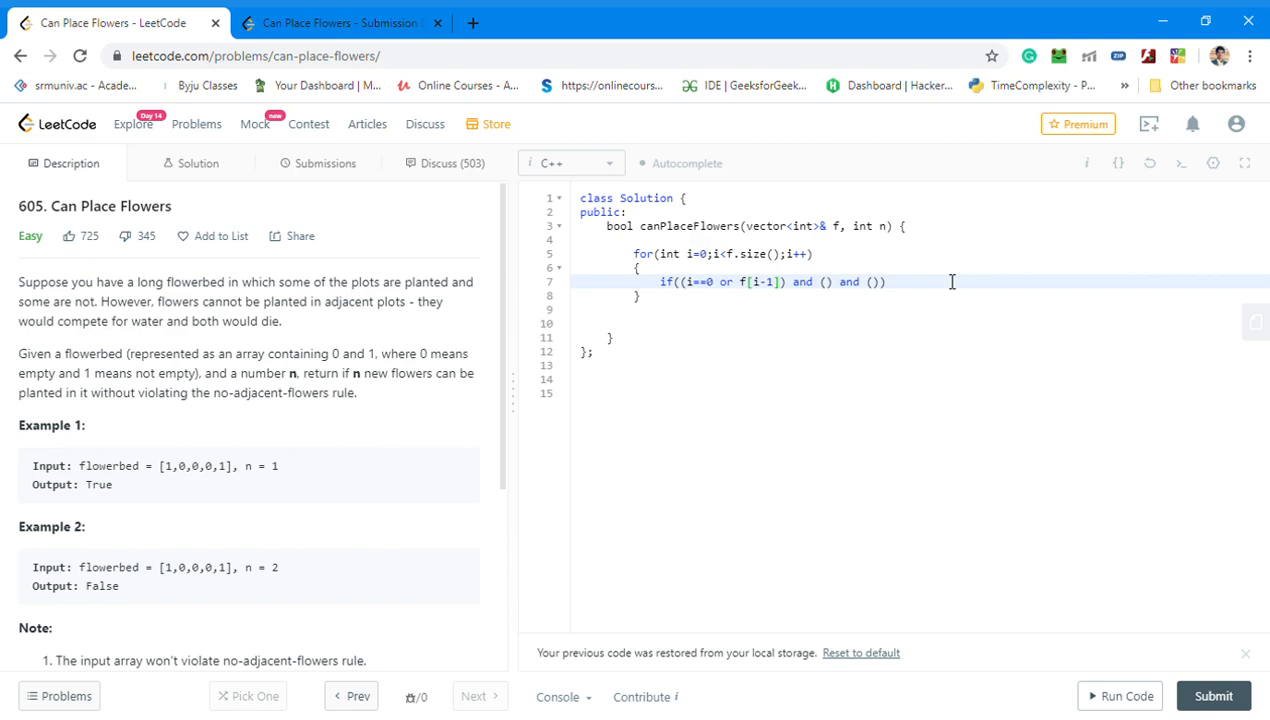
pyautogui.write('==')
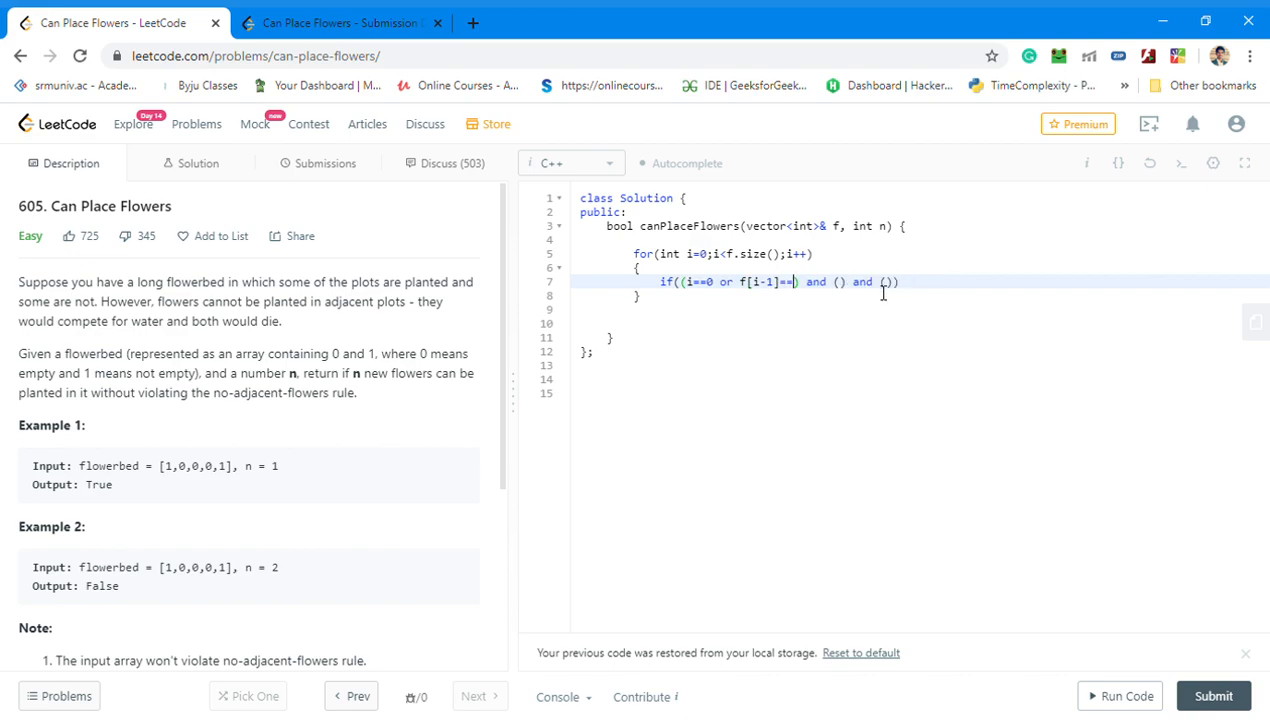
pyautogui.write('0')
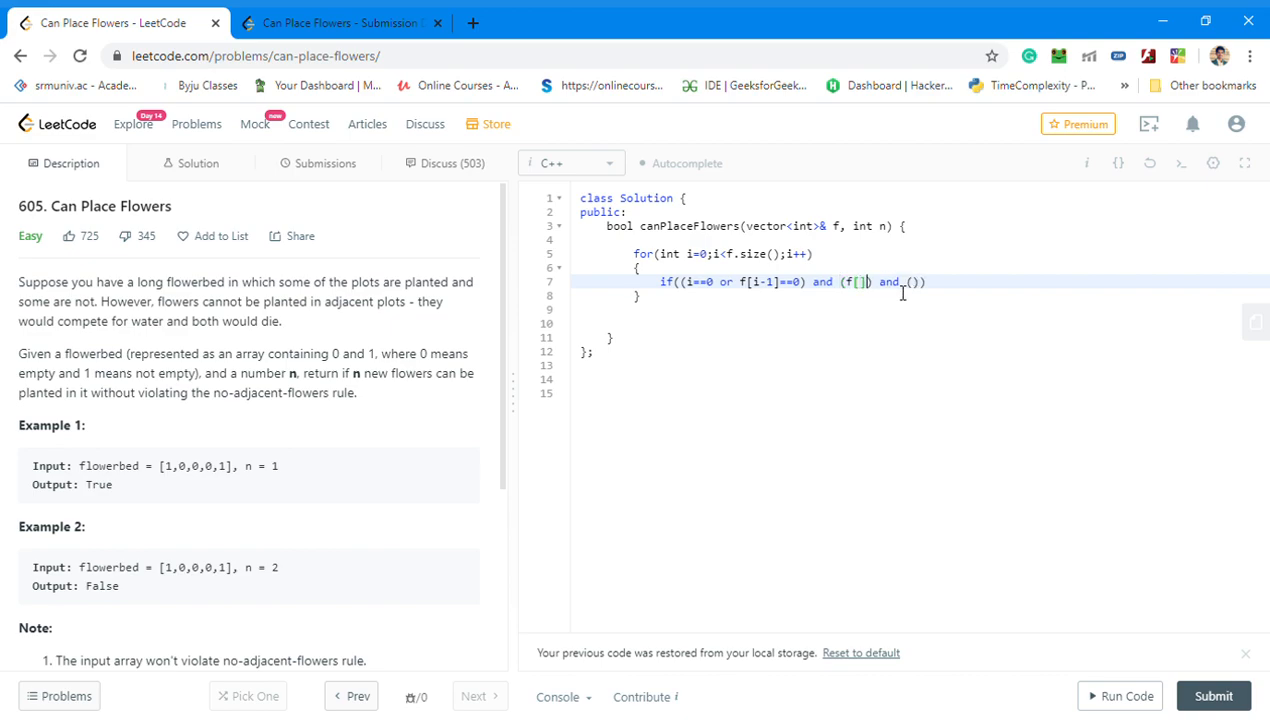
# - Add the right-neighbour ==0 check with an f.size() boundary and 'or if' clause
pyautogui.write('i')
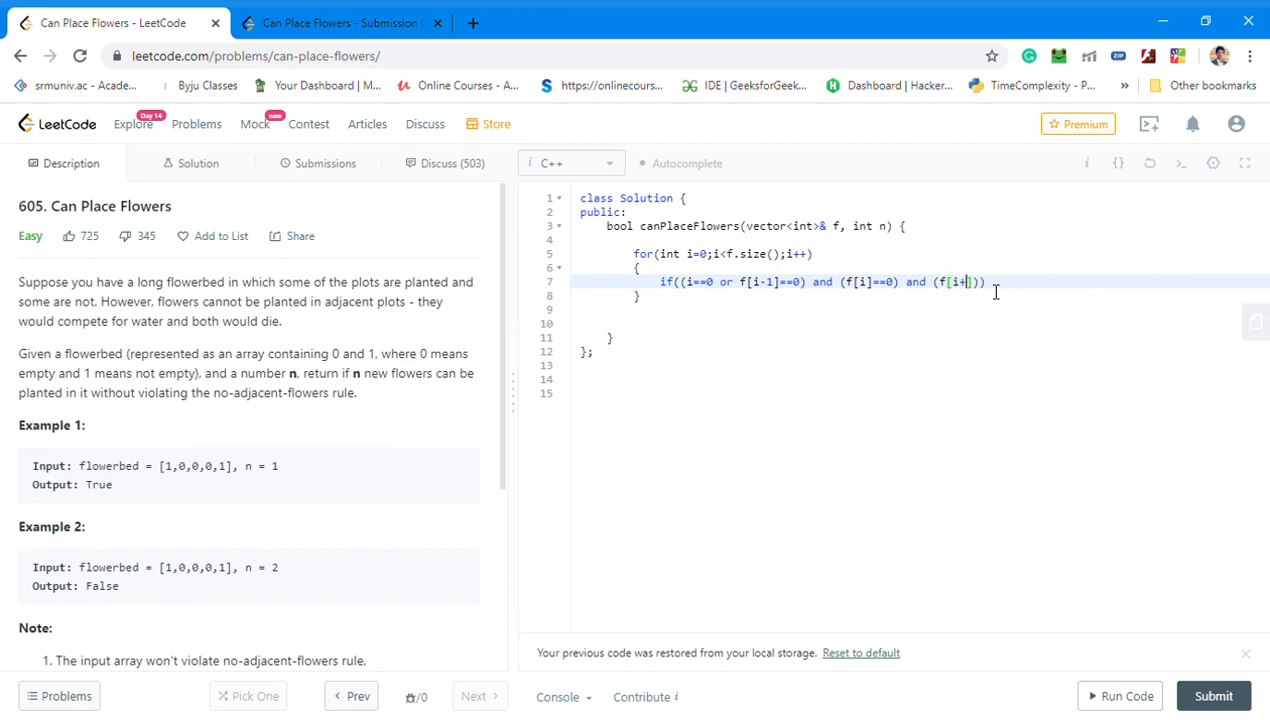
pyautogui.write('1')
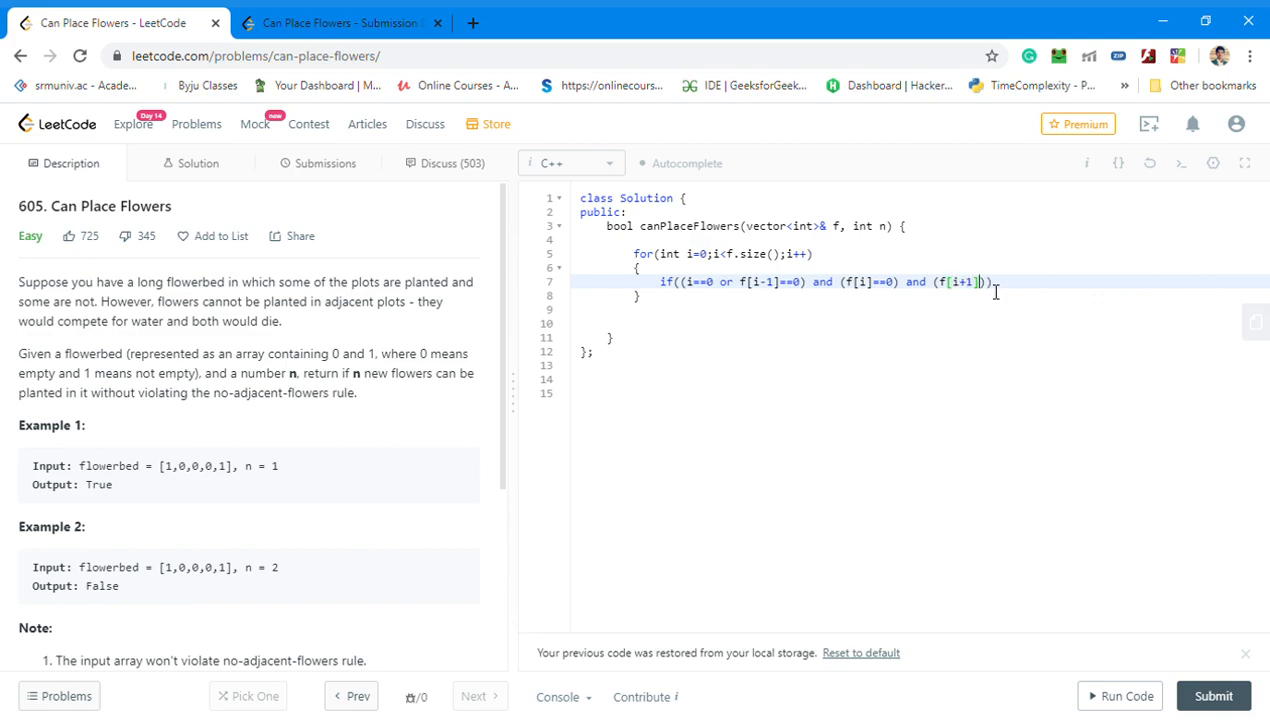
pyautogui.write('=0')
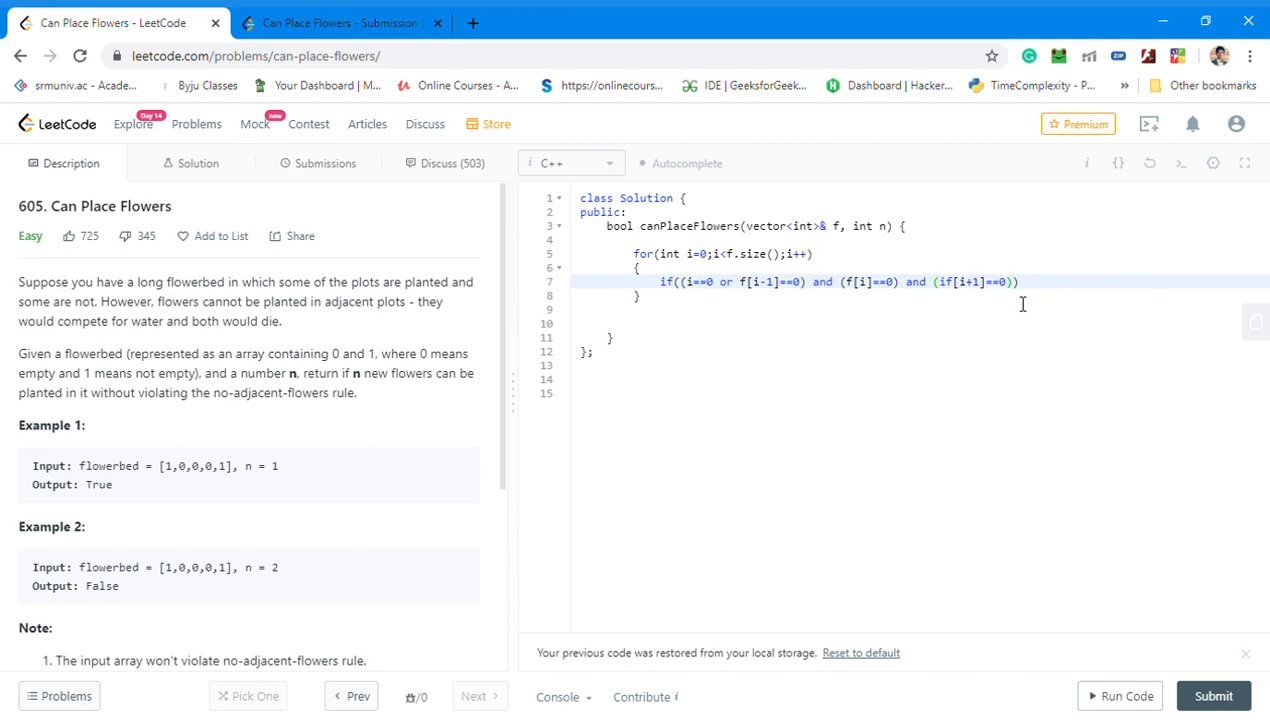
pyautogui.moveTo(976, 342)
pyautogui.write('i==')
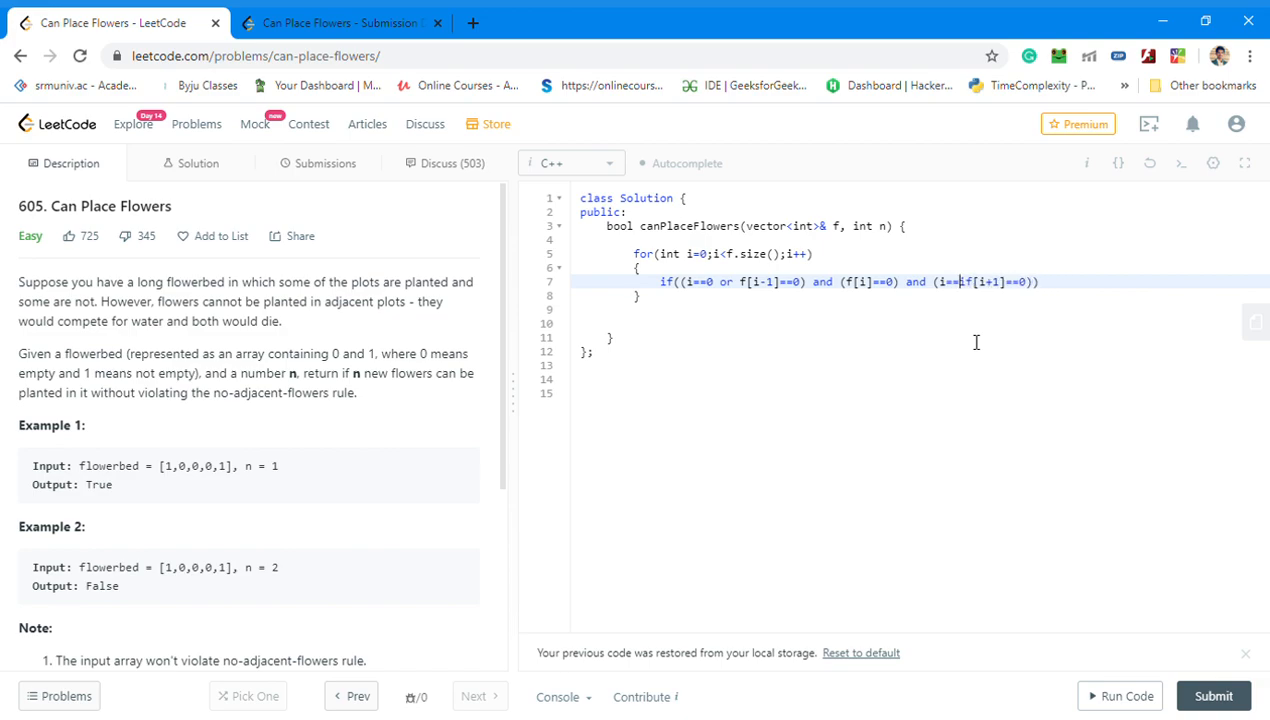
pyautogui.write('f.size()-1f')
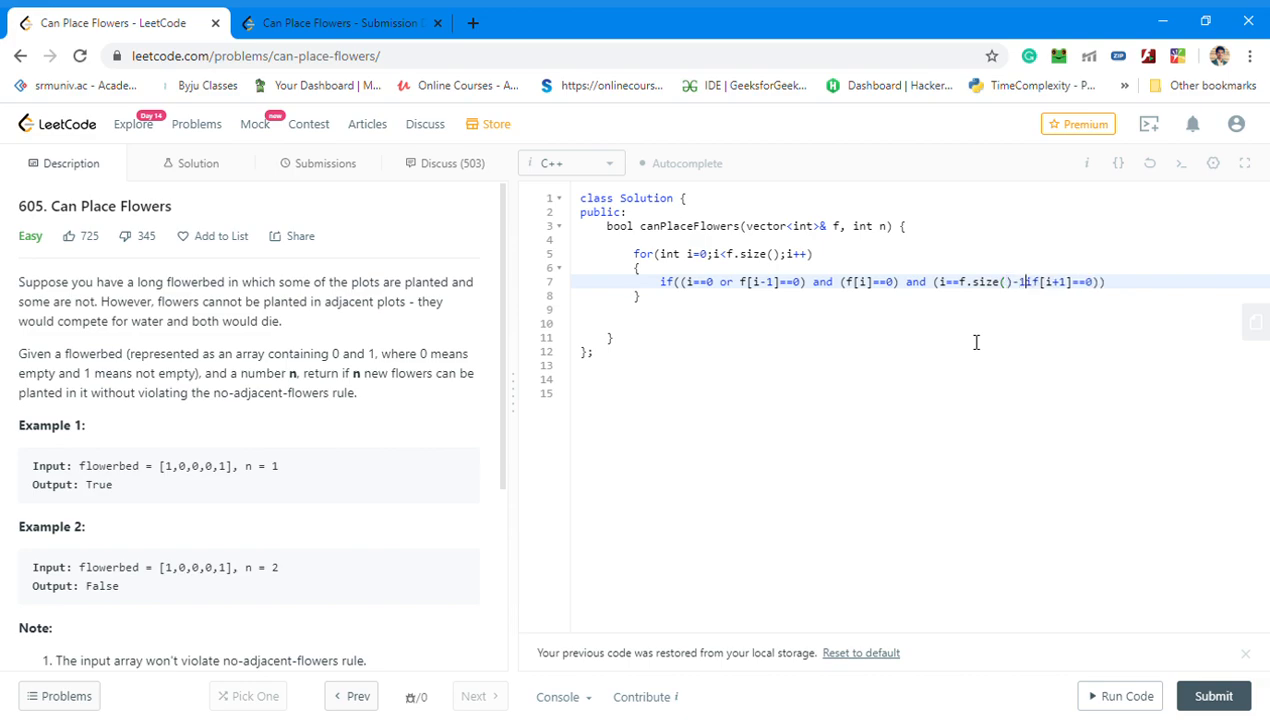
pyautogui.write('or')
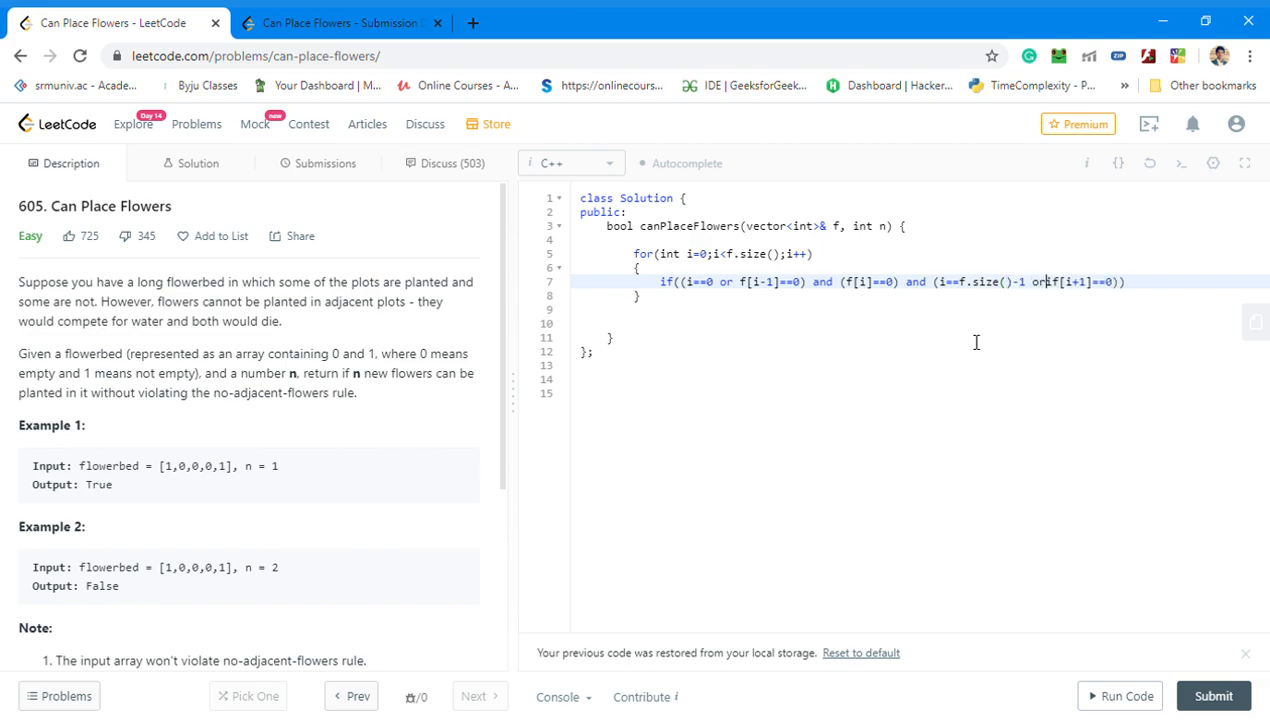
pyautogui.write('if')
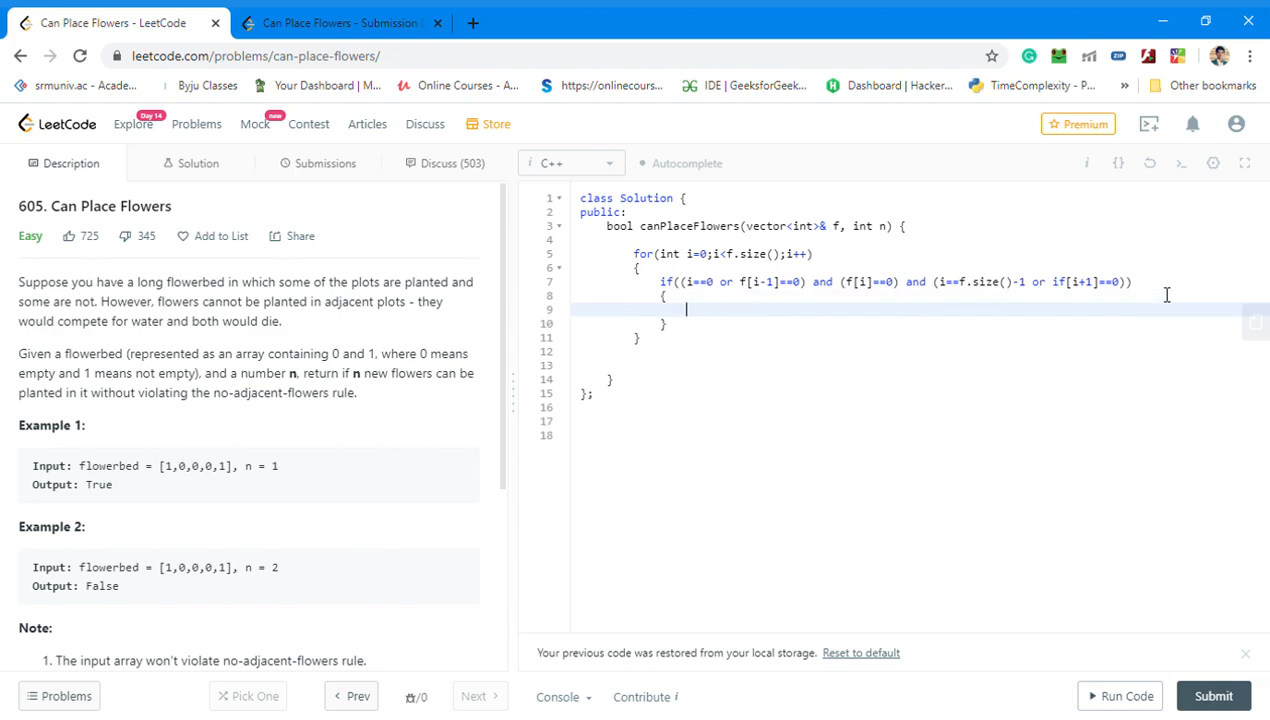
# - Set f[i]=1 and n-- in the if body, then return n<=0 after the loop
pyautogui.write('f')
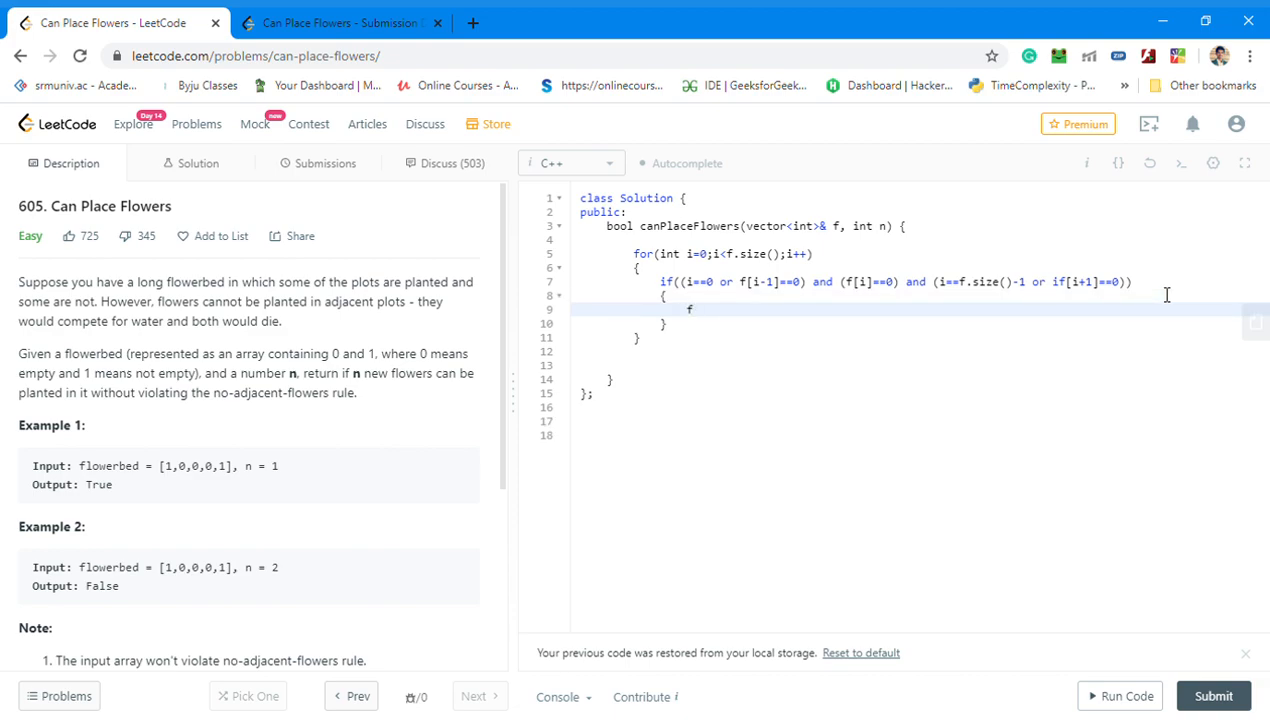
pyautogui.write('[i]')
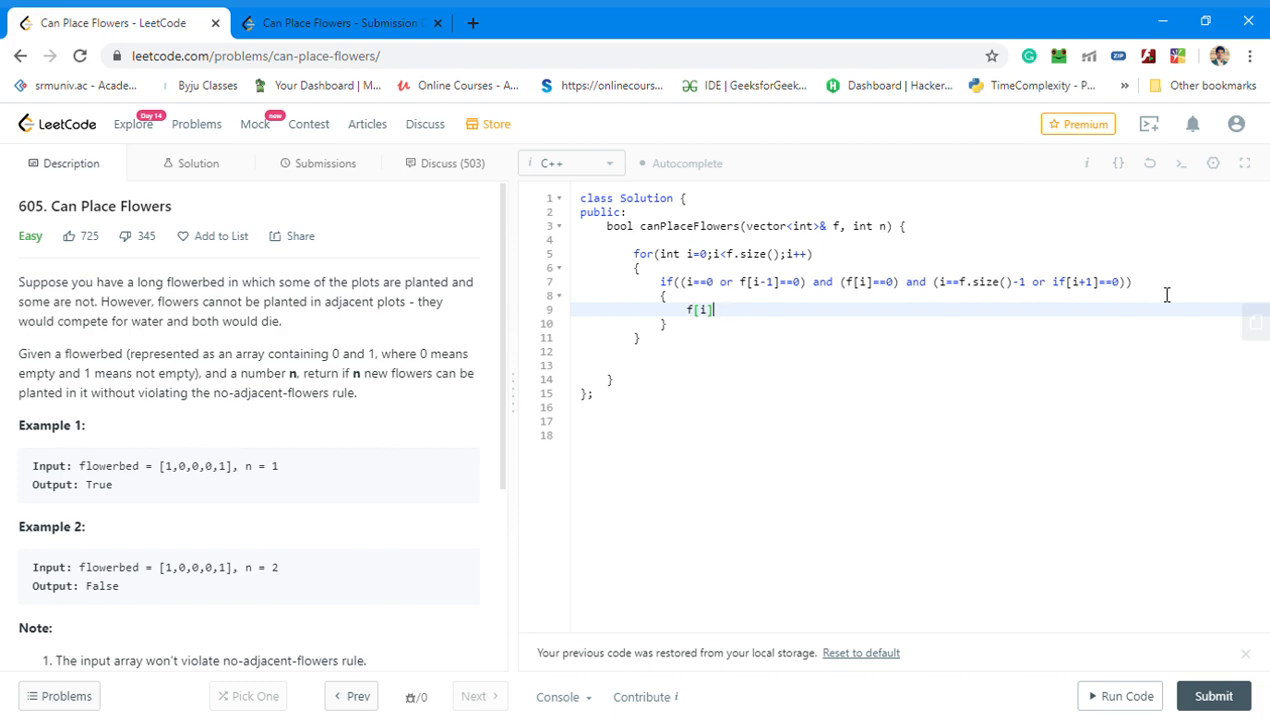
pyautogui.write('=1;')
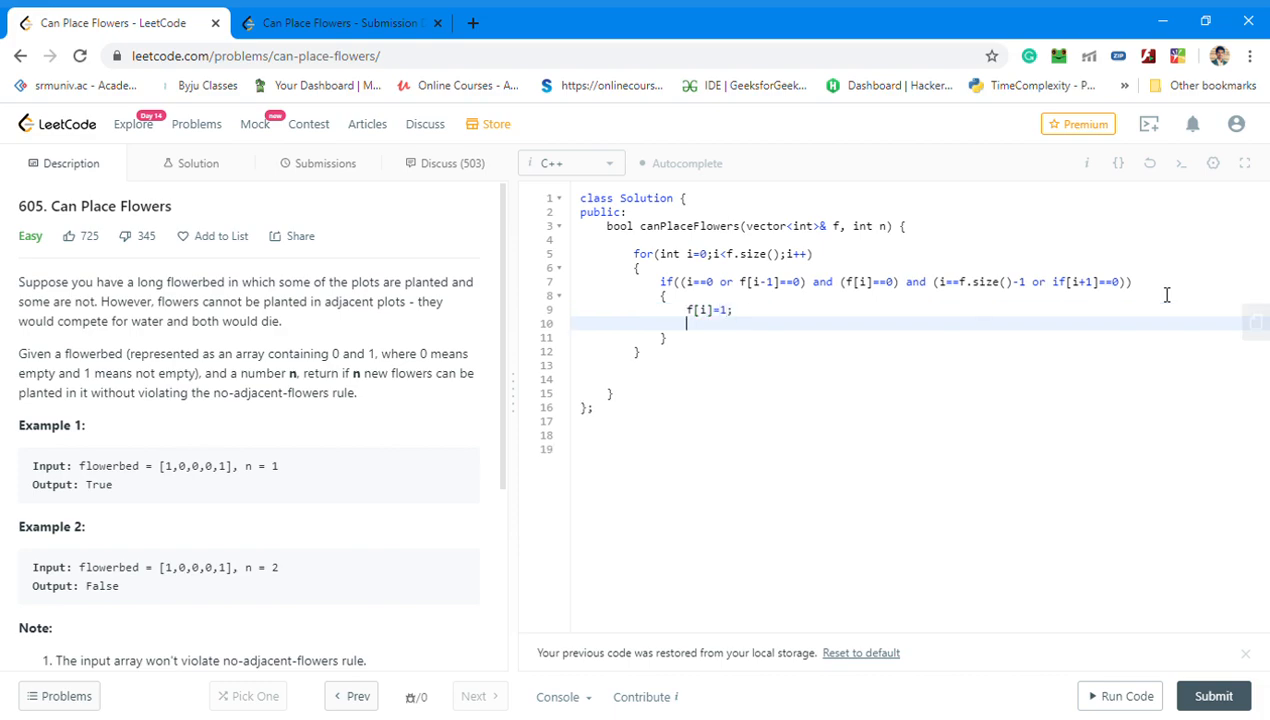
pyautogui.write('n--;')
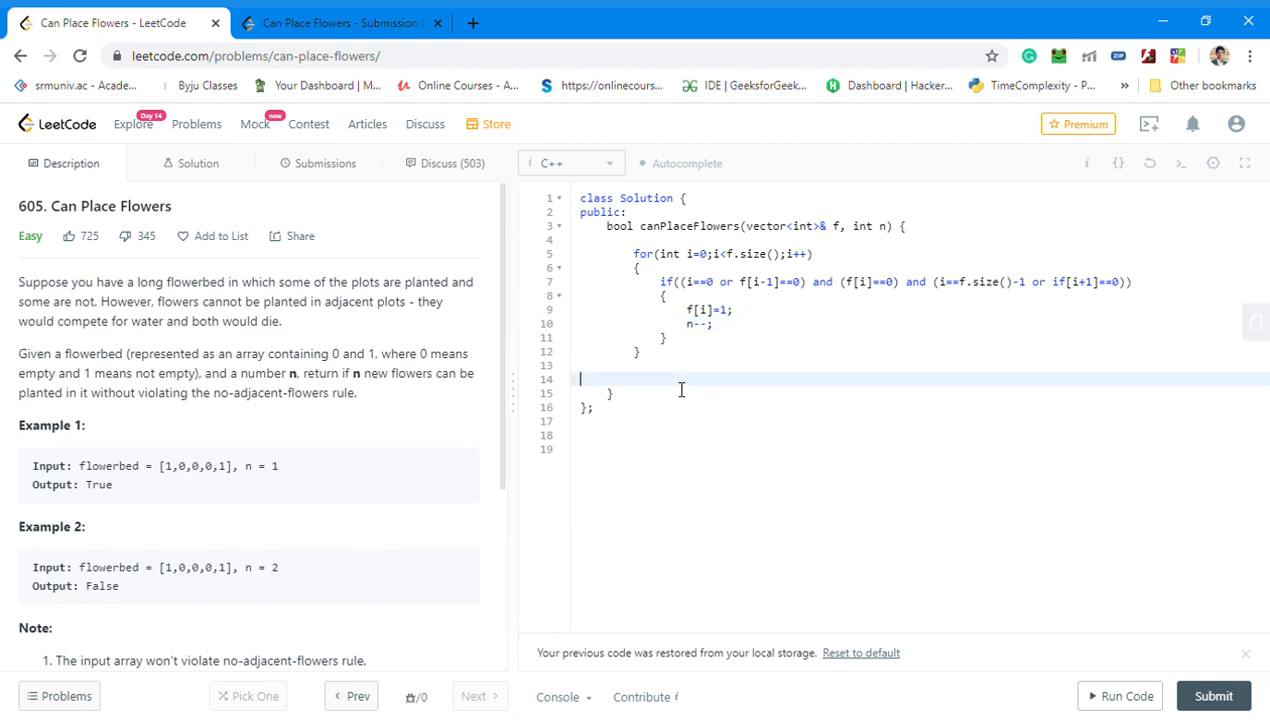
pyautogui.write('return')
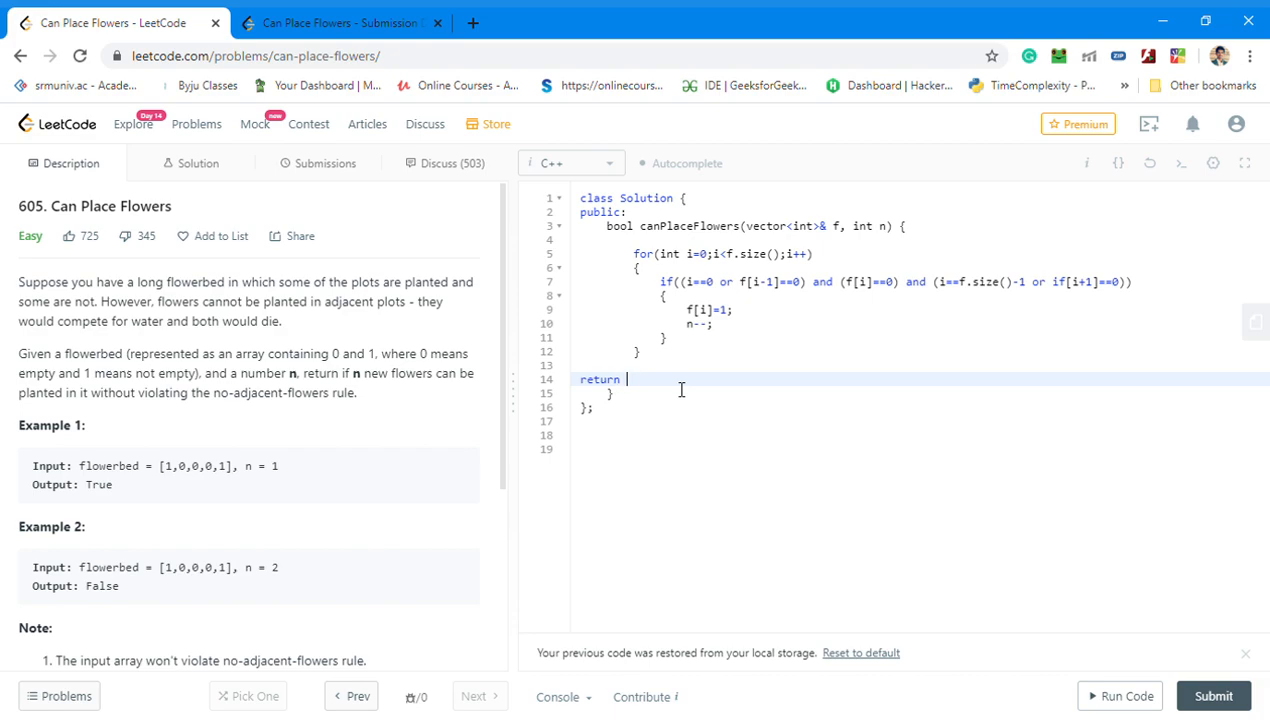
pyautogui.write('n')
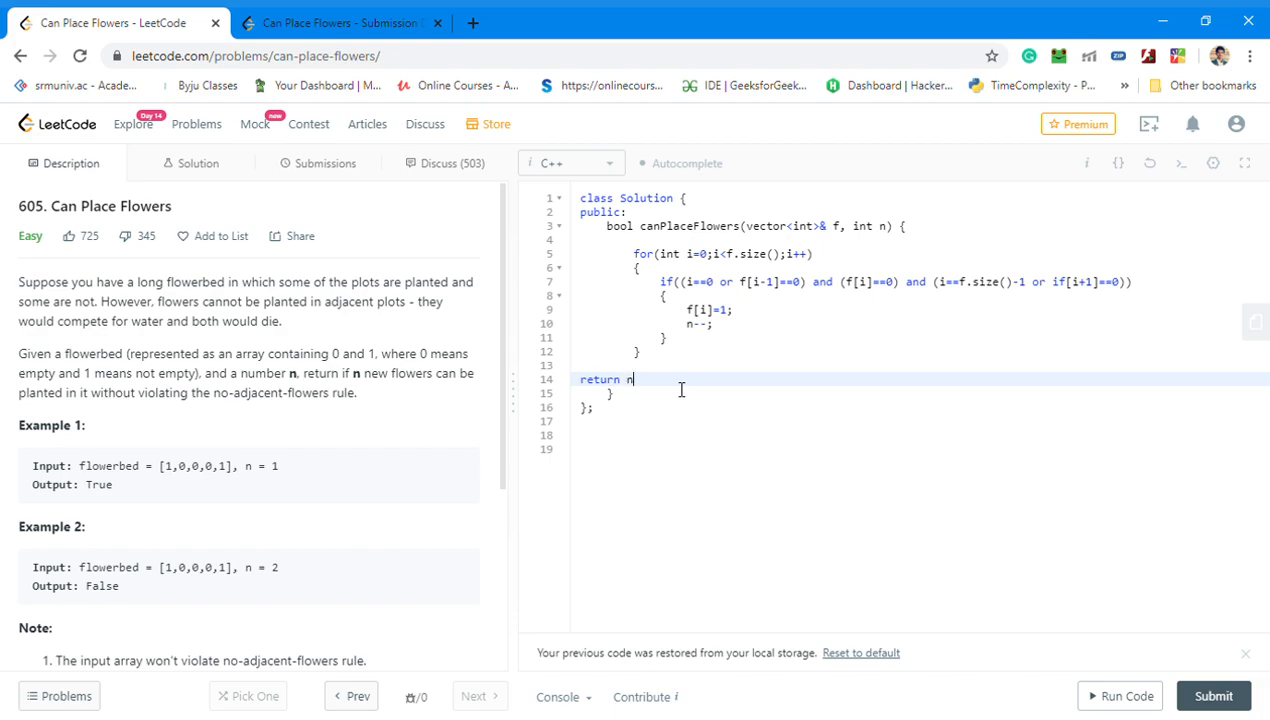
pyautogui.write('=0')
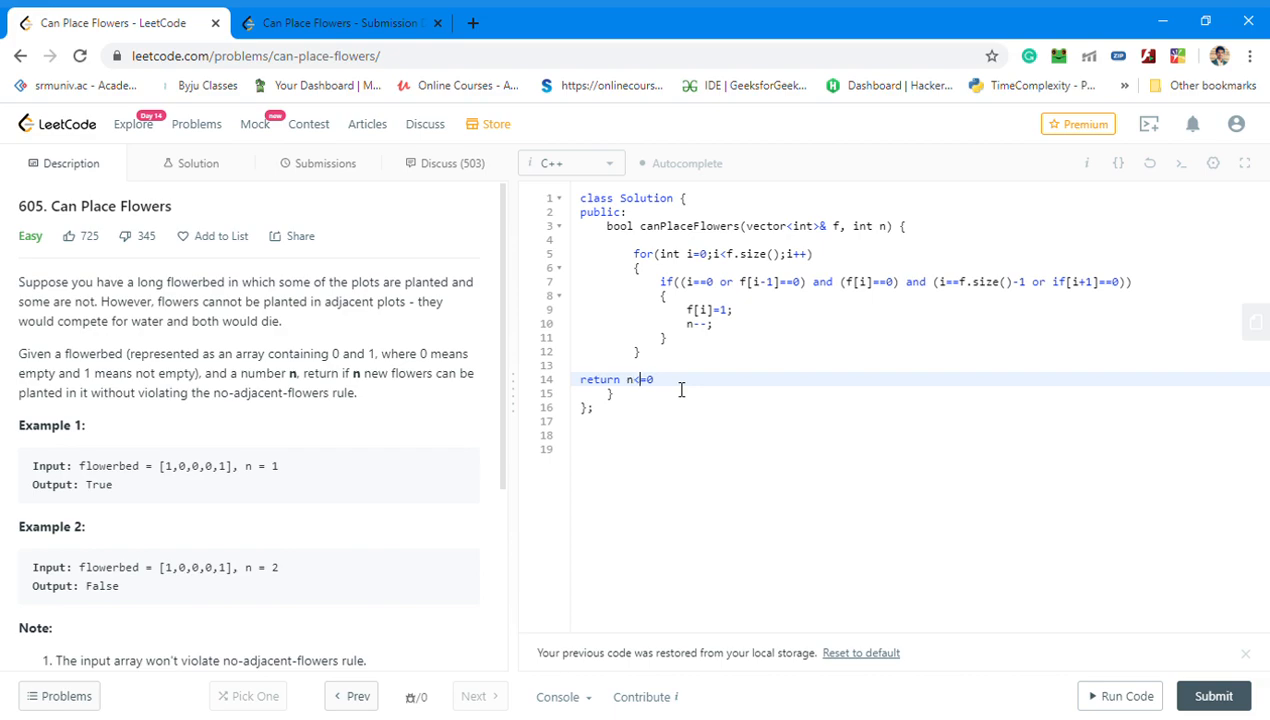
pyautogui.write('=')
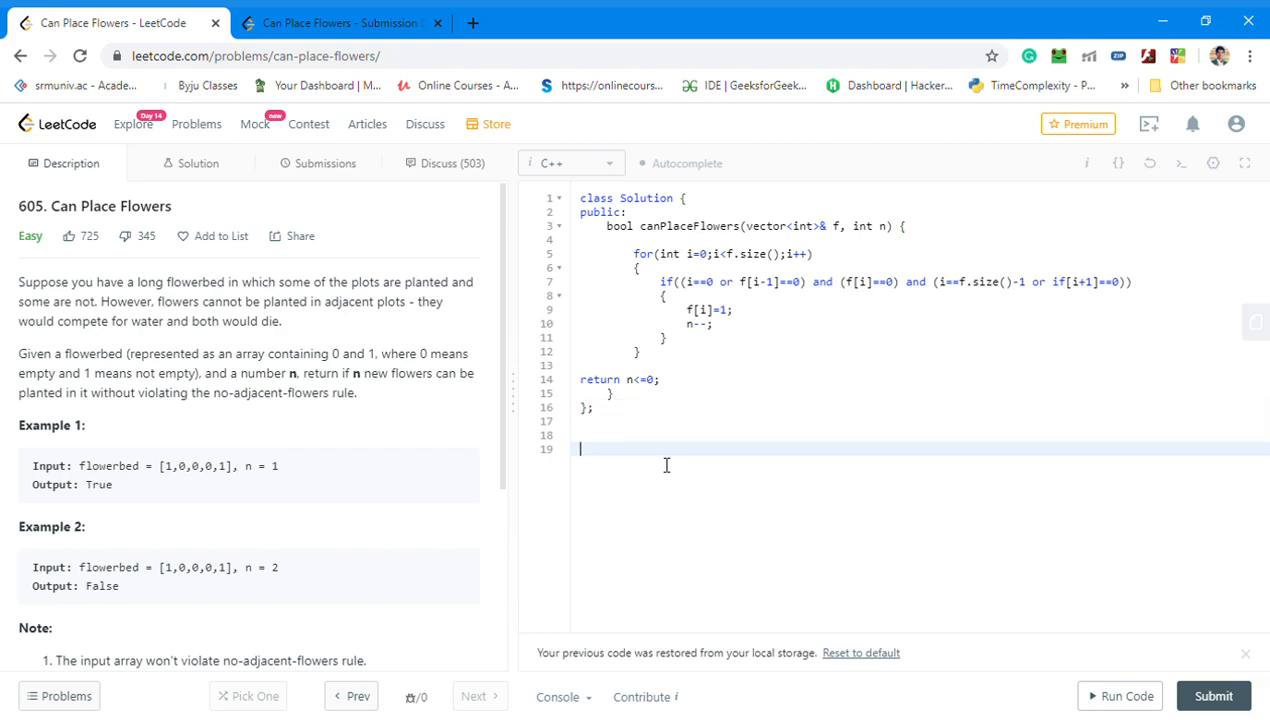
# - Rewrite the scratch line's sample digits as the row 0 0 1 1 1
pyautogui.write('0 1 0')
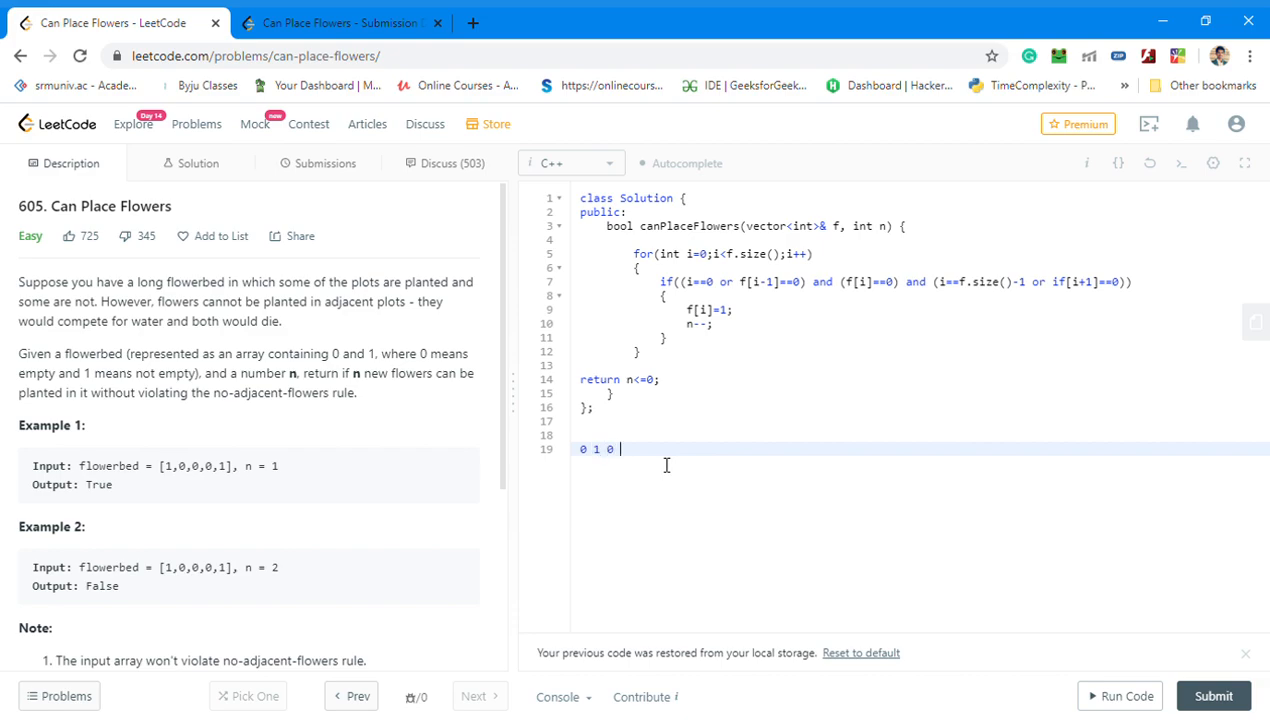
pyautogui.press('Backspace')
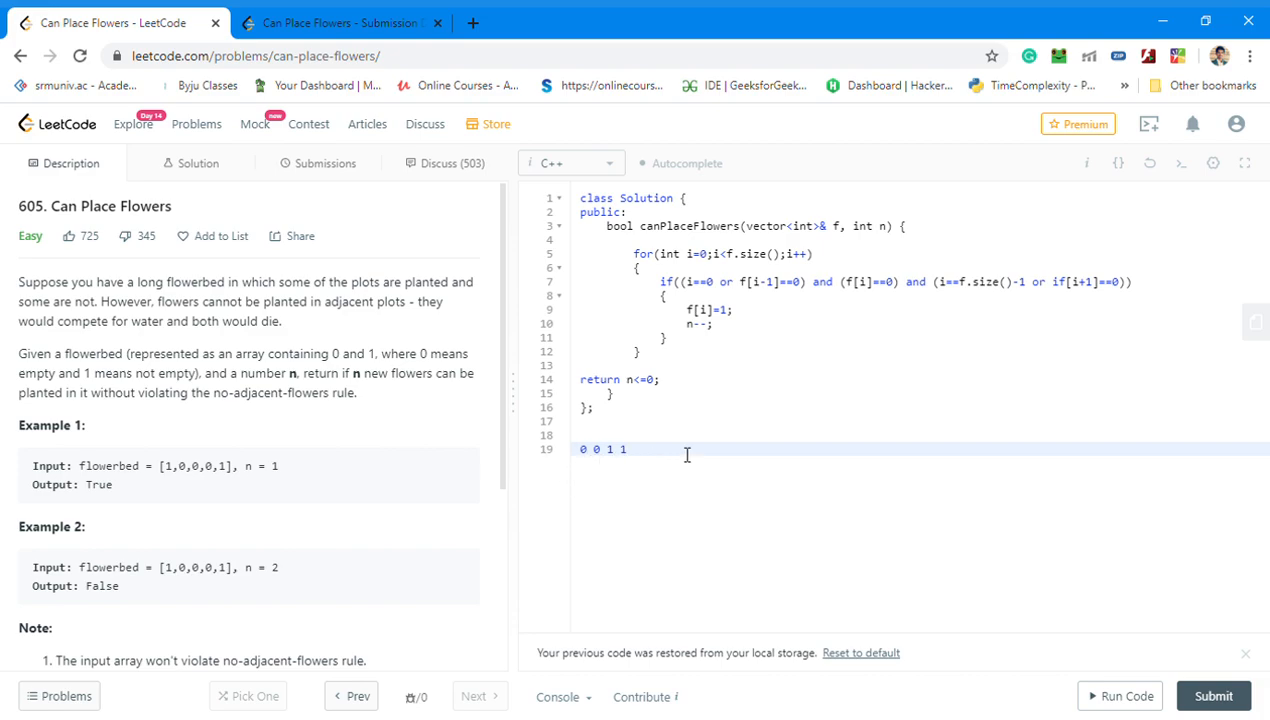
pyautogui.write('1')
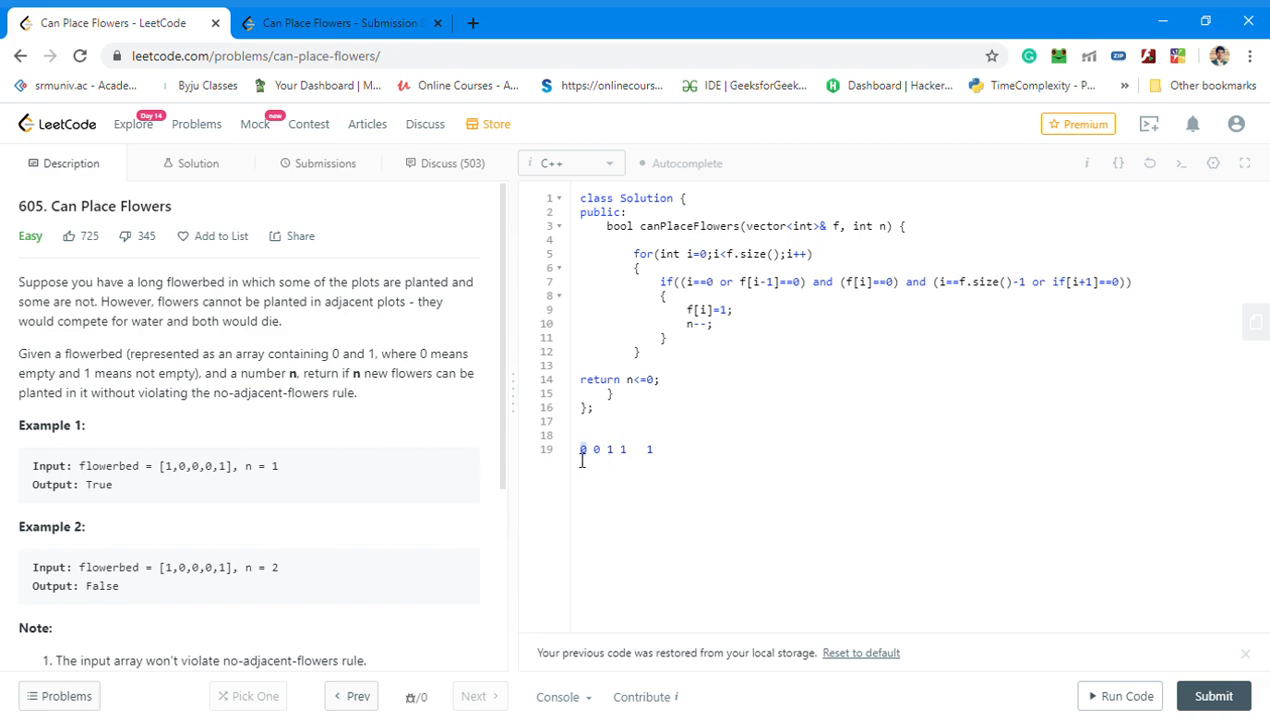
pyautogui.moveTo(729, 294)
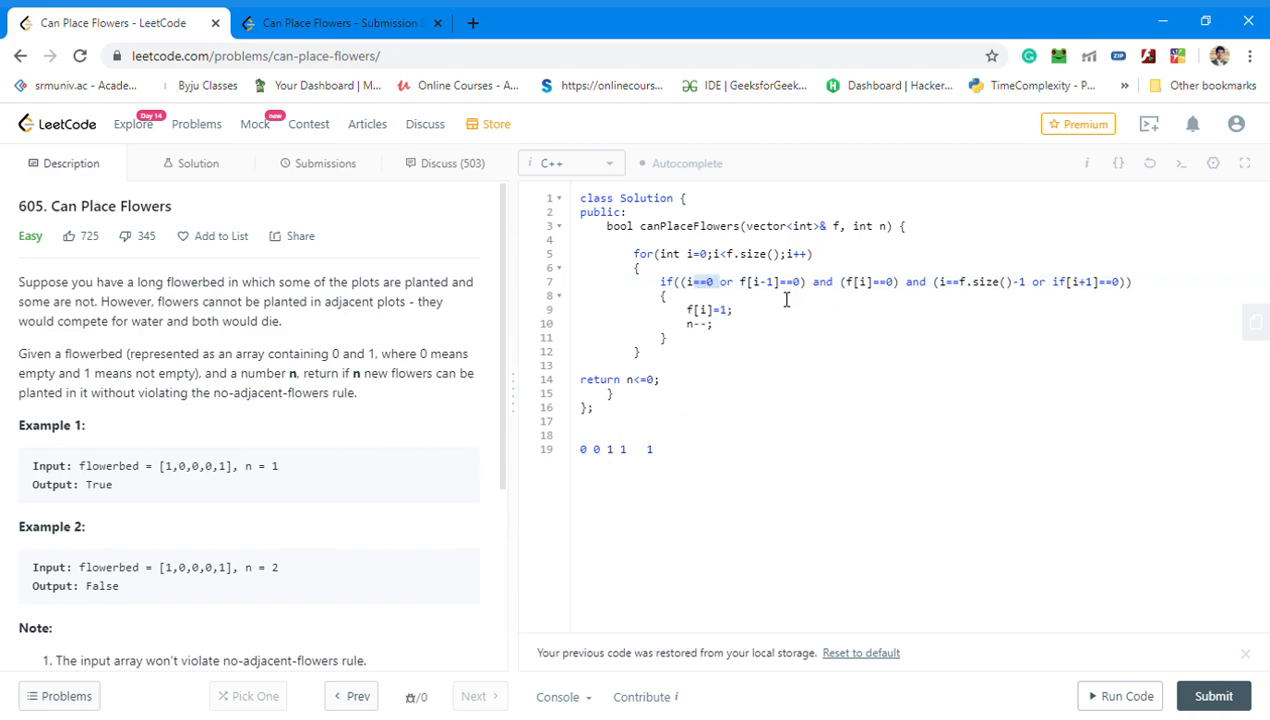
pyautogui.moveTo(864, 293)
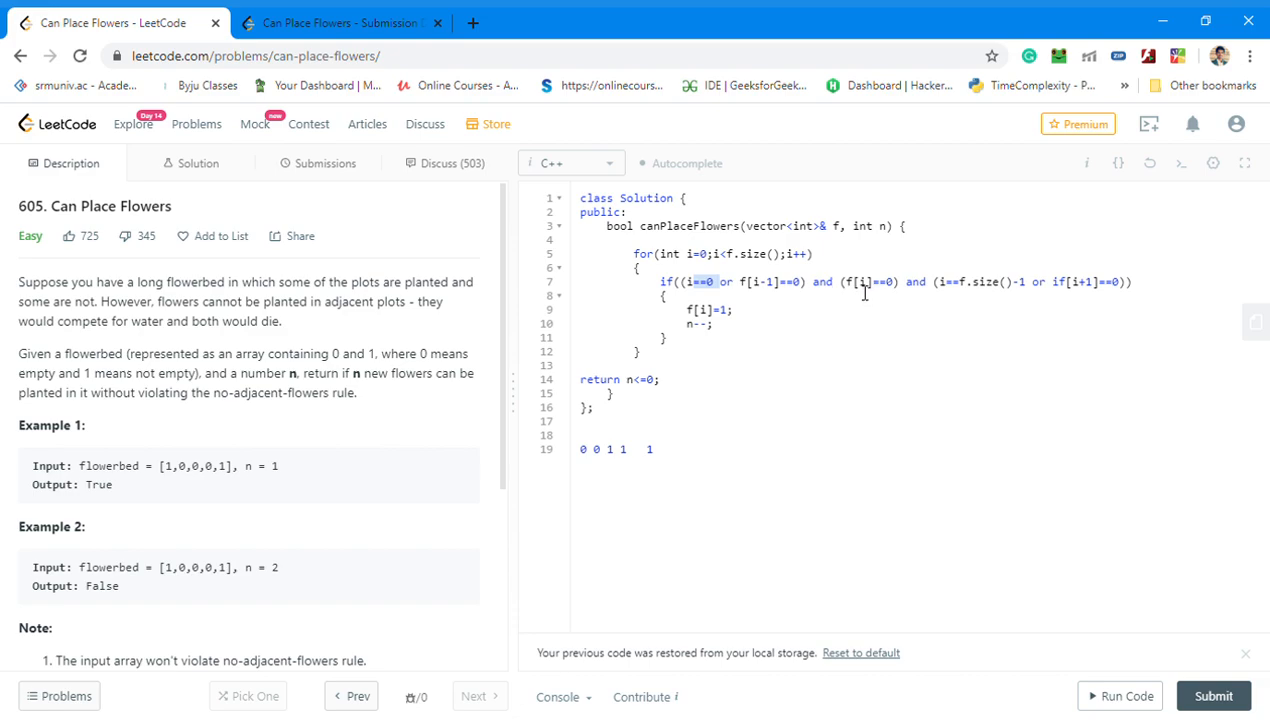
pyautogui.moveTo(850, 289)
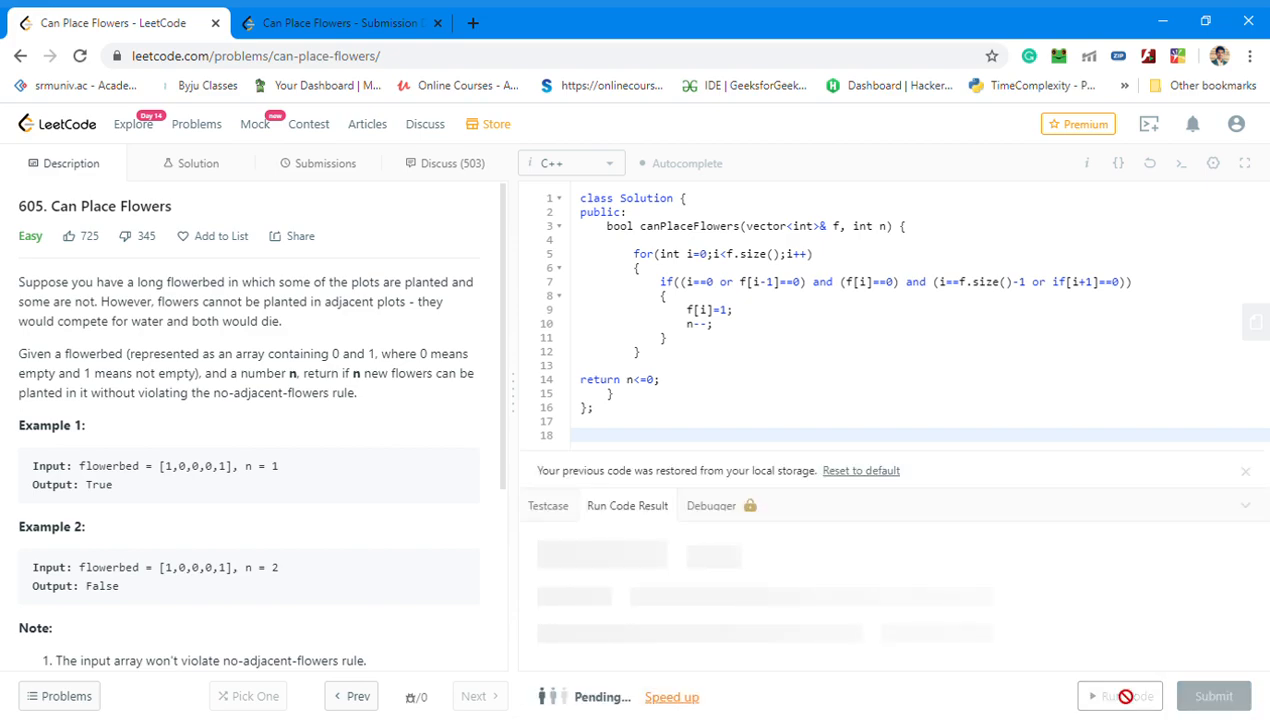
# - Delete the stray if before [i+1] on line 7 and rerun, hitting a compile error
pyautogui.click(1120, 695)
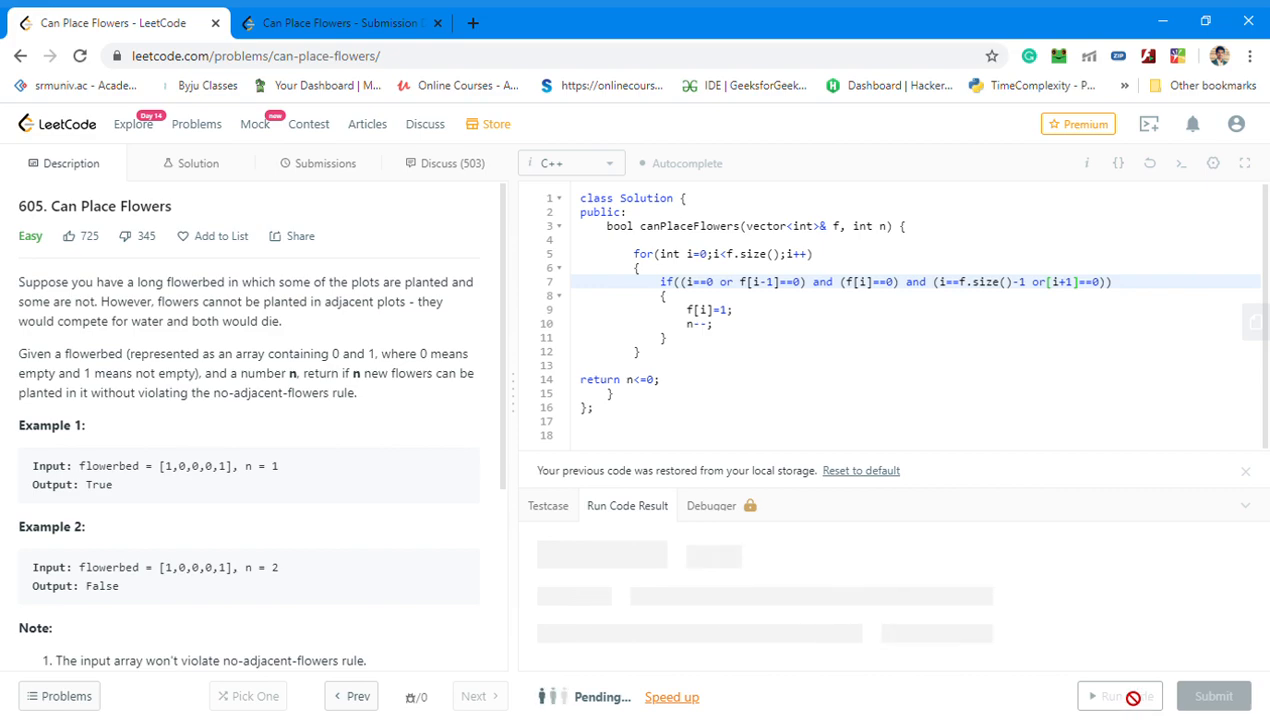
pyautogui.click(1120, 695)
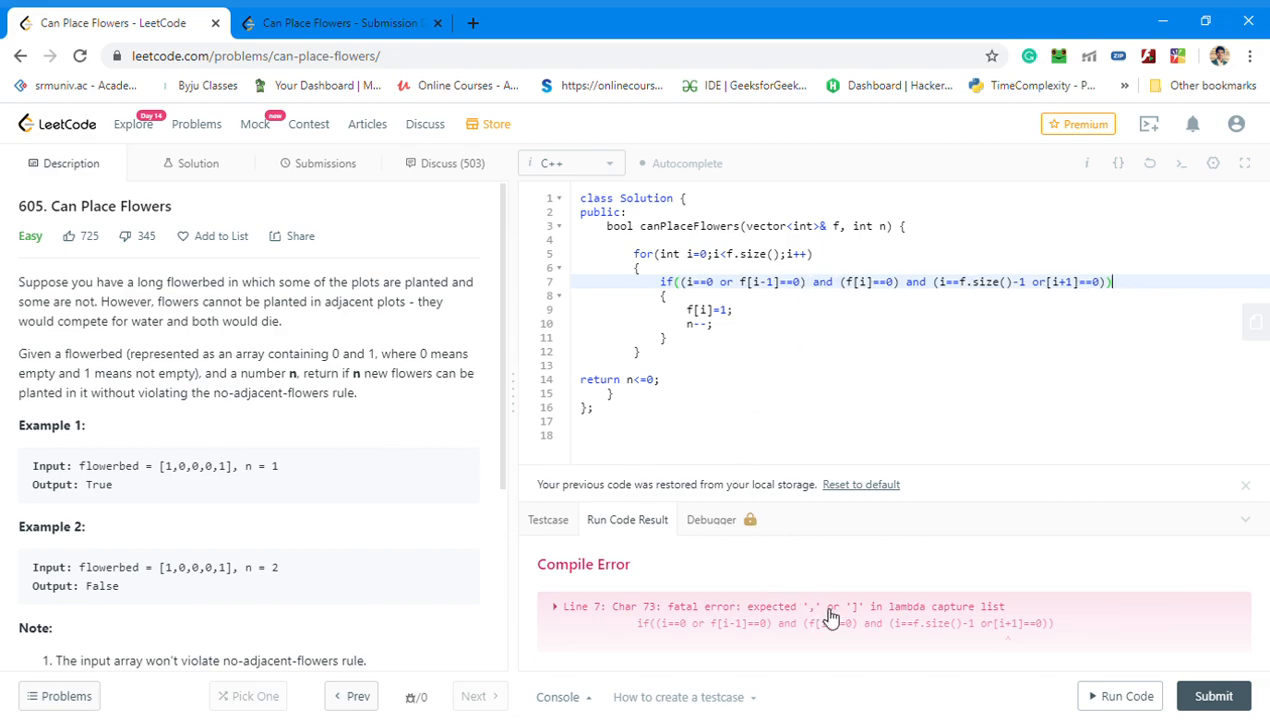
# - Restore f before [i+1] on line 7 and rerun, getting Accepted with output true
pyautogui.click(556, 606)
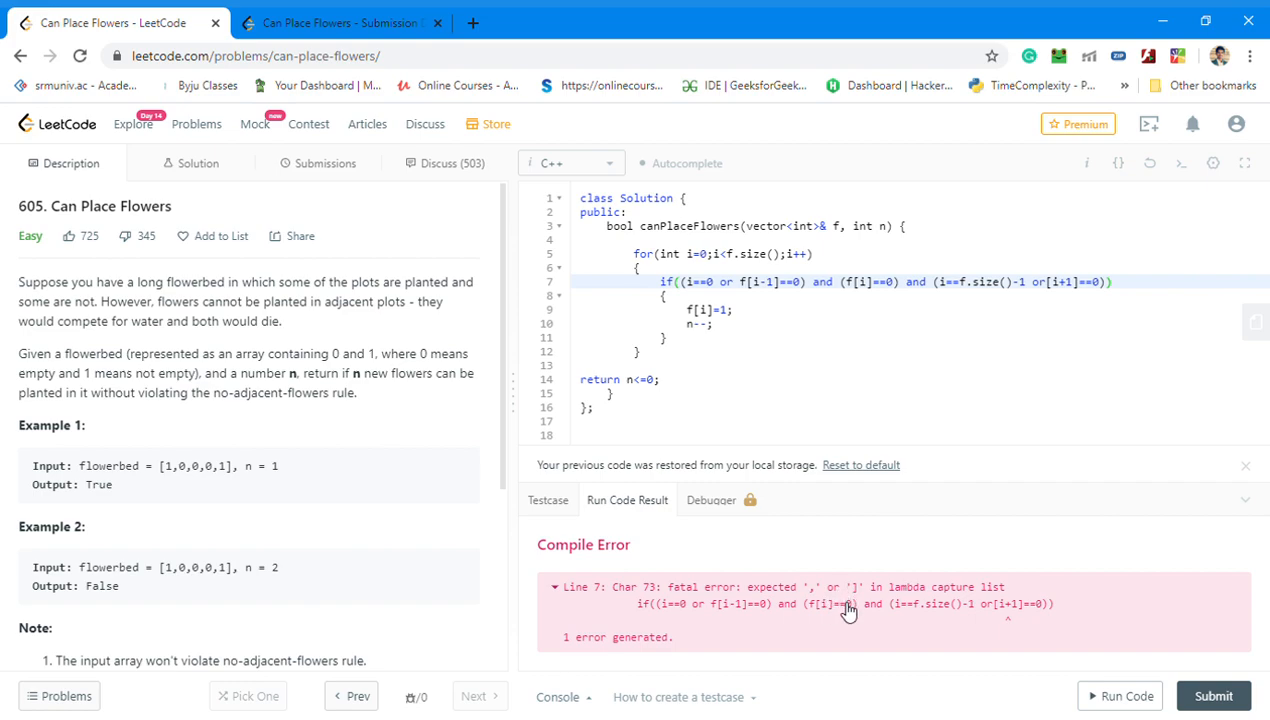
pyautogui.click(1103, 282)
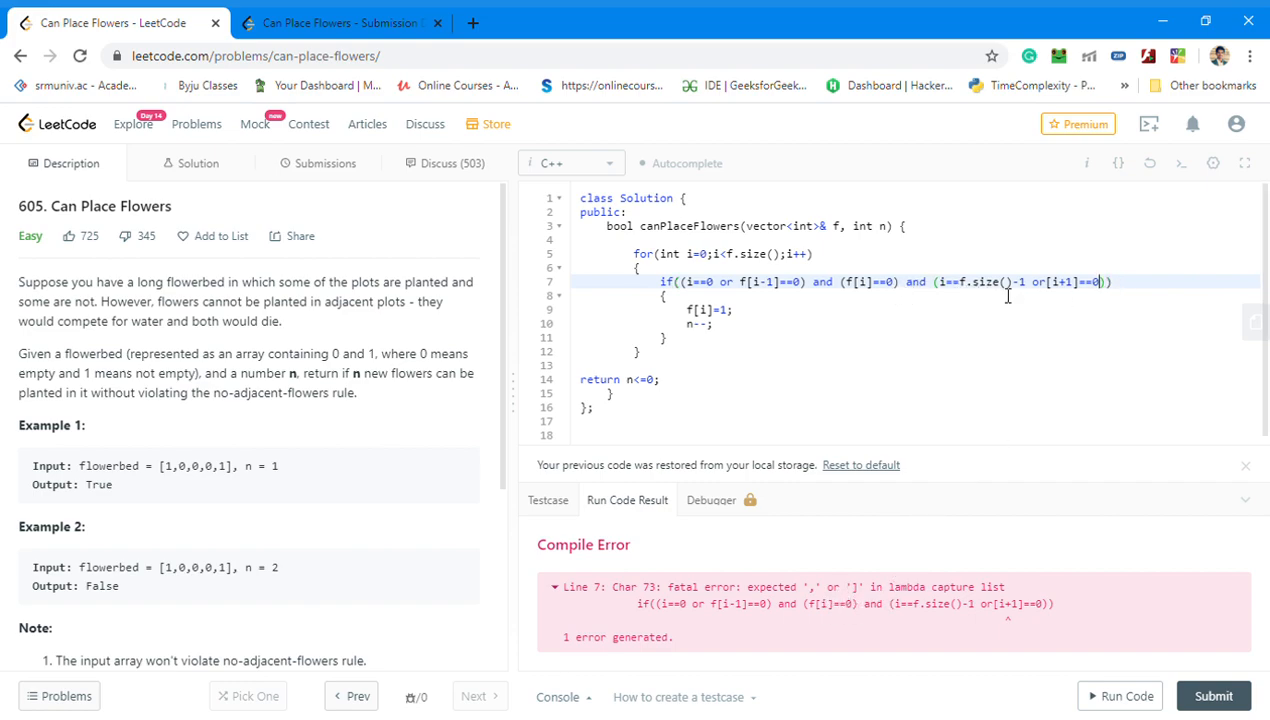
pyautogui.moveTo(1071, 307)
pyautogui.write(' f')
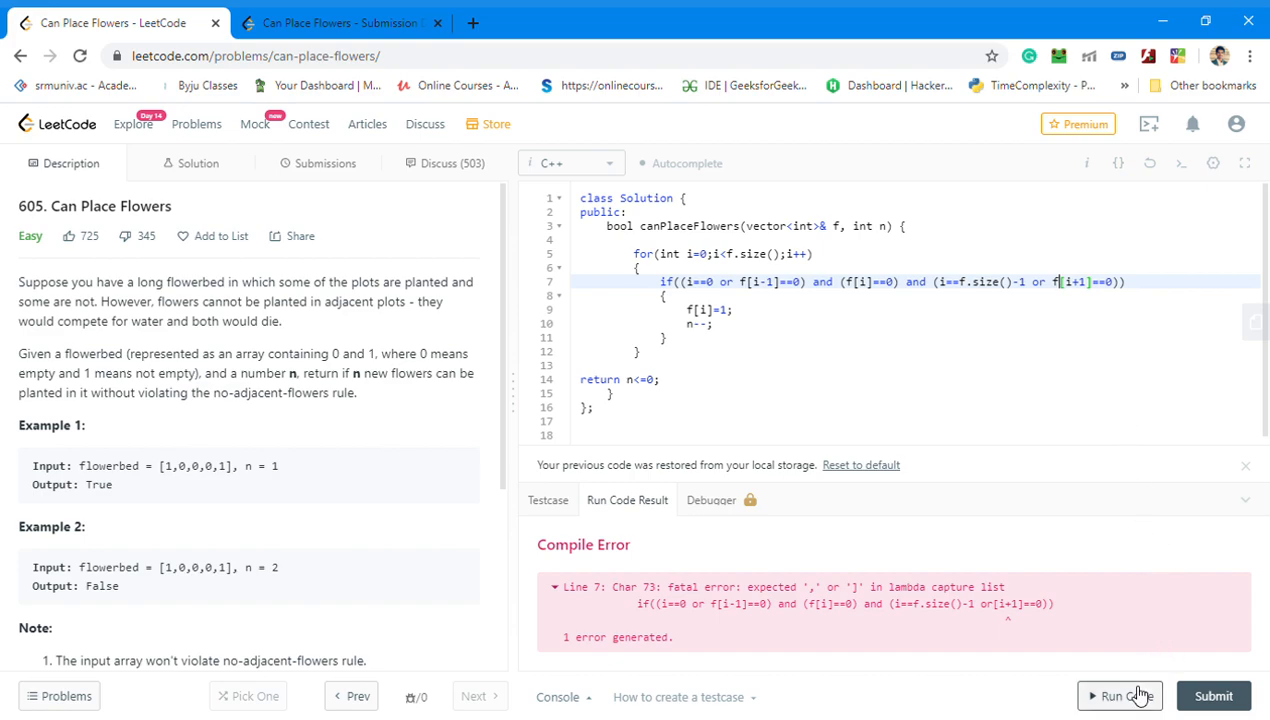
pyautogui.click(1120, 695)
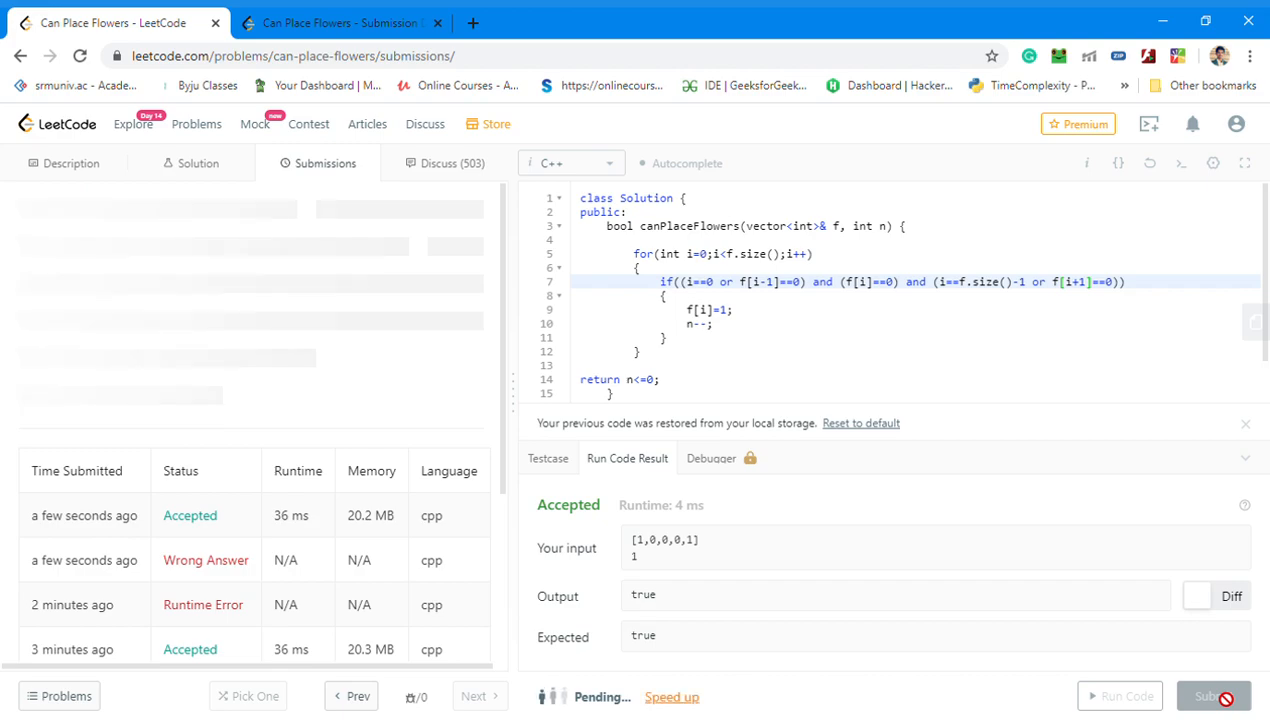
# - Submit the solution and see Success at 40 ms runtime and 20.5 MB memory
pyautogui.click(1213, 696)
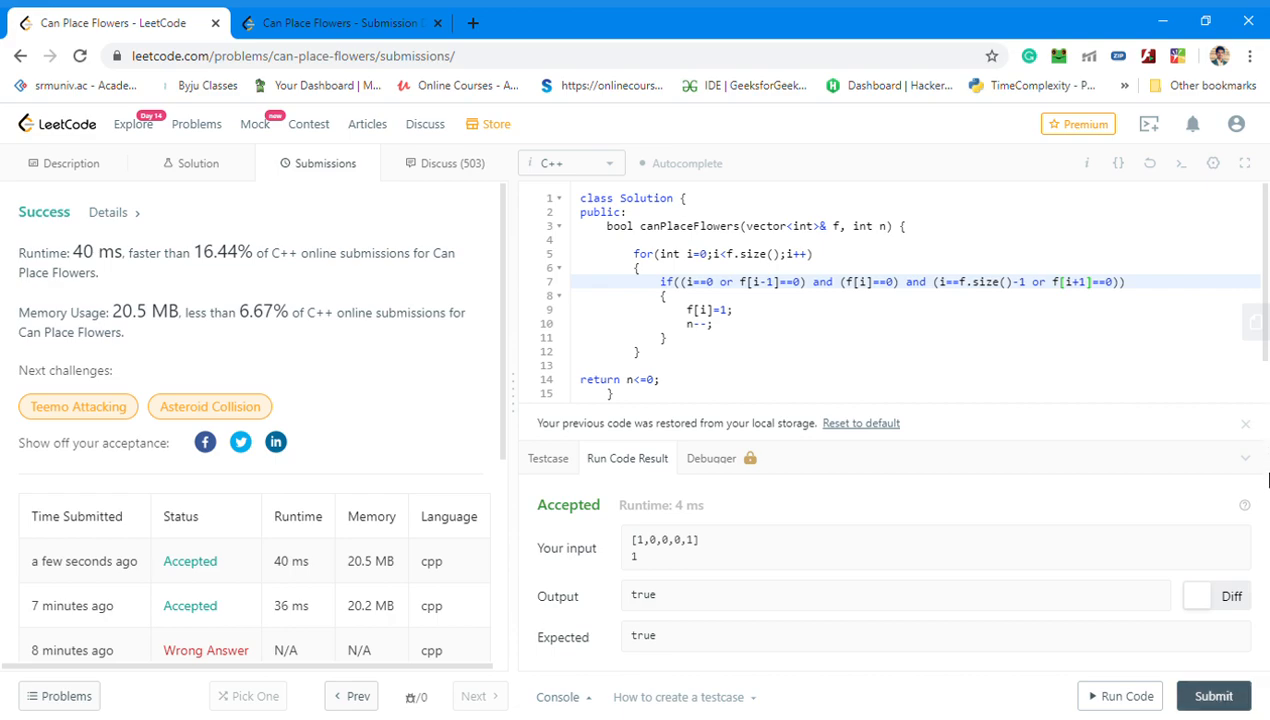
pyautogui.moveTo(1266, 468)
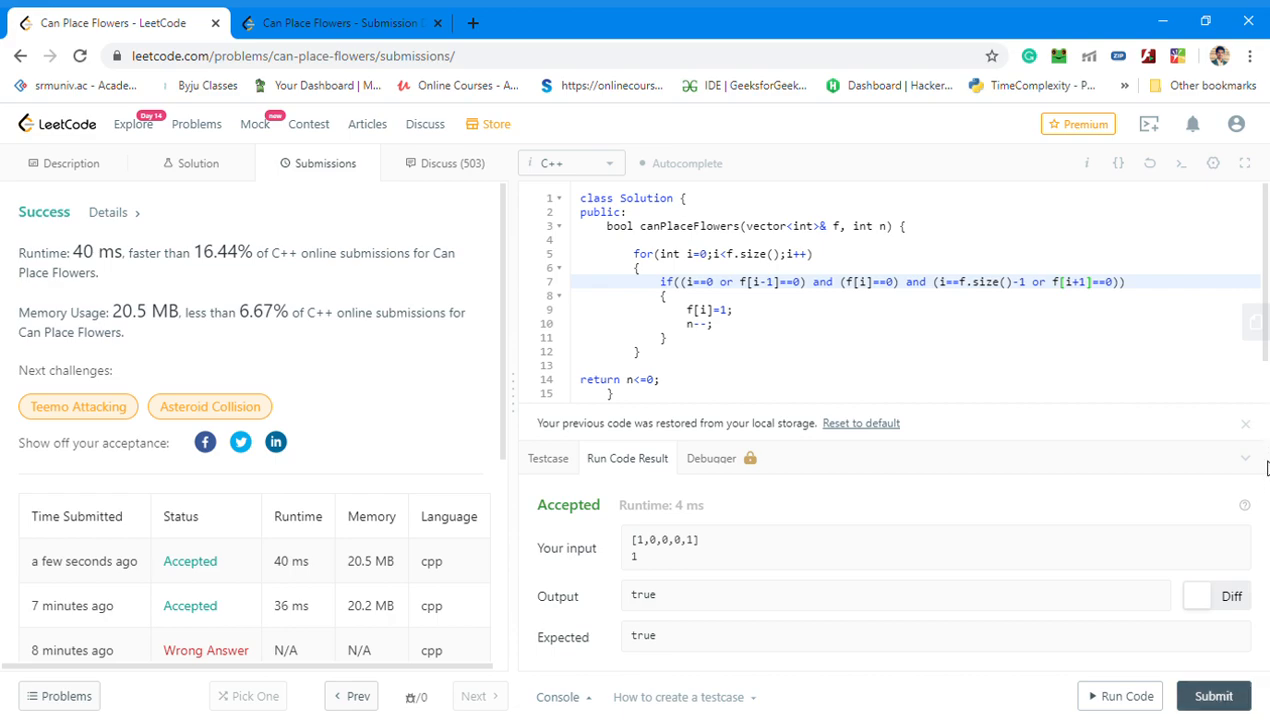